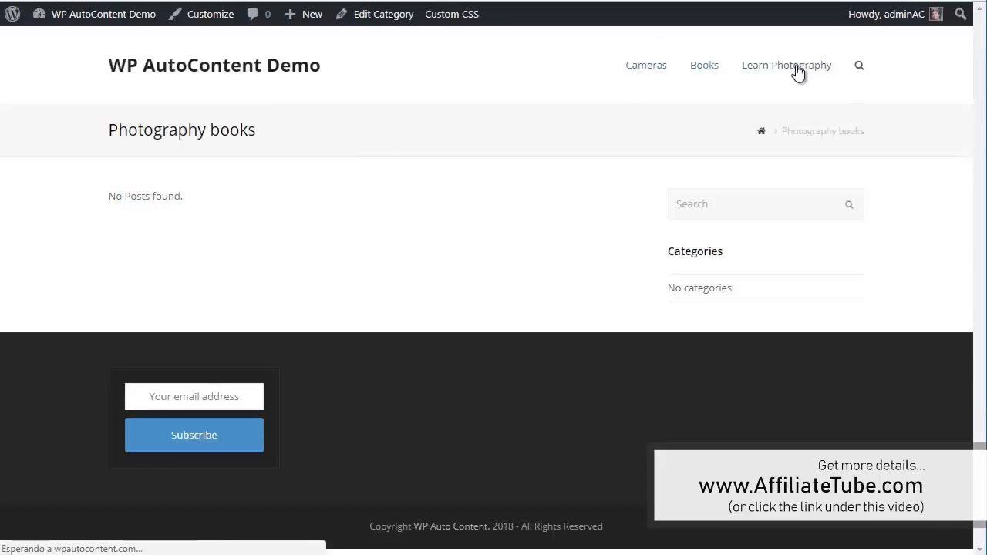
Go to the WordPress admin dashboard from the toolbar and scroll the admin menu.
left_click(787, 64)
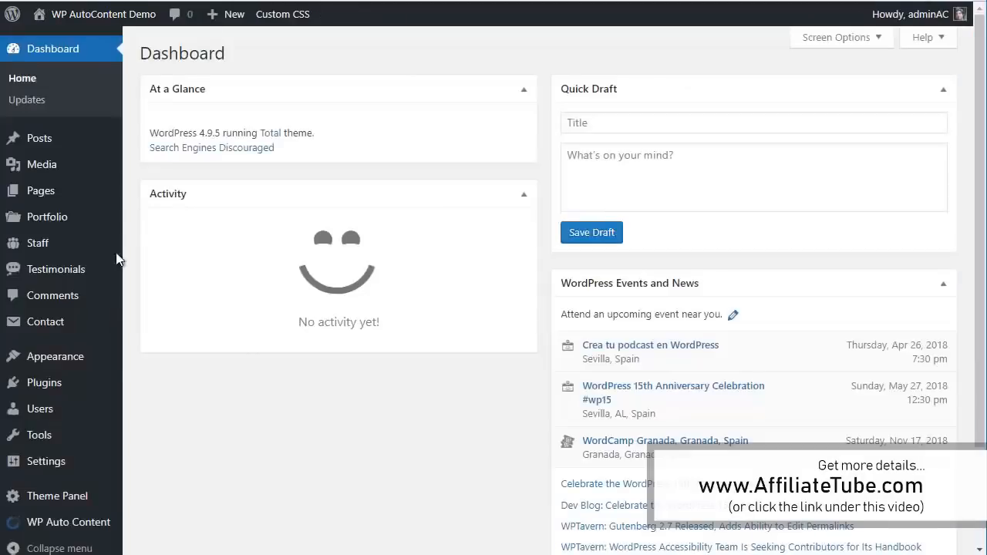
scroll("down", 3)
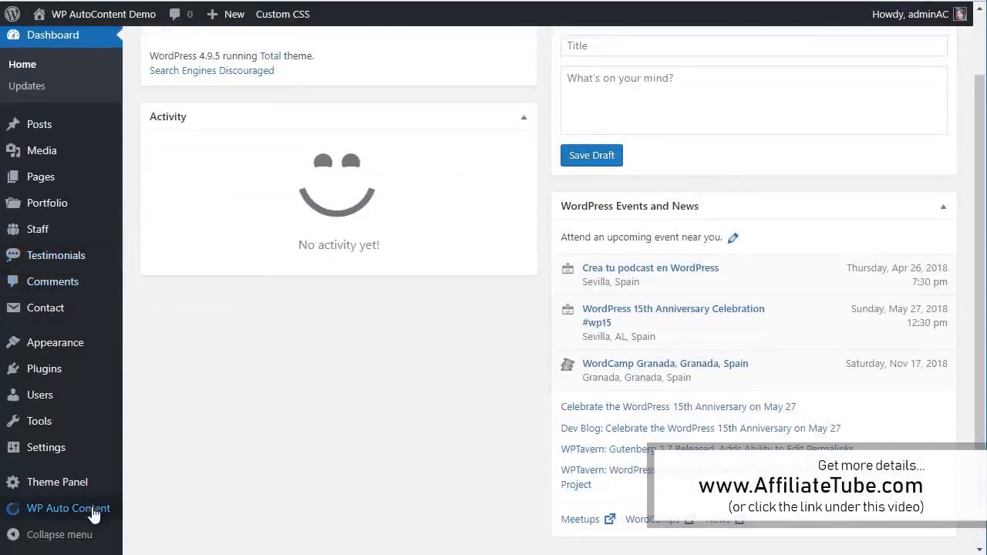
Create a campaign named Photography books with 4 posts per day.
left_click(68, 509)
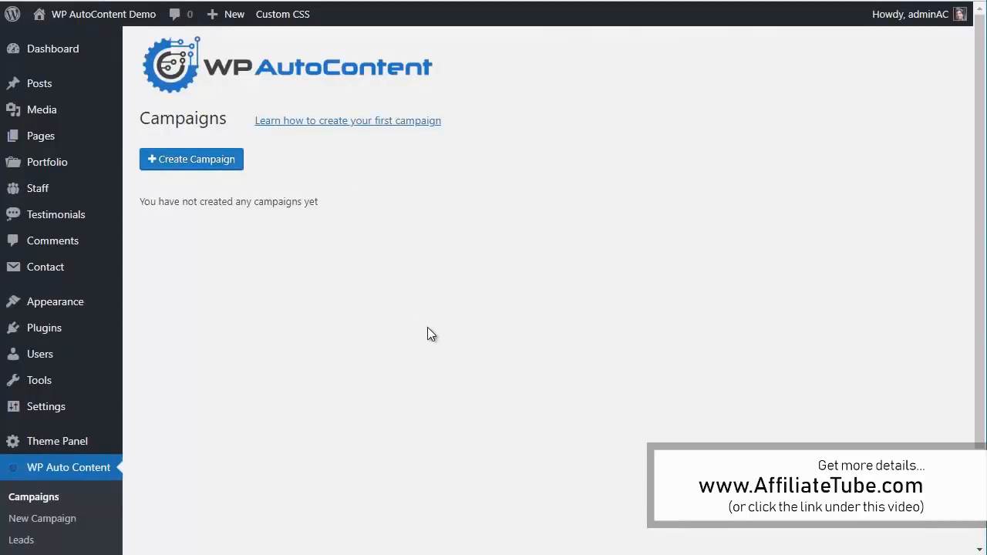
left_click(191, 159)
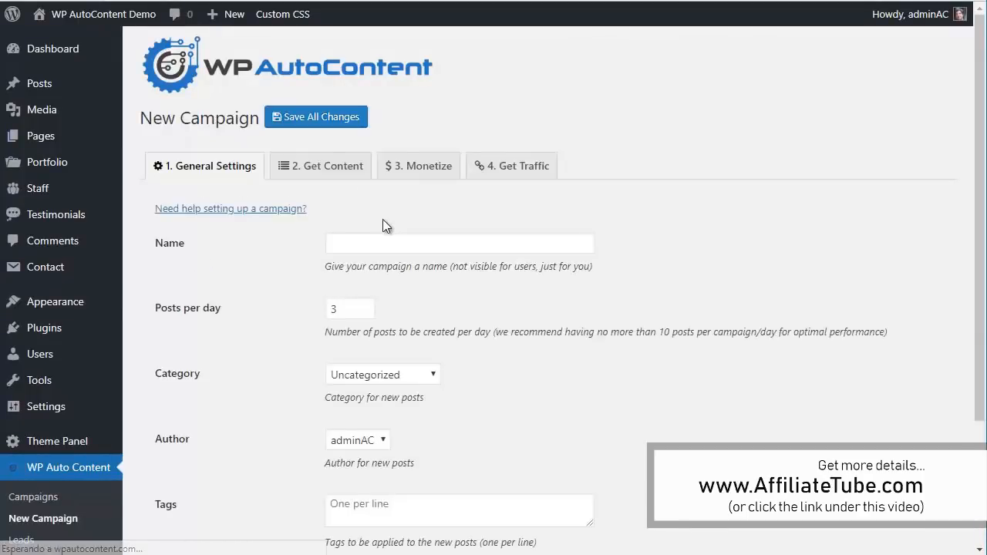
left_click(459, 243)
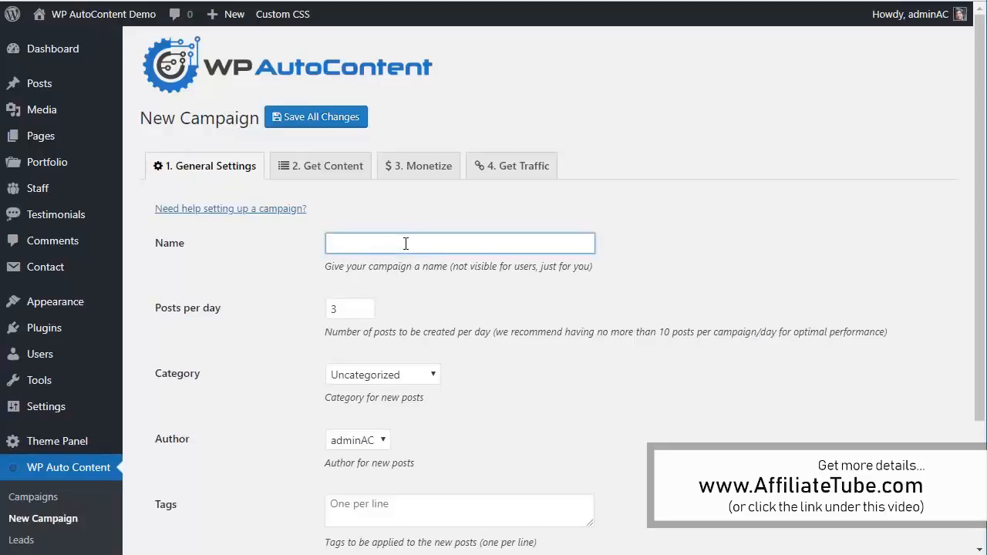
type("Photo")
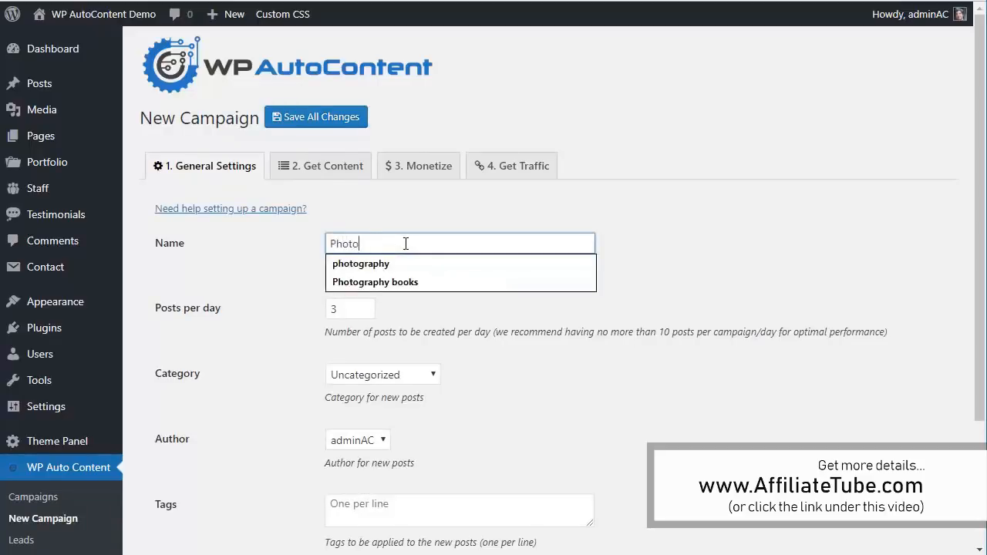
left_click(373, 281)
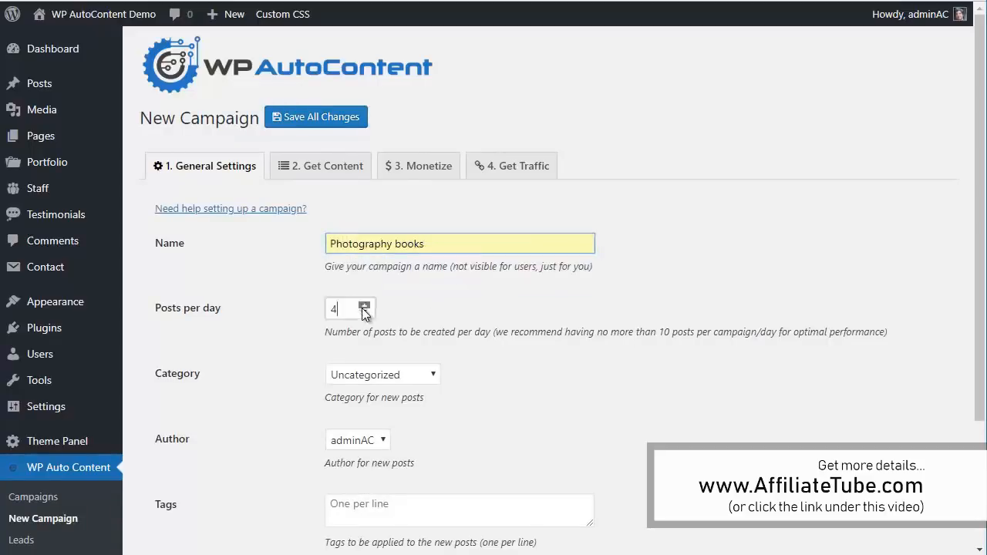
Assign the Photography books category and tags books and photo books.
scroll("down", 3)
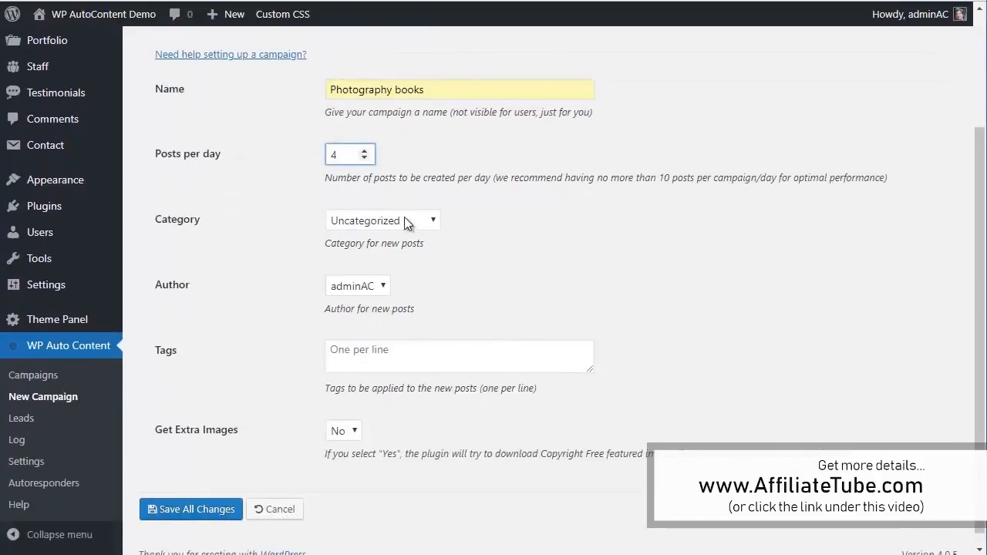
left_click(382, 219)
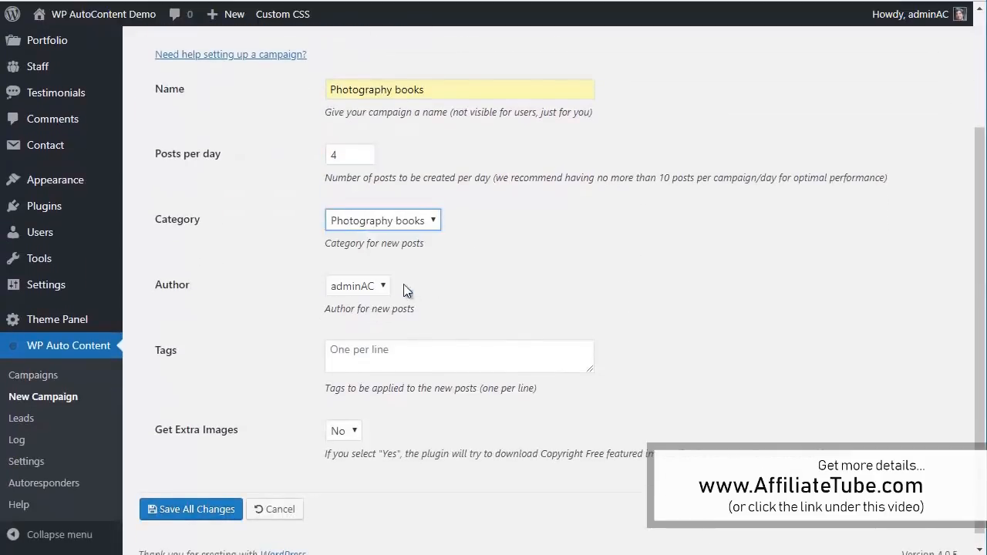
left_click(460, 355)
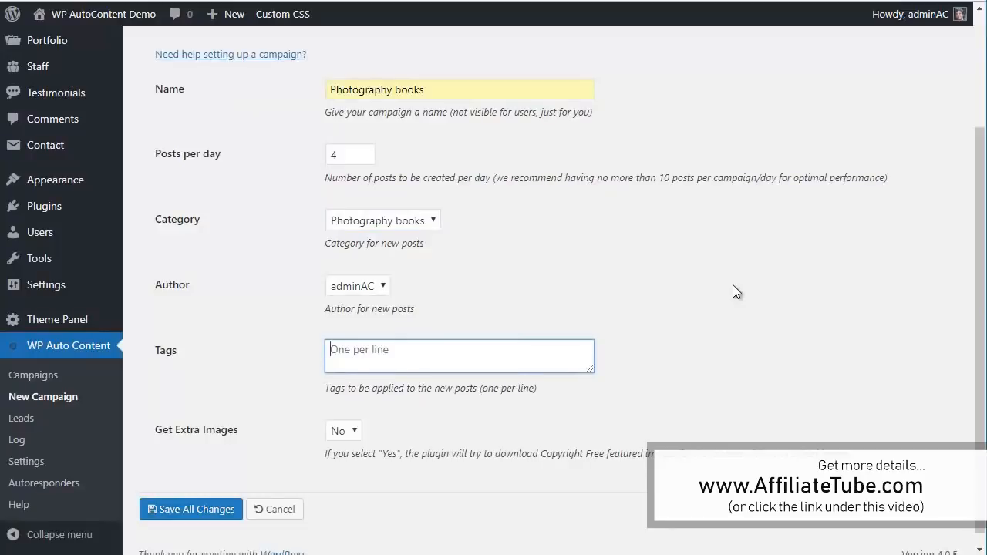
type("books")
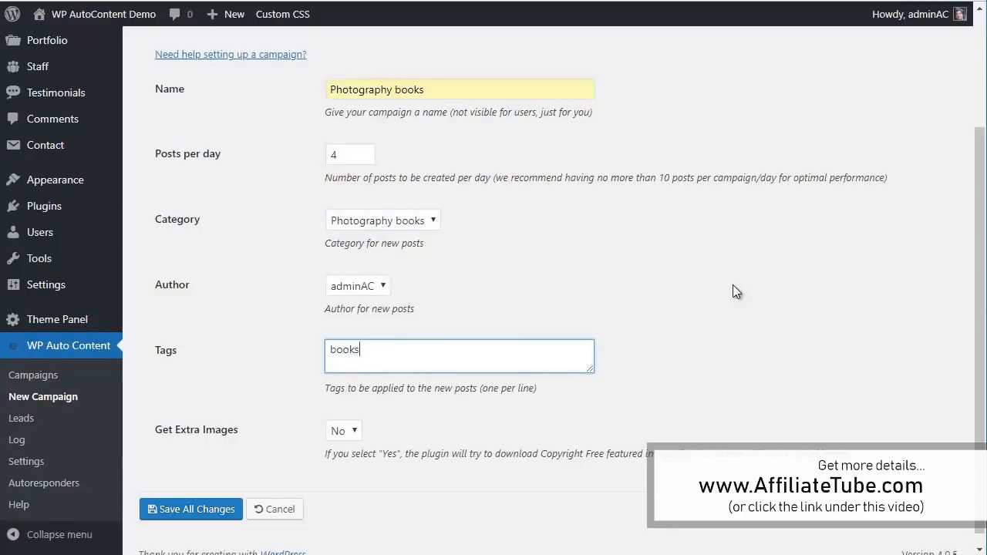
type("photo book")
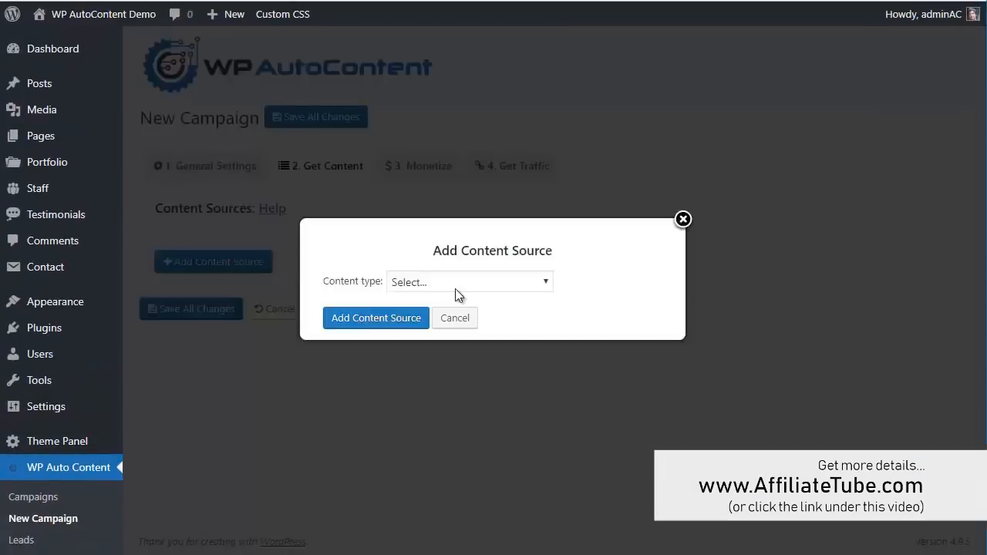
Add an Amazon Products content source with keyword photography.
left_click(469, 281)
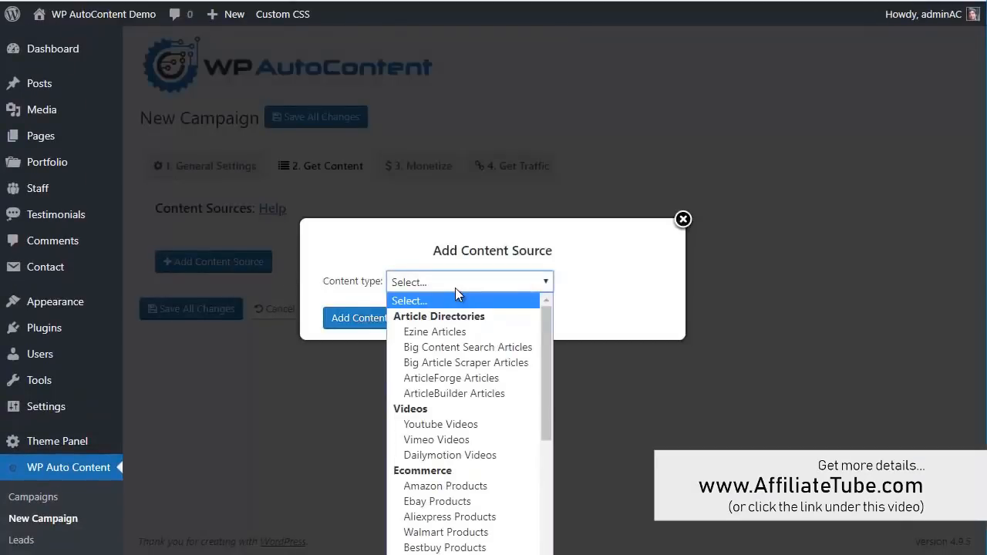
left_click(444, 486)
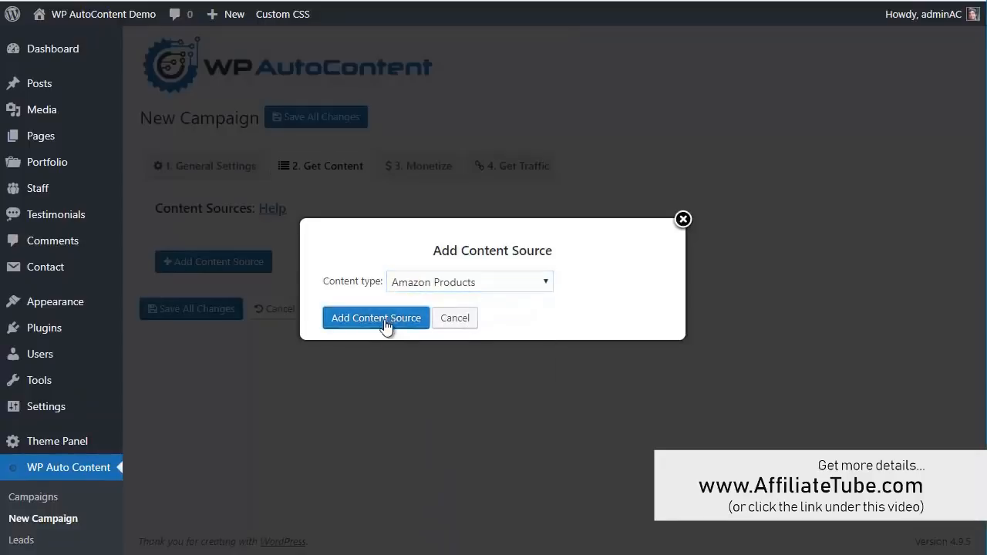
left_click(377, 318)
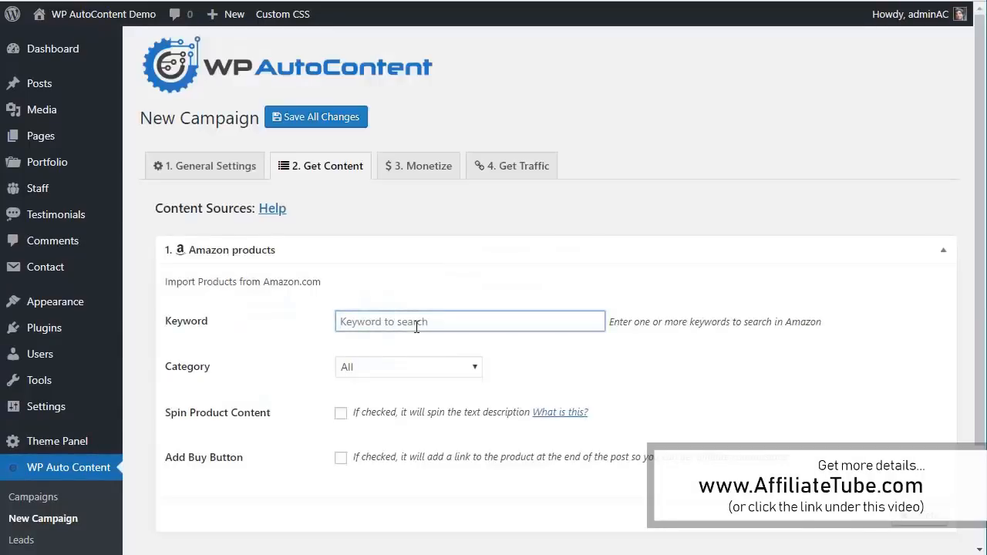
type("photo")
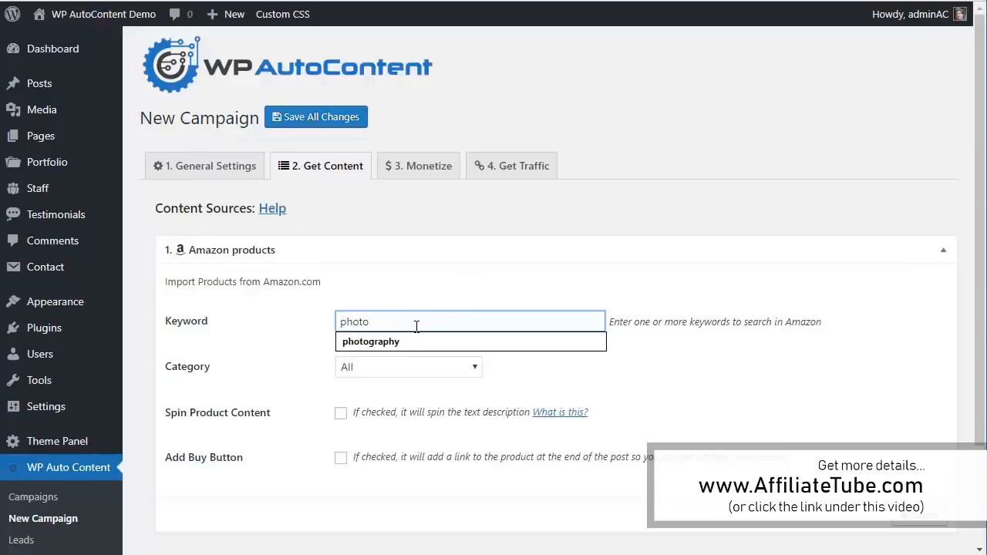
Limit it to the Books category with a buy button reading Purchase on Amazon.com.
left_click(407, 368)
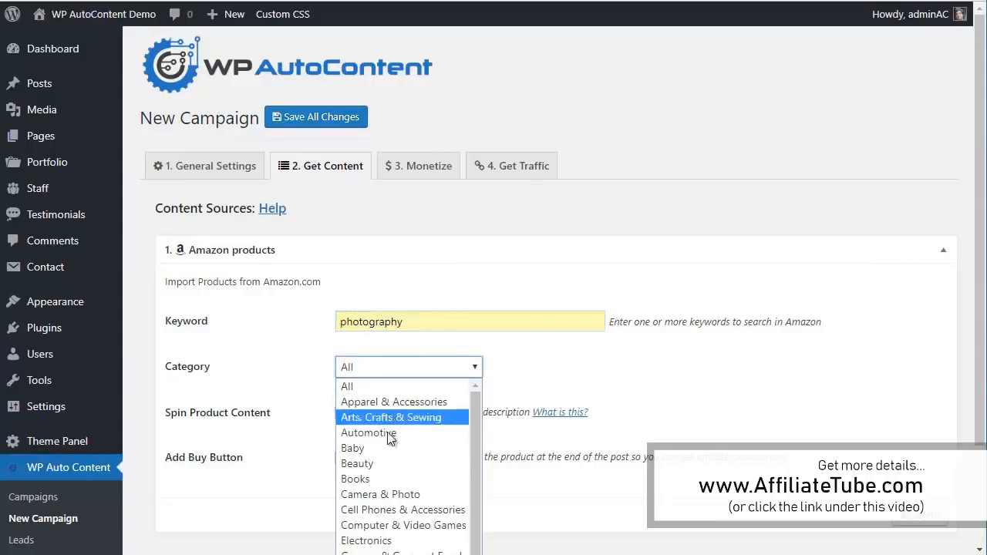
left_click(355, 479)
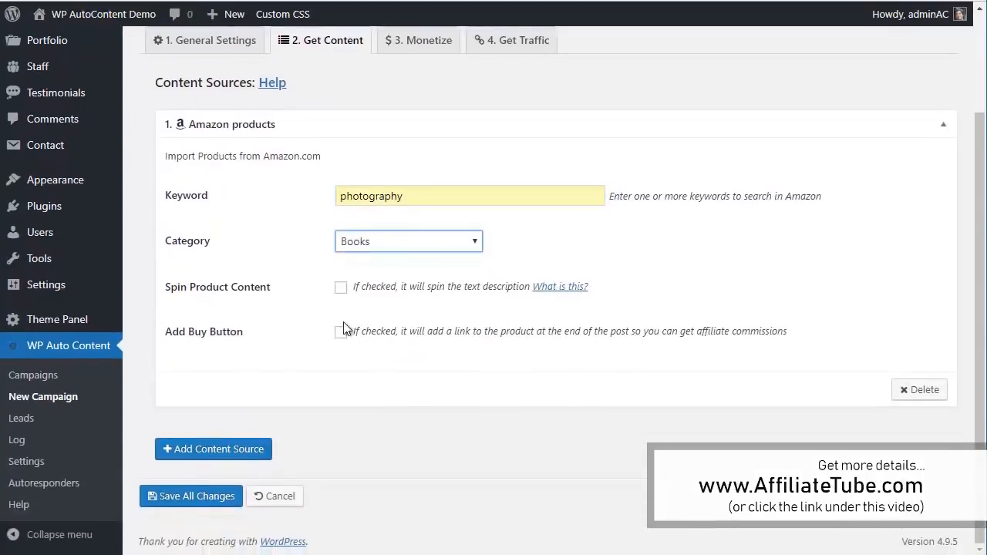
left_click(341, 332)
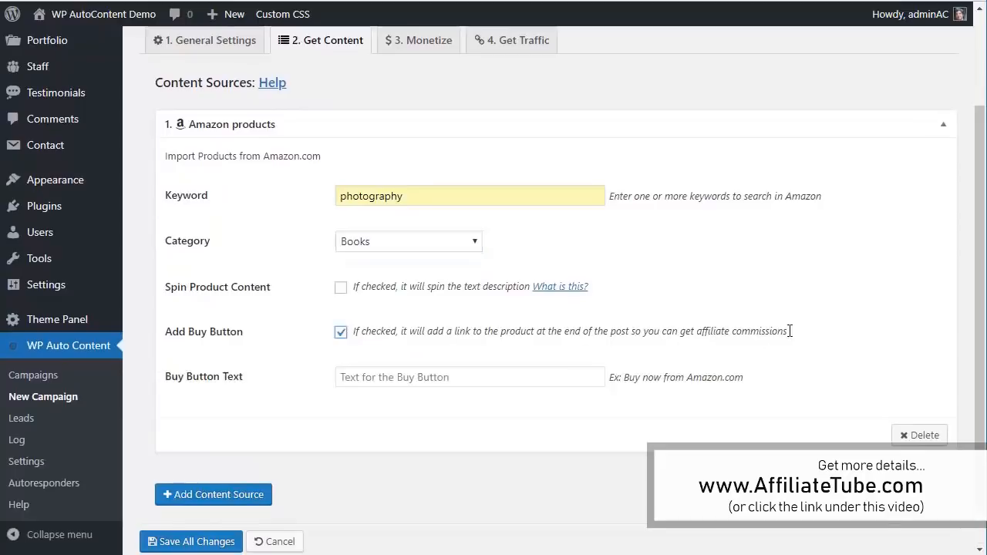
type("Purchase on Amazon.com")
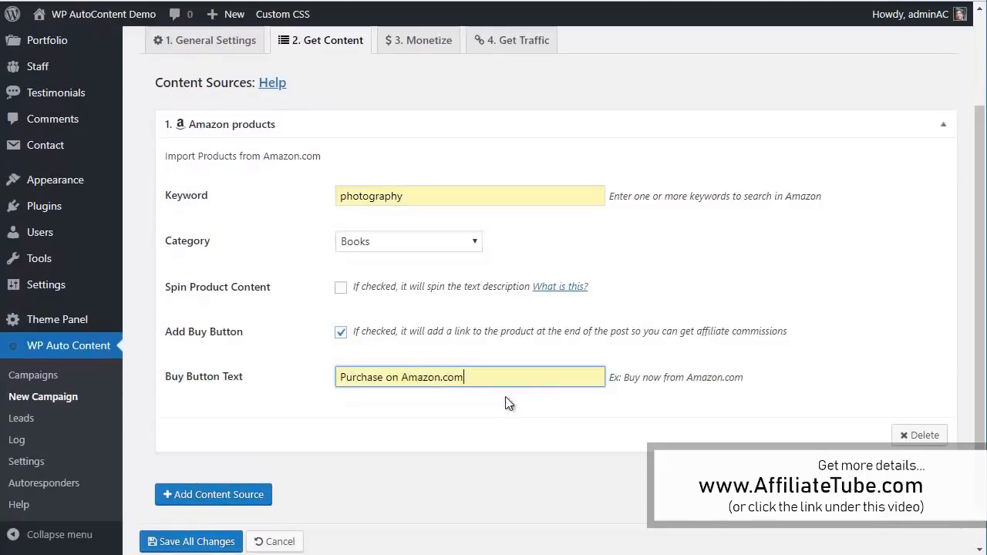
Add an Ebay Products content source with keyword learn photography.
left_click(213, 494)
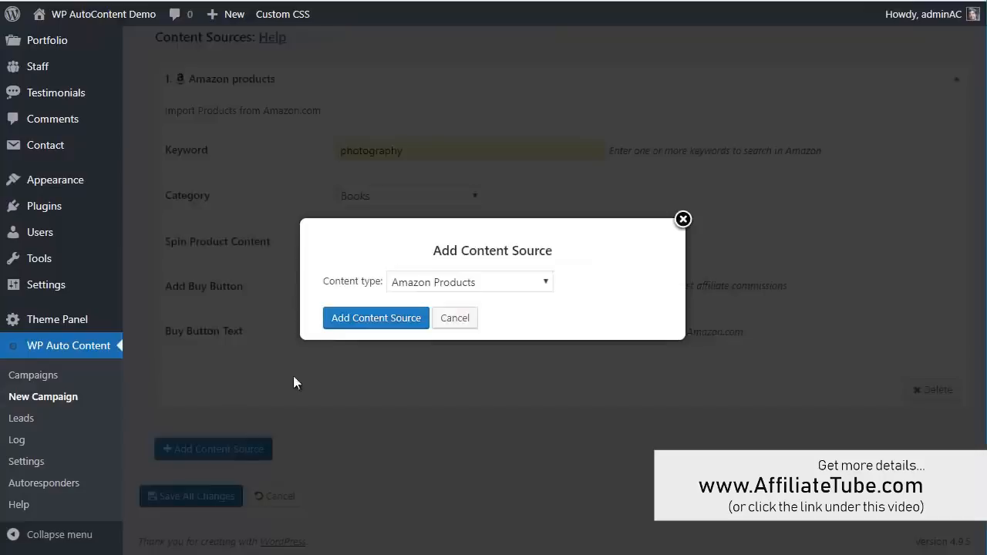
left_click(469, 281)
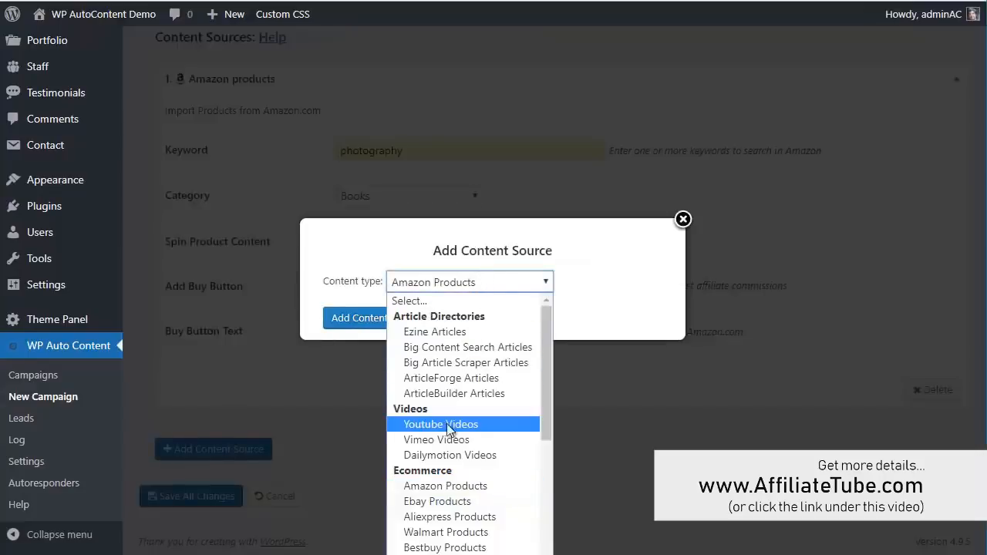
left_click(439, 502)
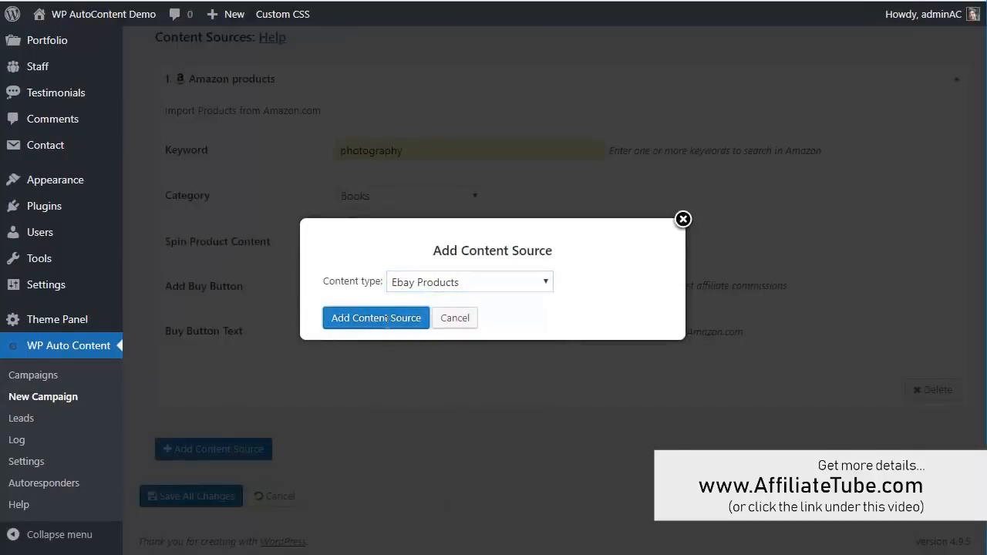
left_click(376, 318)
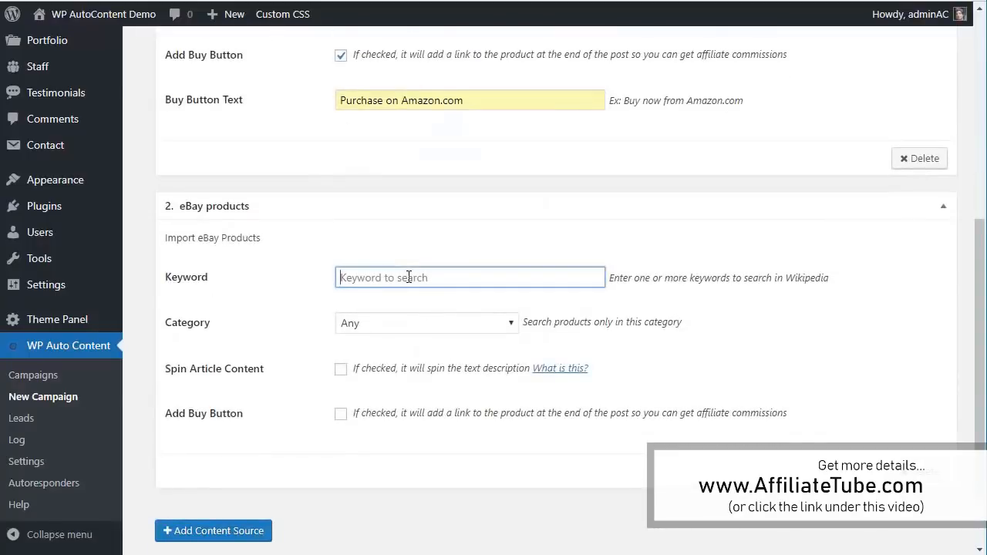
type("learn photography")
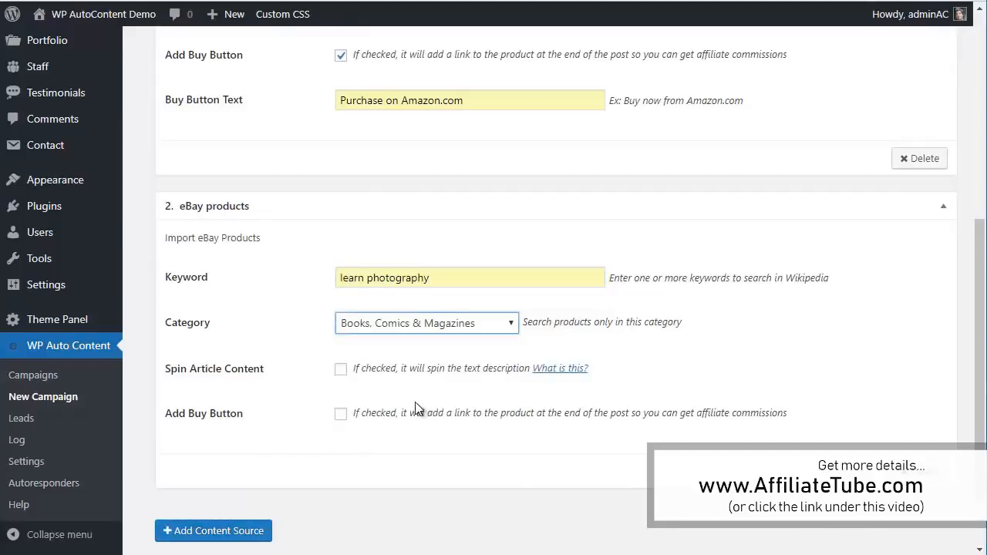
Give it a Purchase on Ebay.com buy button, save the campaign and return to Campaigns.
left_click(340, 413)
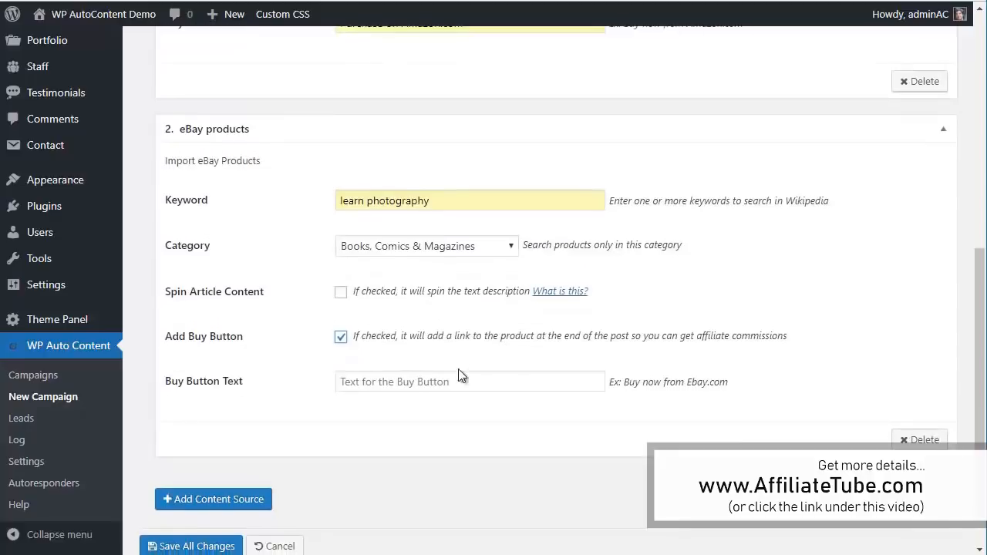
type("Purchase on Ebay.com")
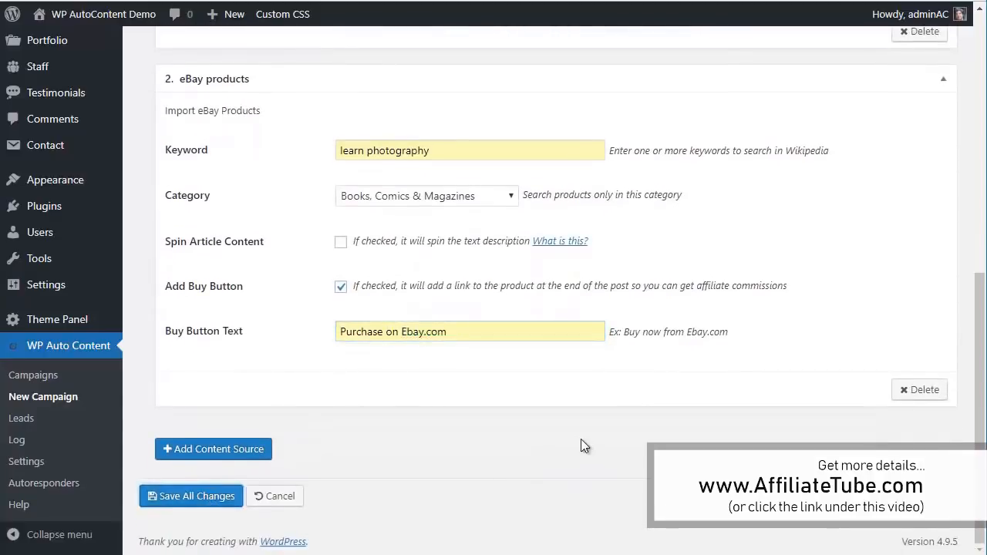
left_click(191, 496)
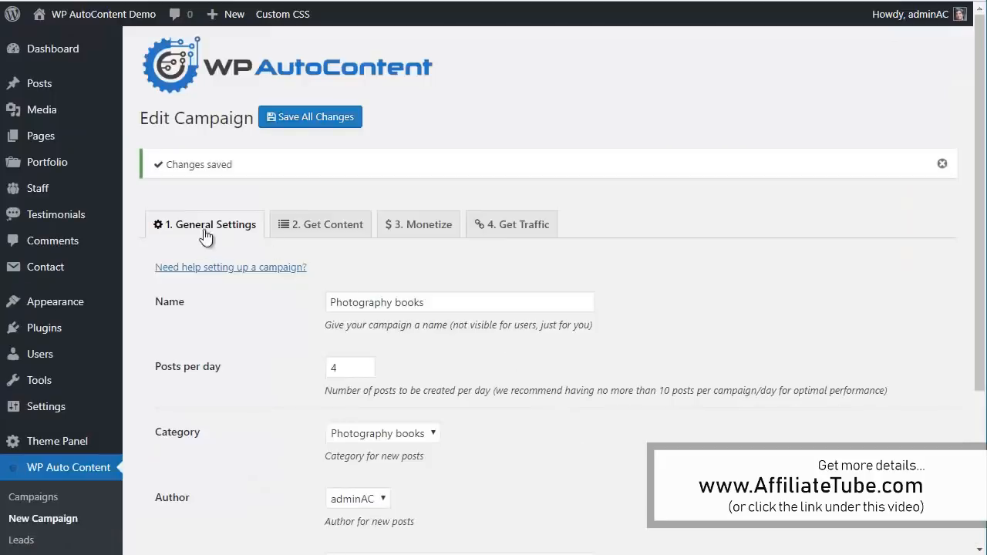
scroll("down", 3)
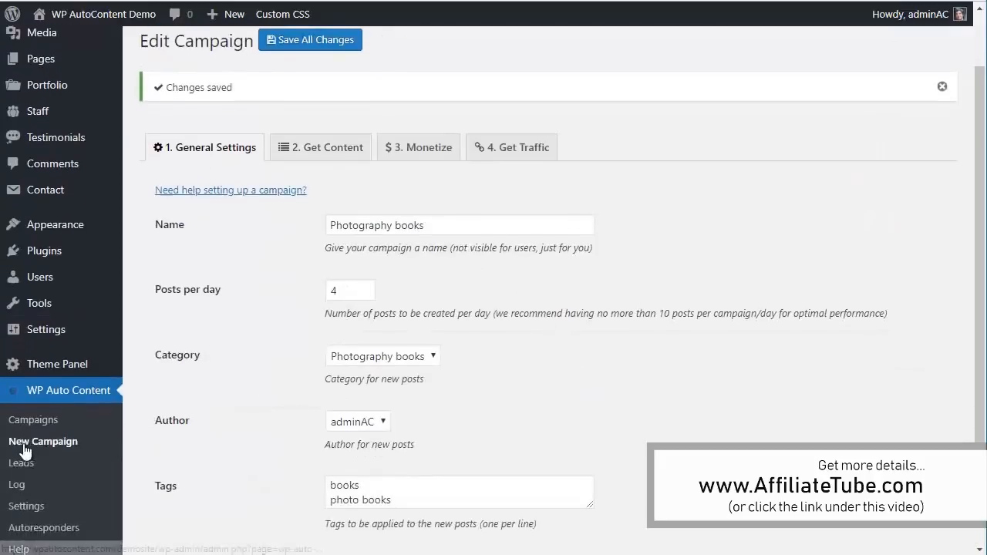
left_click(32, 420)
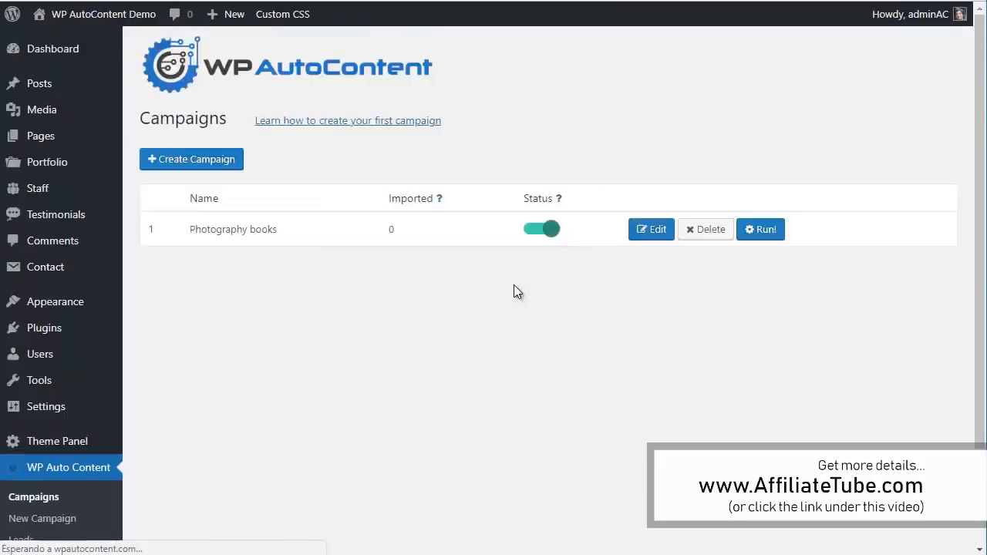
Create a campaign named Photography tips with 6 posts per day.
left_click(191, 159)
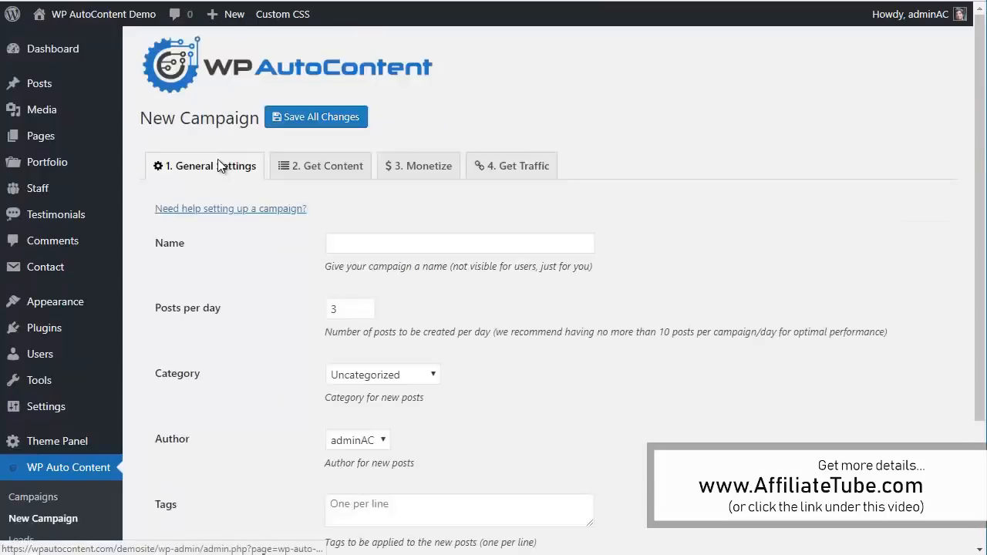
type("P")
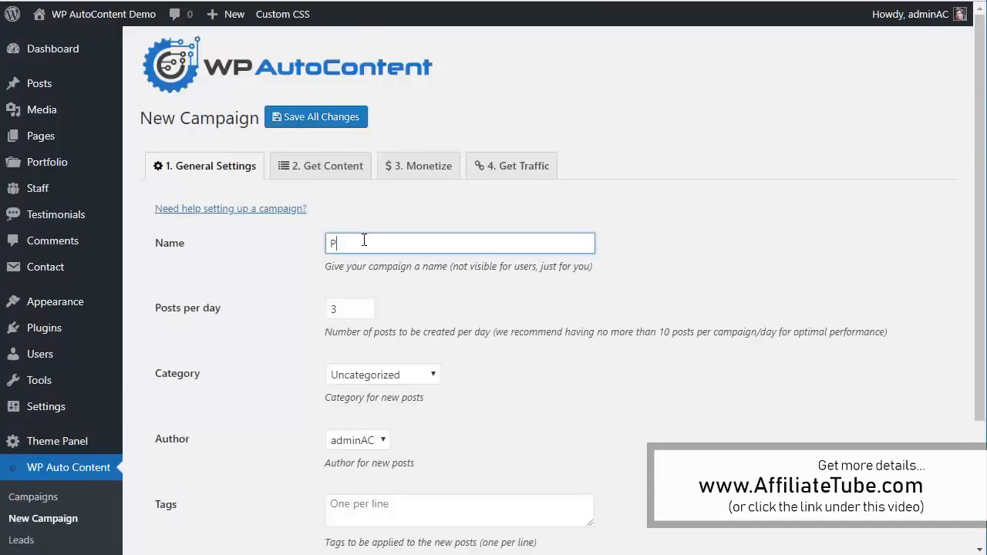
type("Photogr")
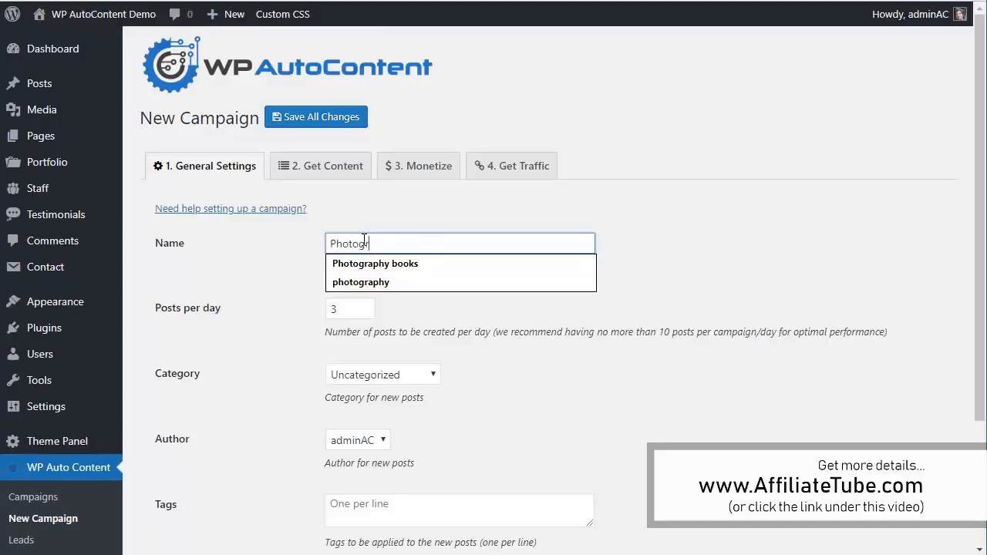
type("Photography tip")
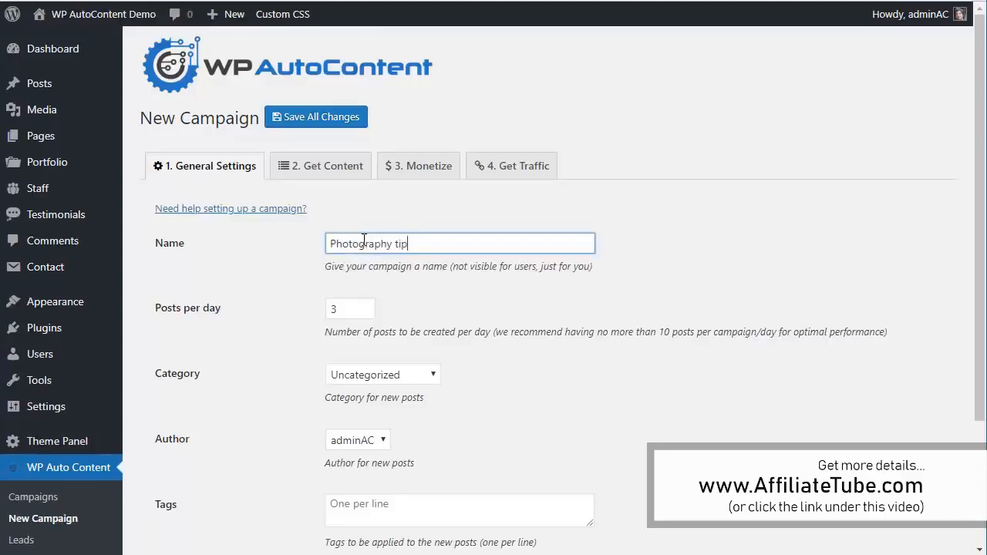
left_click(349, 309)
type("6")
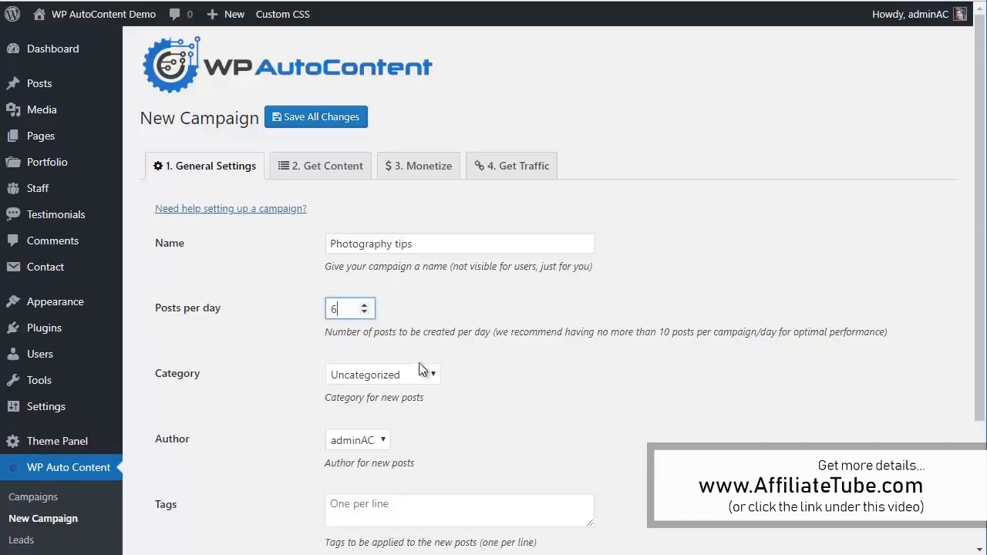
Set category Photography tips, tag learn photography and enable extra images with photo keywords.
left_click(383, 375)
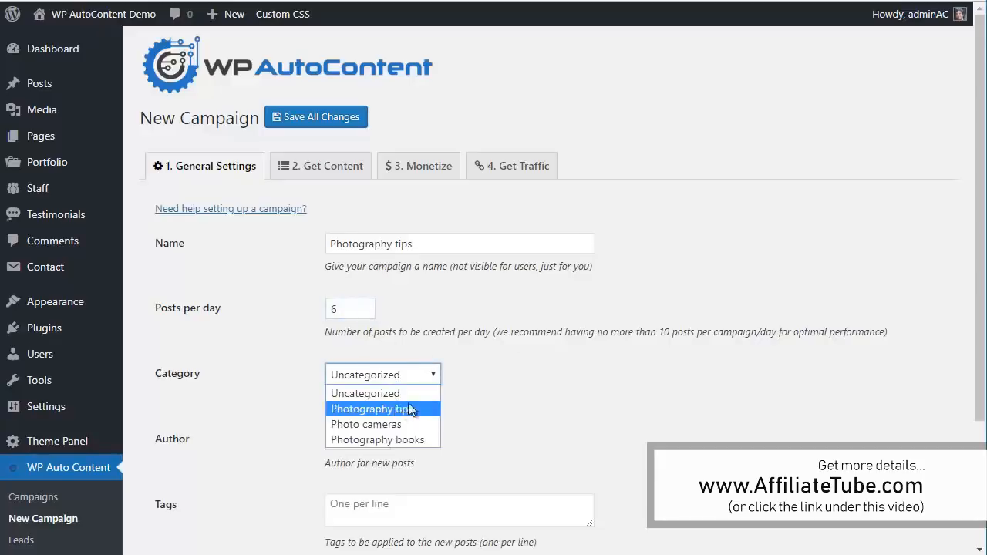
type("learn photogr")
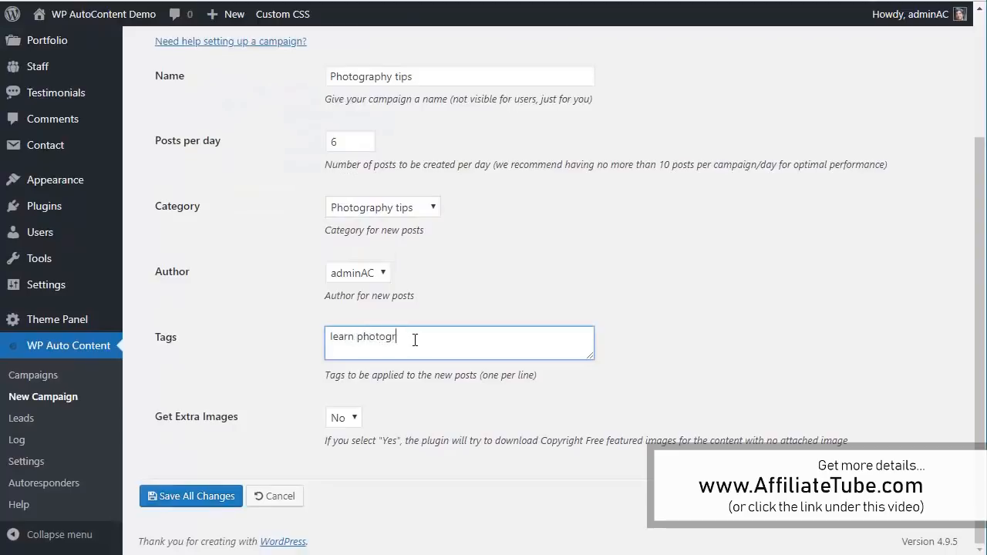
type("aphy")
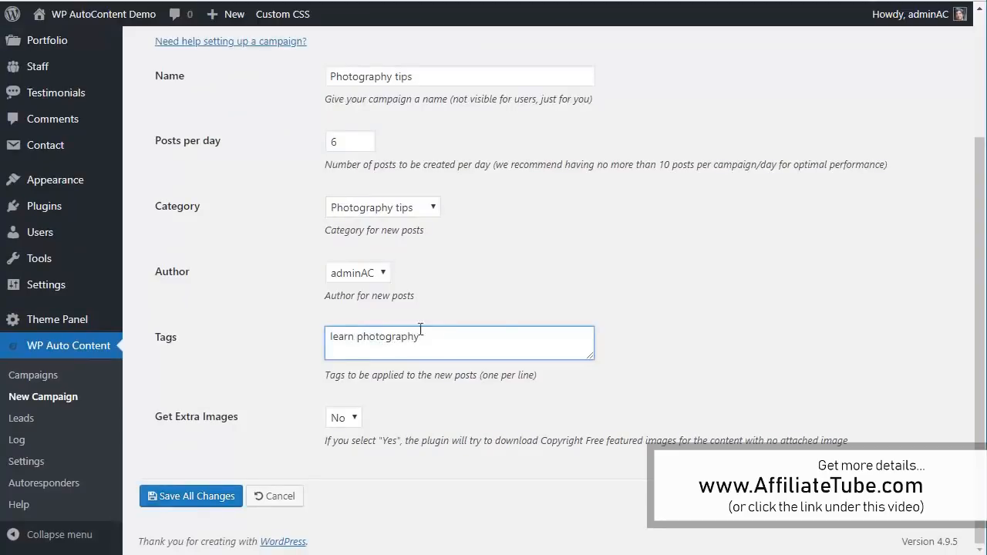
left_click(343, 417)
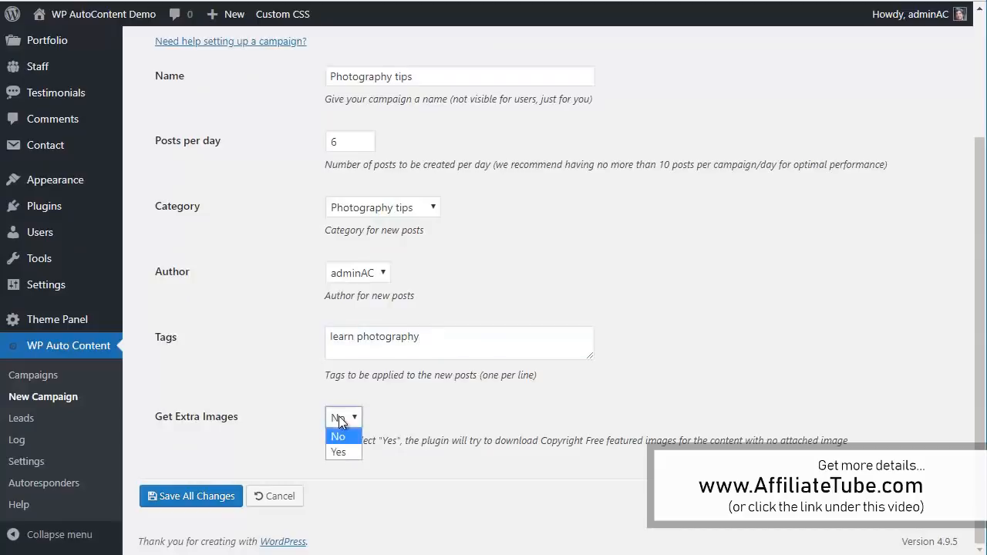
left_click(338, 452)
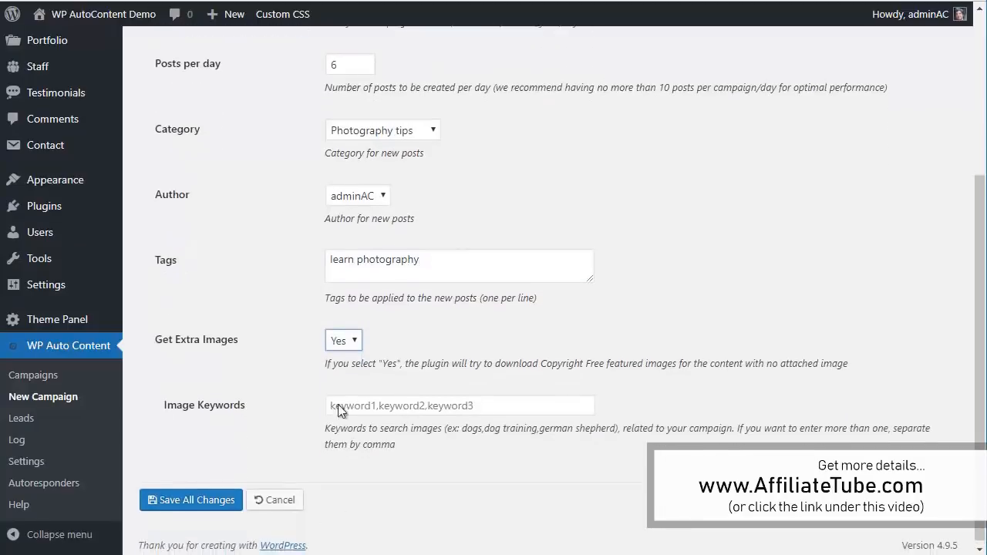
left_click(460, 405)
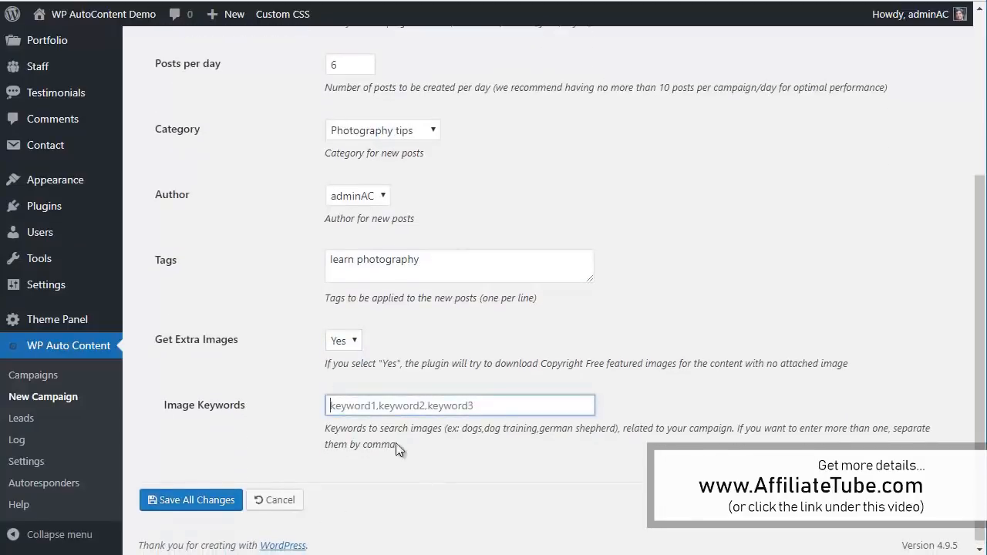
type("phot")
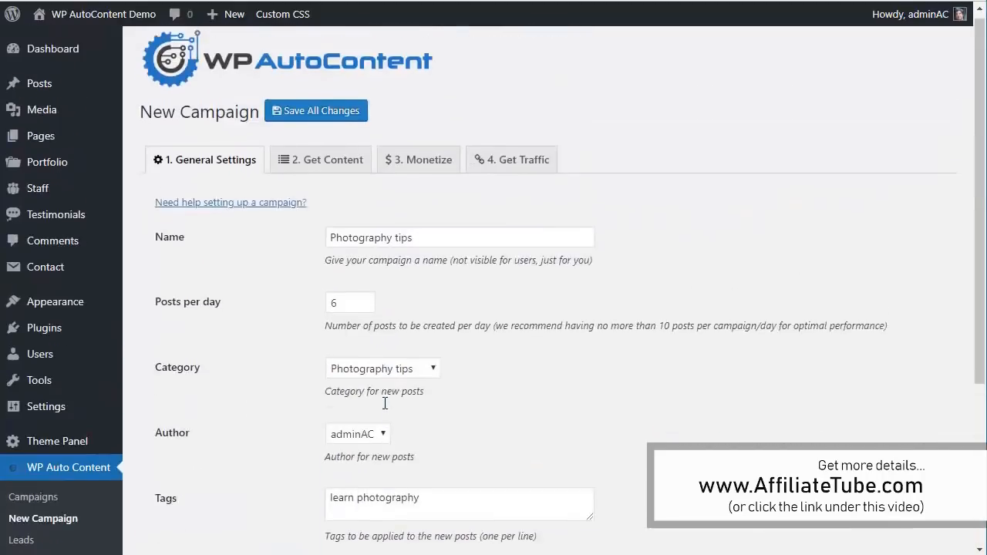
Add a Youtube Videos content source under Get Content.
left_click(321, 159)
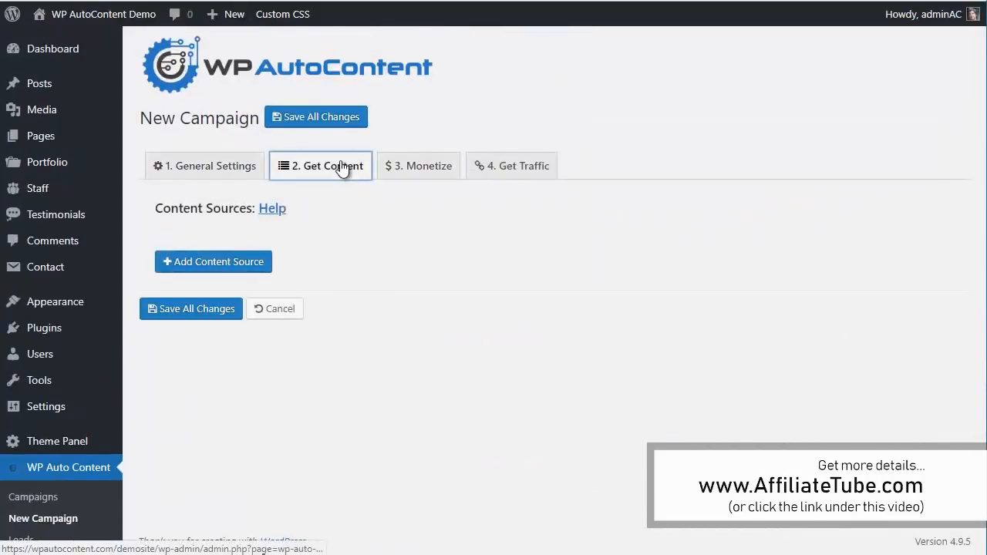
left_click(213, 262)
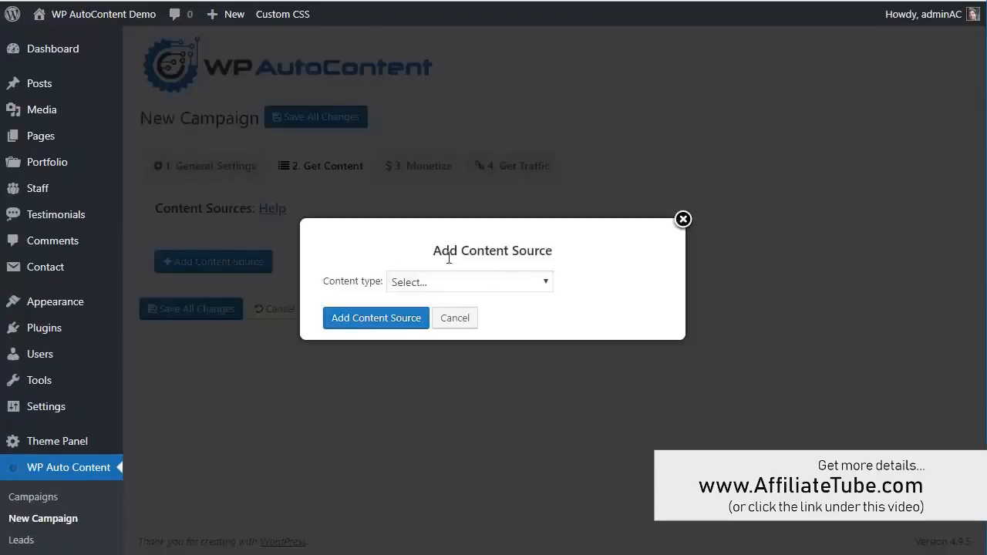
left_click(469, 281)
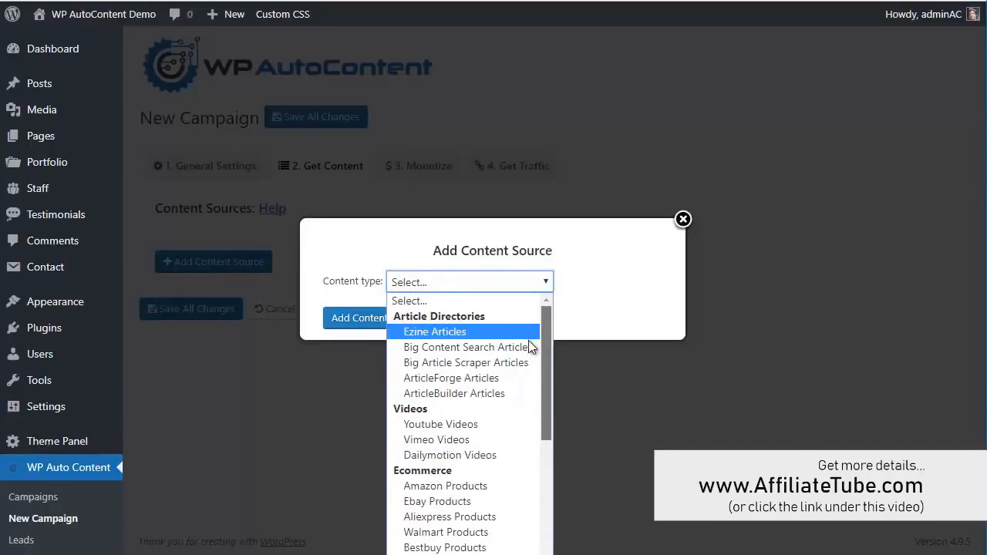
scroll("down", 3)
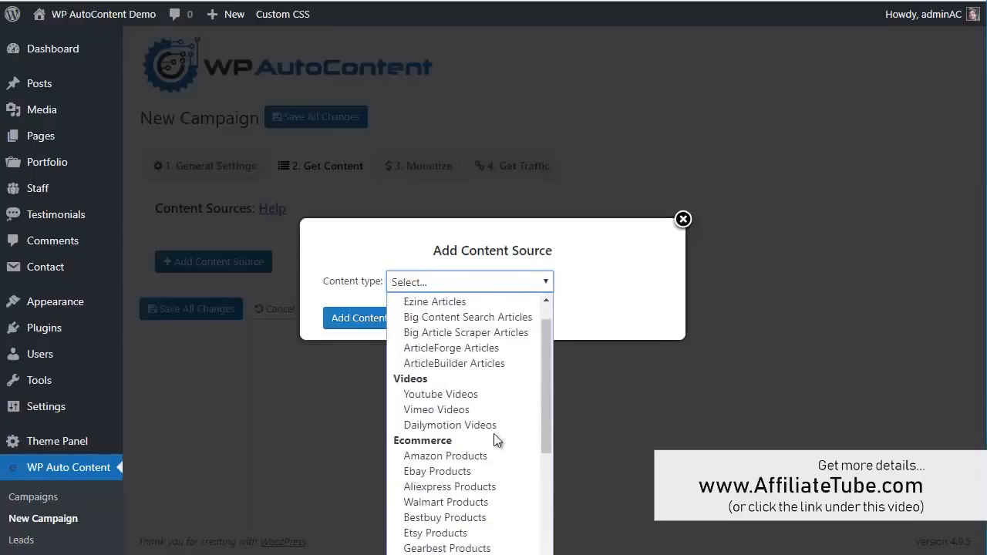
left_click(441, 395)
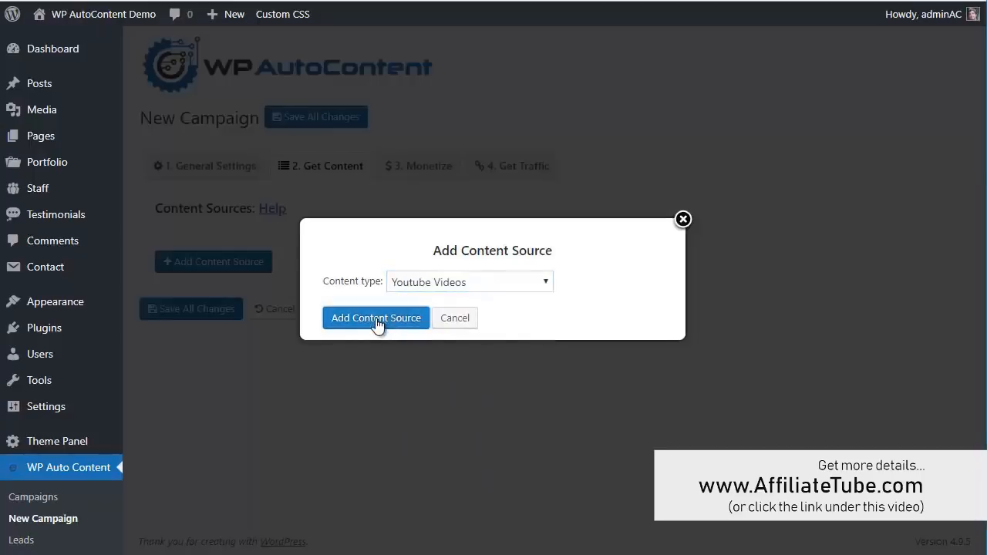
left_click(376, 318)
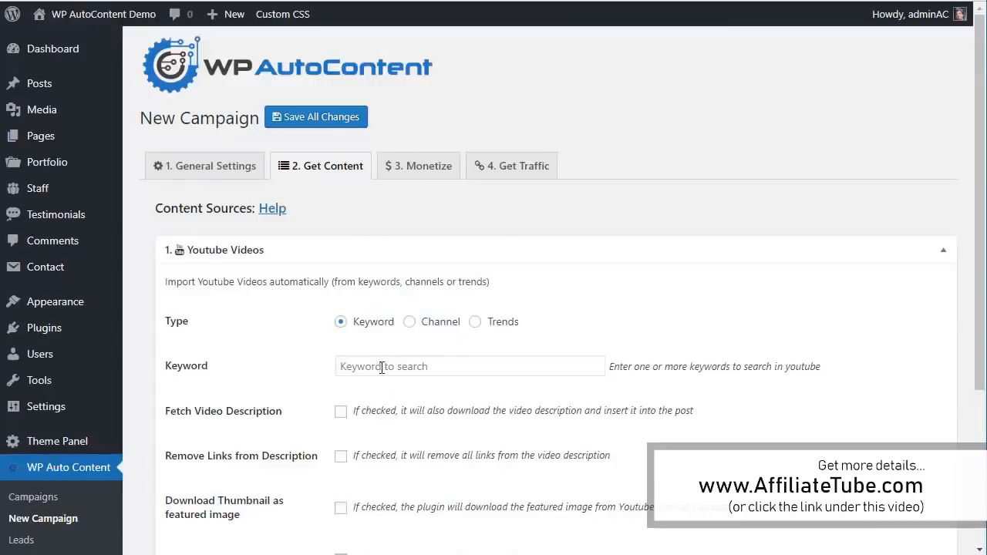
Search learn photography and fetch descriptions, thumbnails and video tags while removing links.
scroll("down", 3)
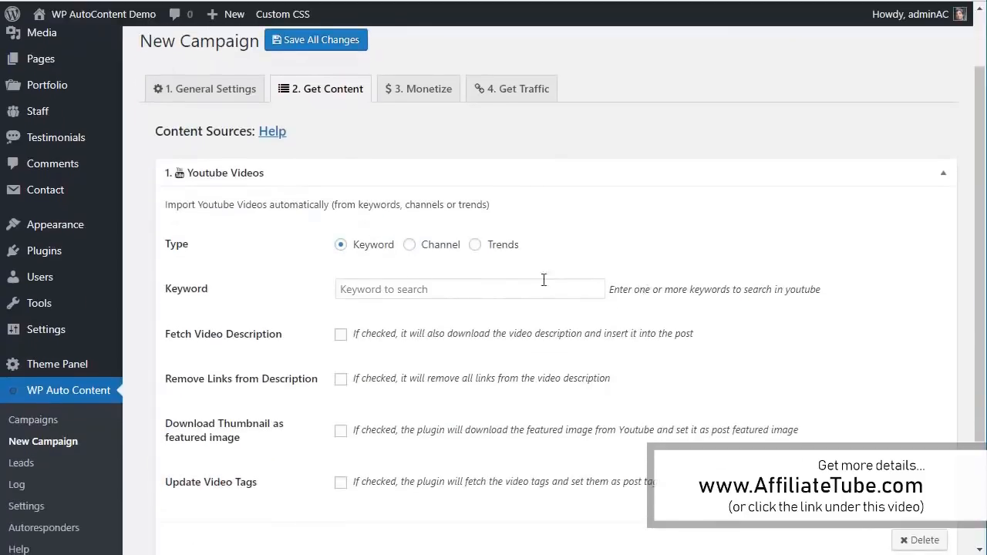
left_click(469, 289)
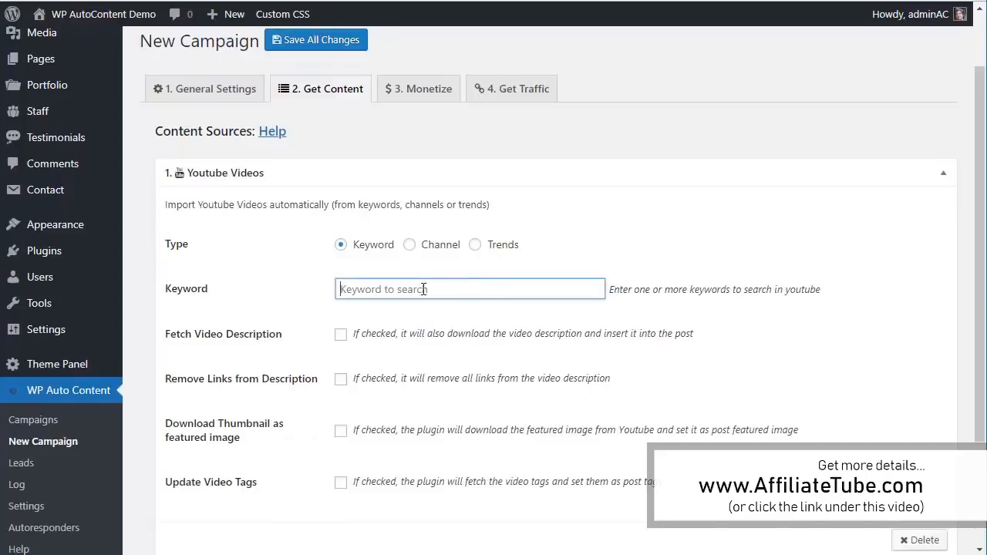
type("learn photography")
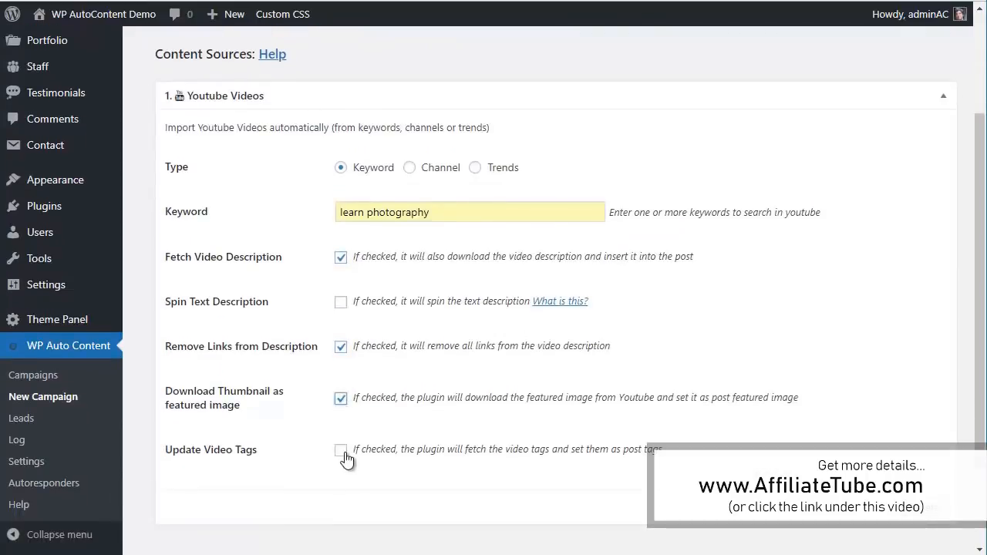
left_click(341, 451)
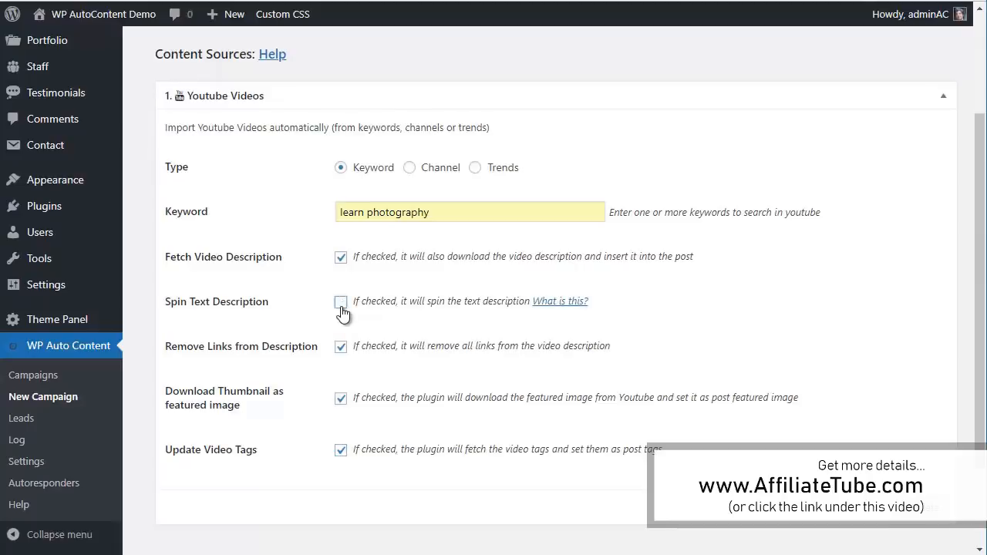
scroll("down", 3)
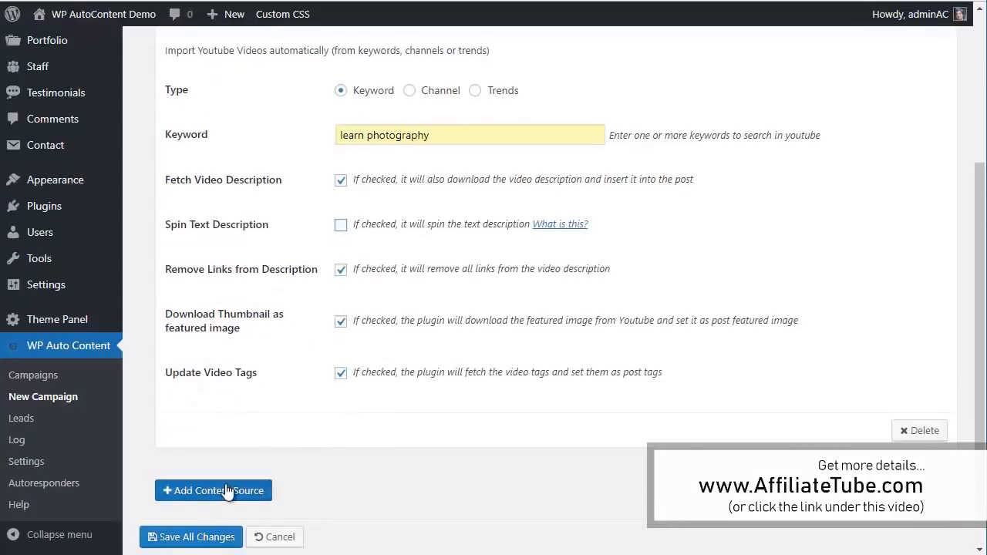
Add a Udemy Courses content source.
left_click(213, 491)
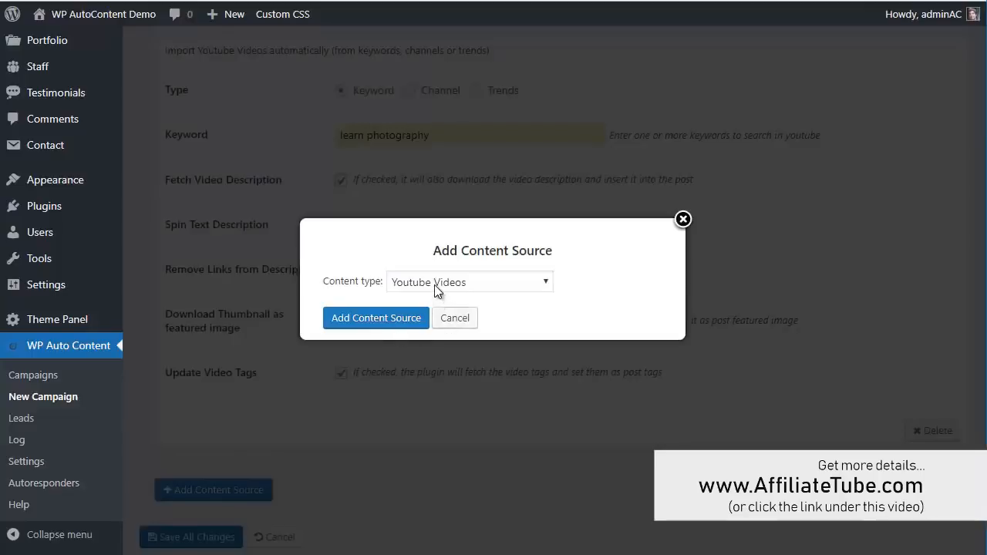
left_click(469, 280)
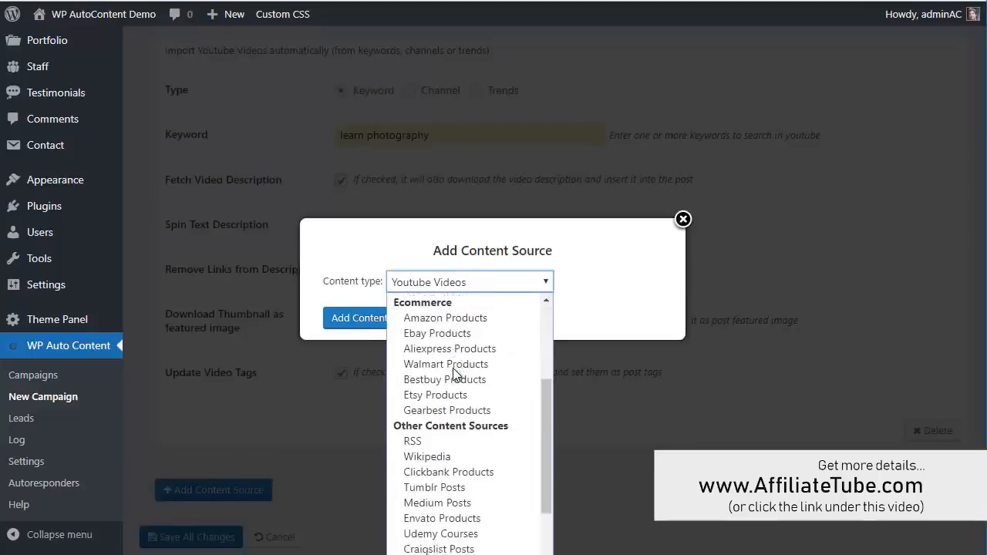
left_click(441, 534)
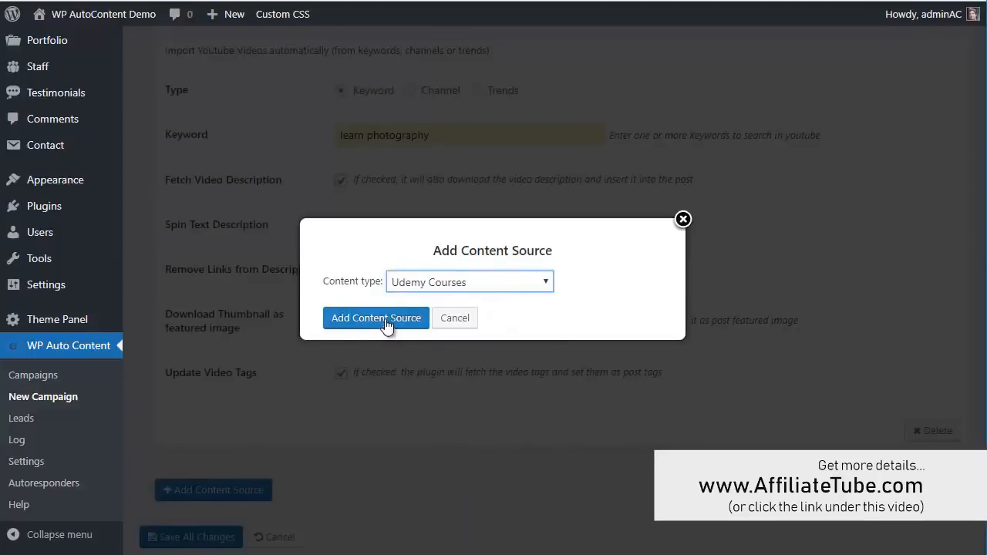
left_click(377, 318)
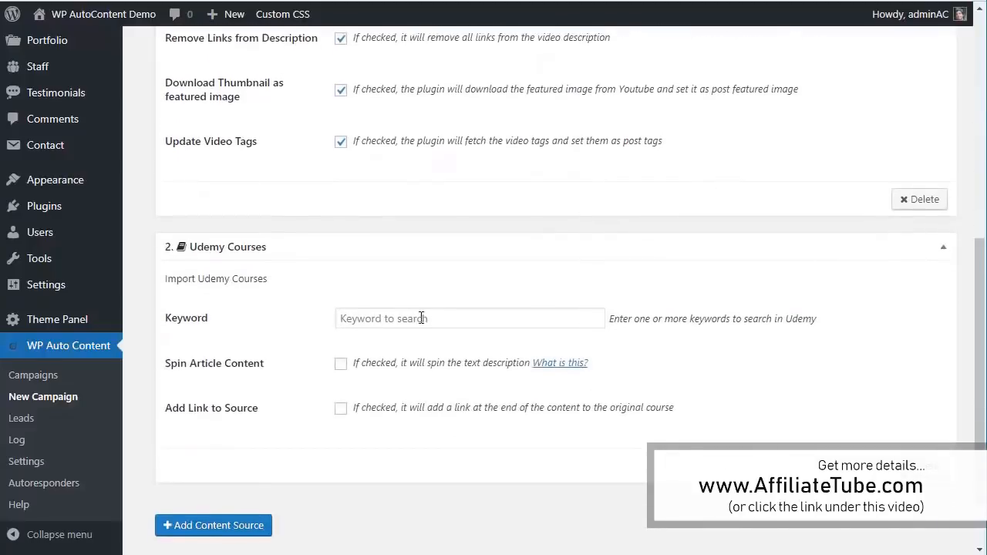
Search photography, enable Add Link to Source and save all changes.
type("ph")
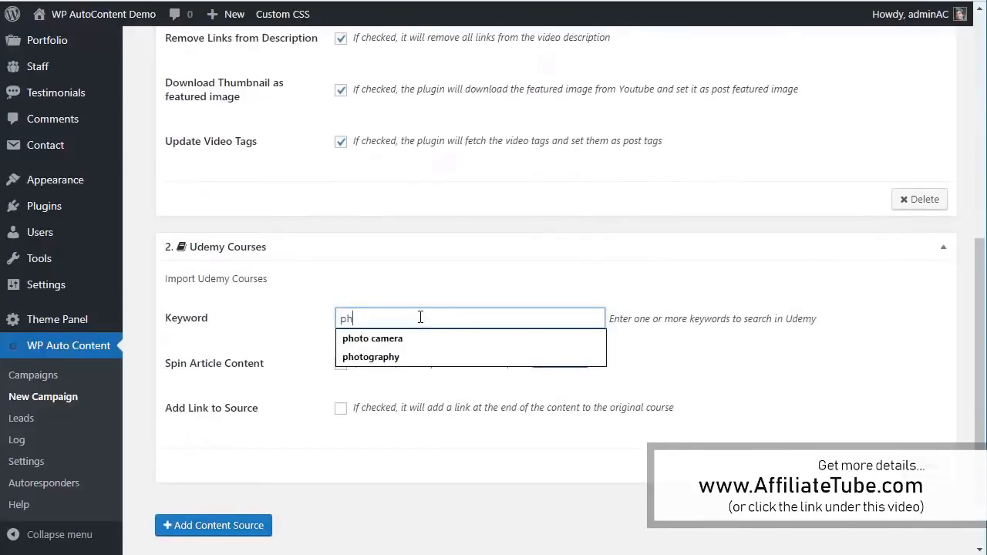
left_click(371, 356)
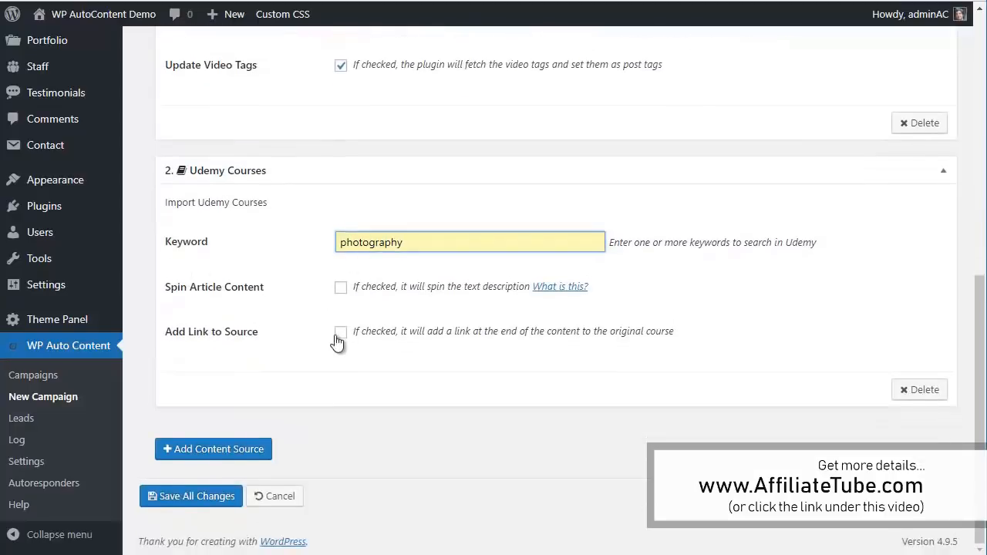
left_click(339, 330)
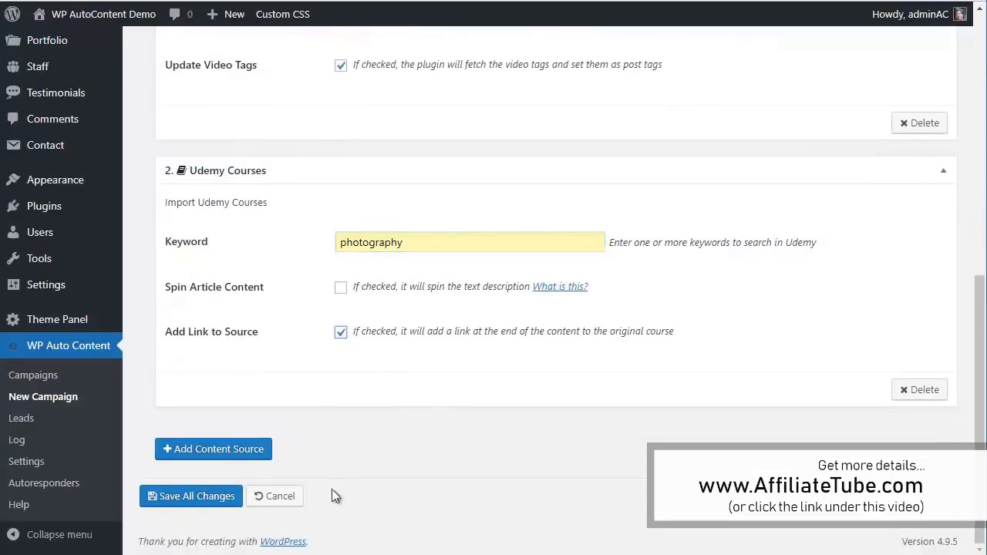
left_click(191, 497)
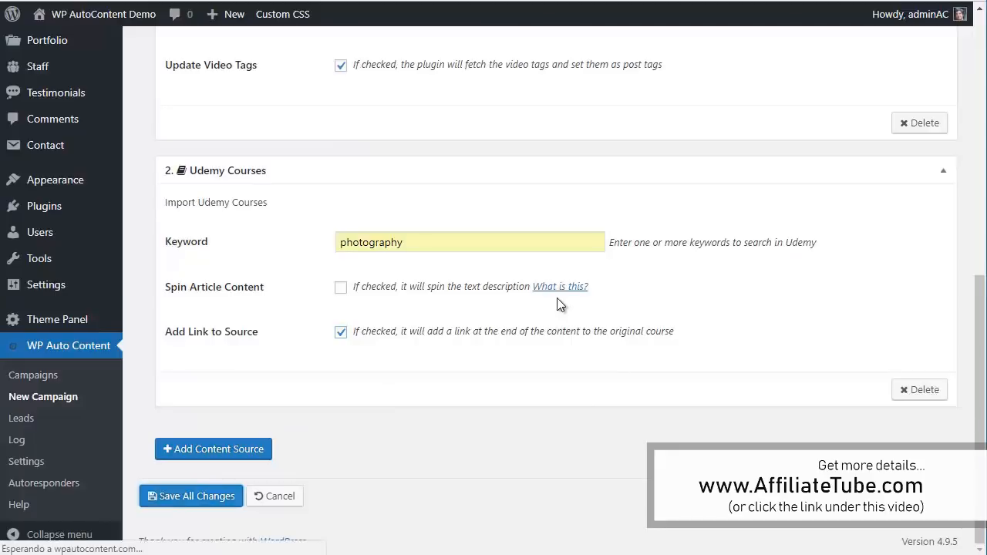
Create a Photo cameras campaign in the Photo cameras category with tags camera and photo camera.
left_click(191, 497)
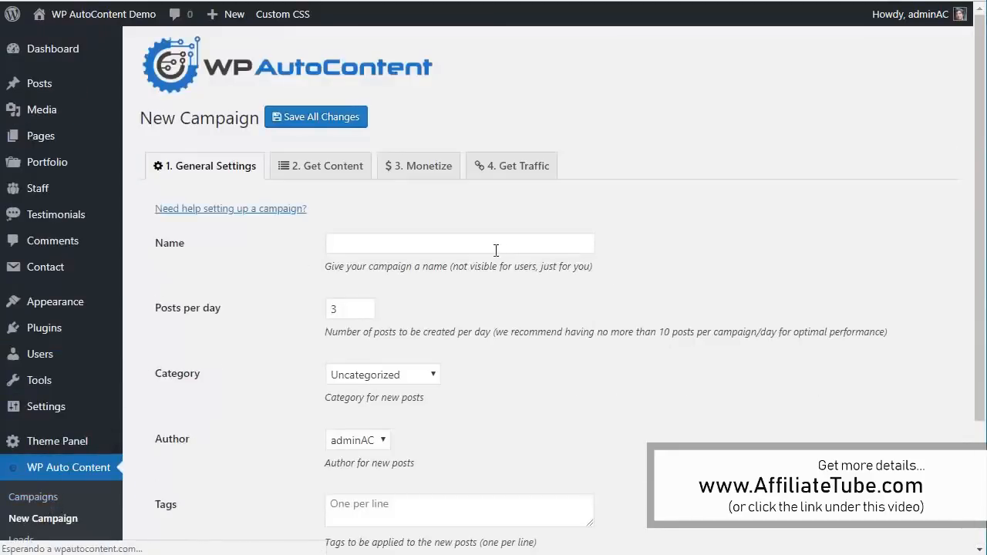
type("Photo camers")
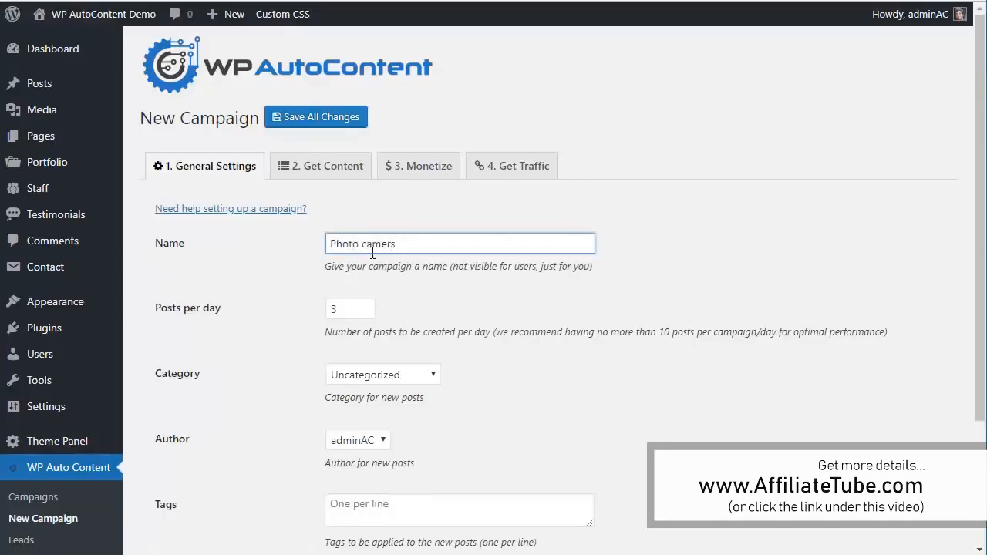
left_click(343, 308)
type("4")
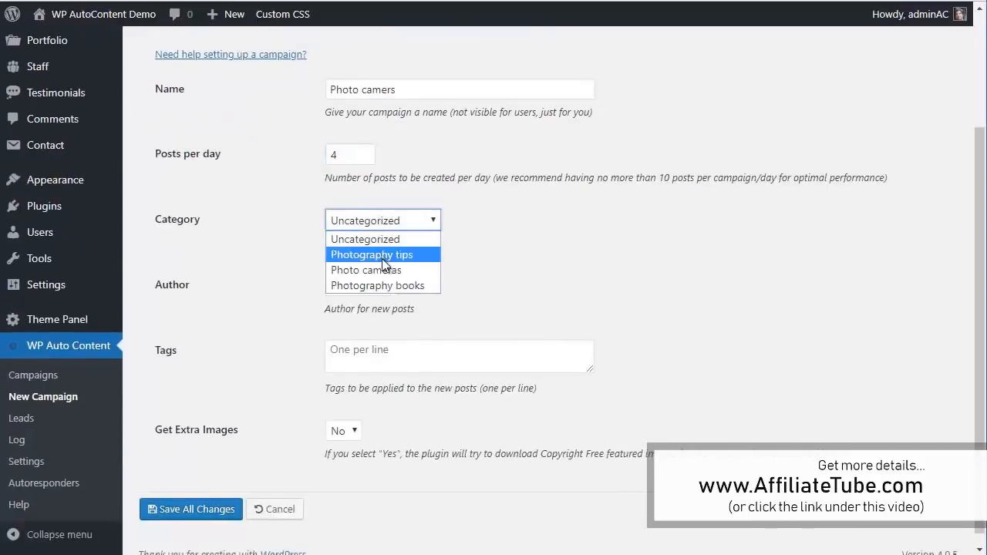
left_click(365, 270)
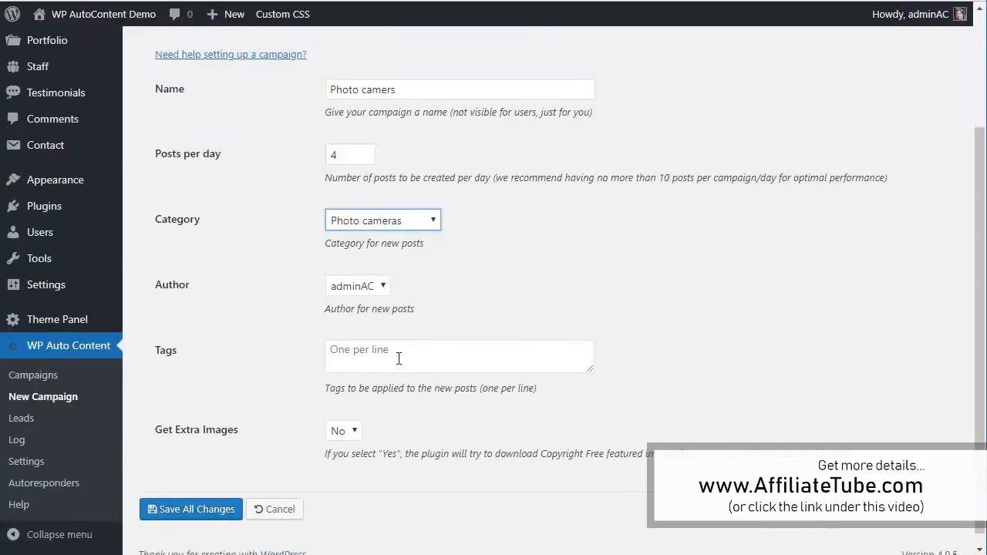
type("camera")
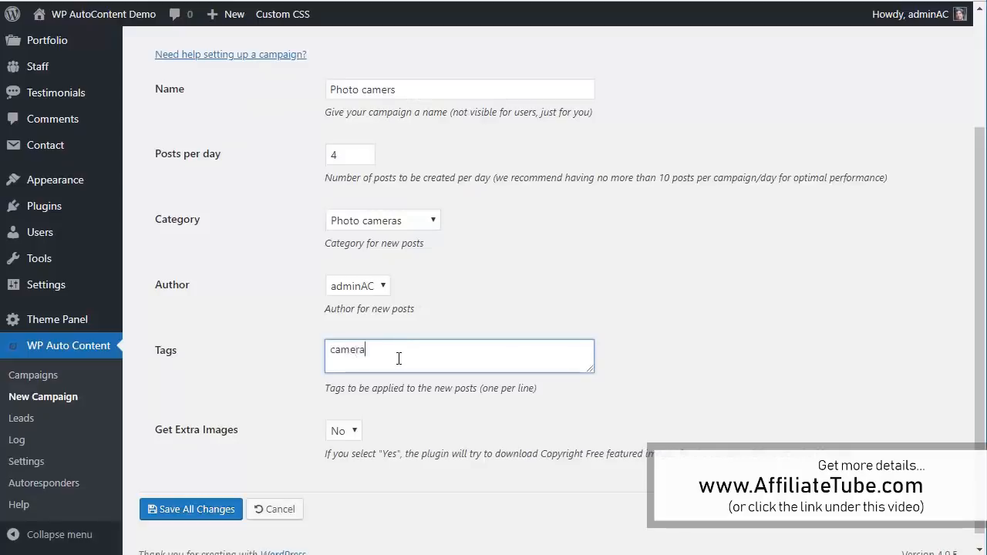
type("photo camer")
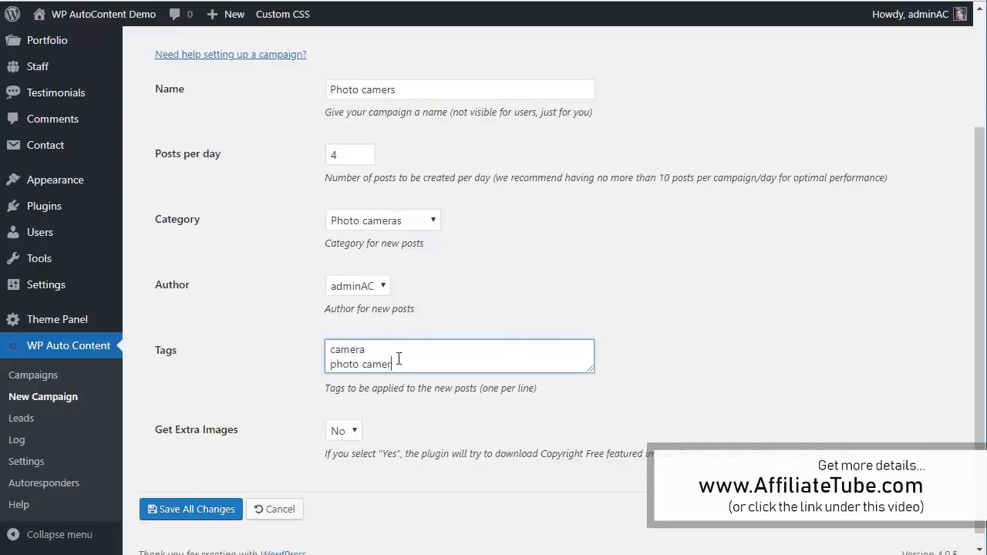
Add an Amazon Products source with keyword photo camera.
left_click(321, 166)
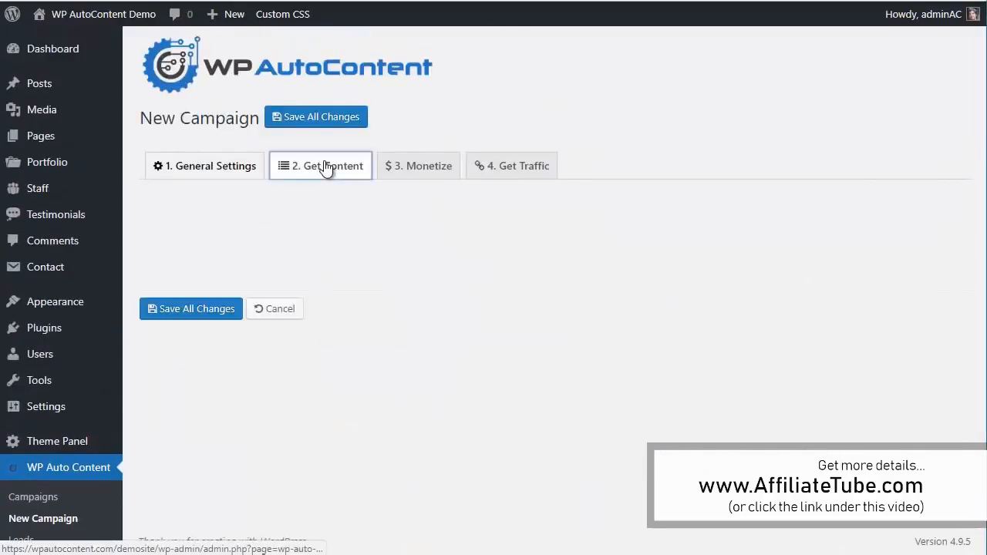
left_click(469, 281)
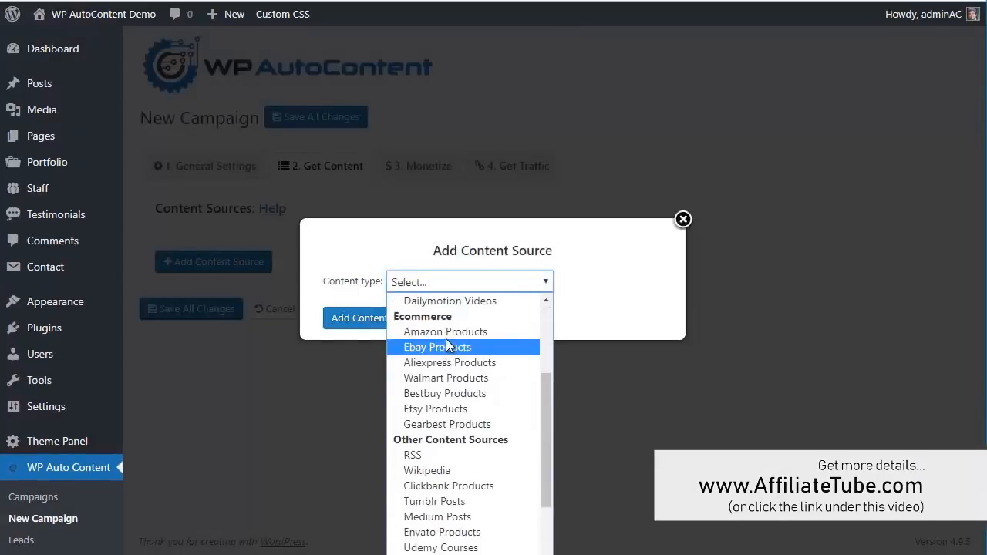
left_click(445, 332)
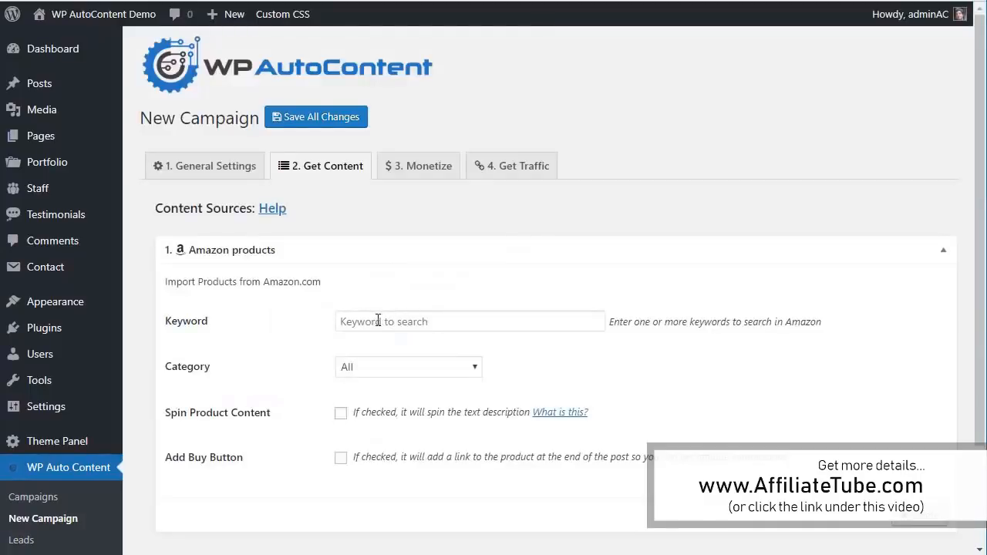
type("photo c")
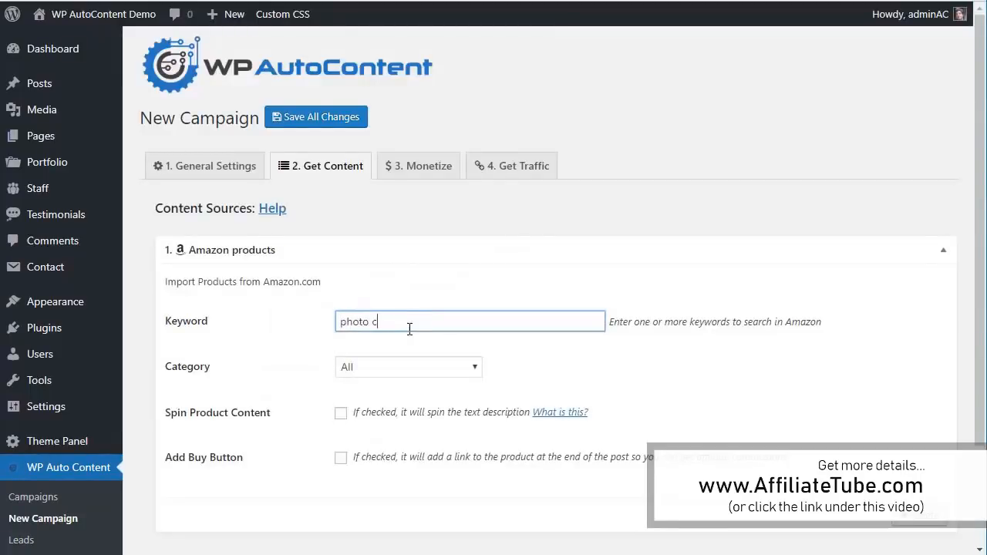
Limit it to Camera & Photo and enable the buy button.
left_click(407, 368)
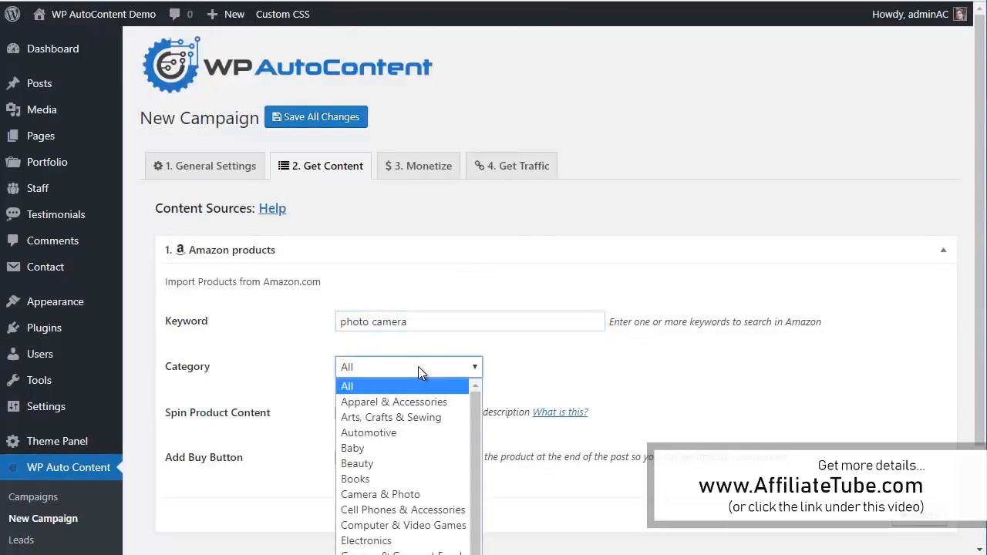
left_click(379, 494)
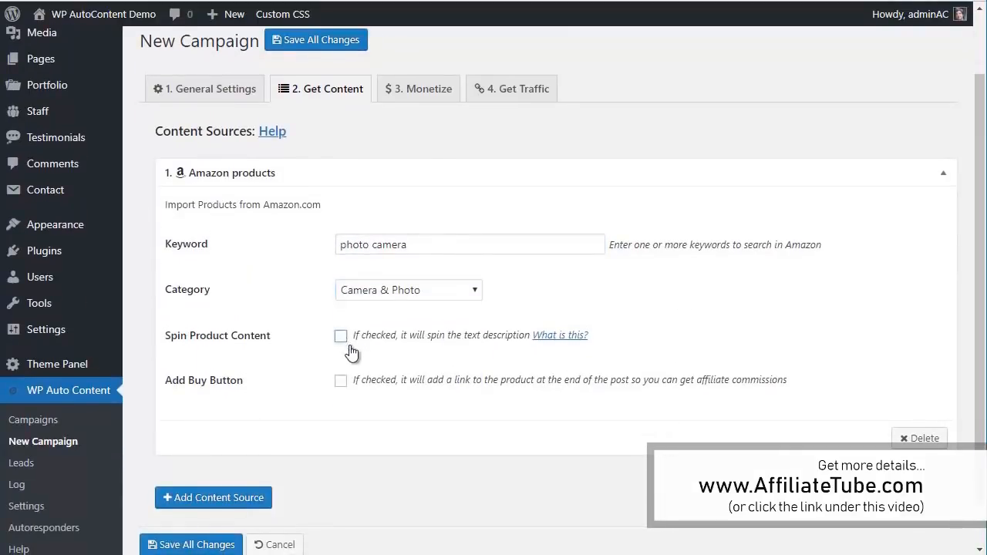
left_click(341, 379)
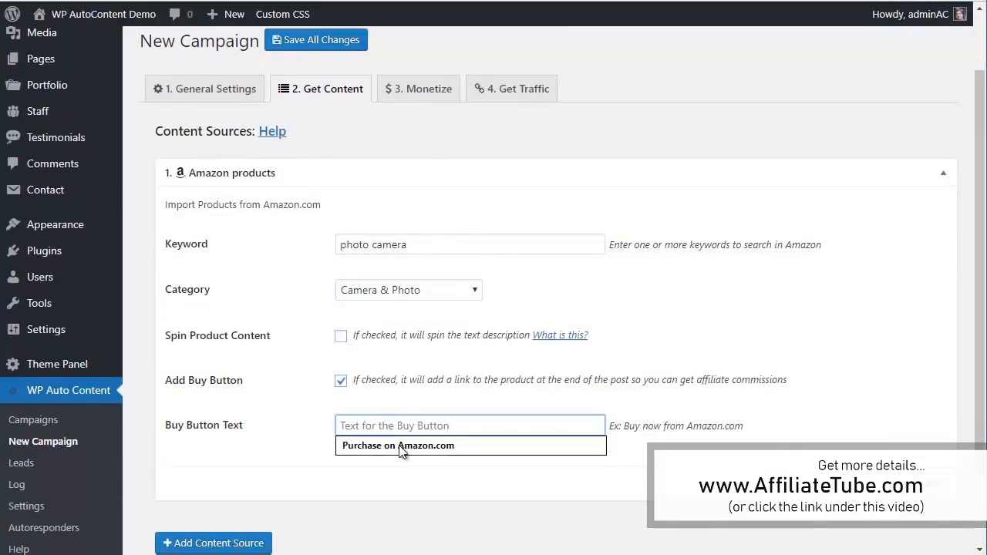
Add a Bestbuy Products source with keyword photo camera.
left_click(213, 543)
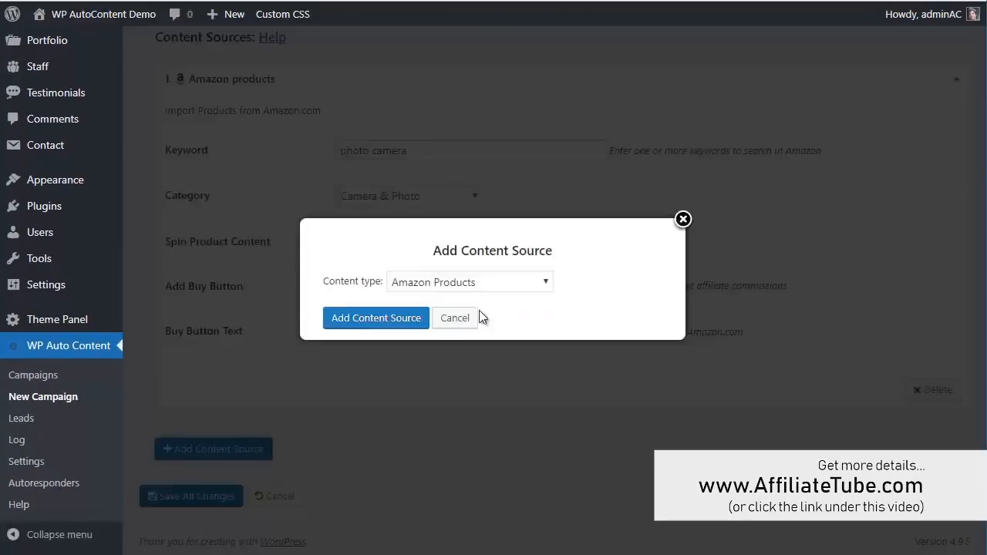
left_click(469, 281)
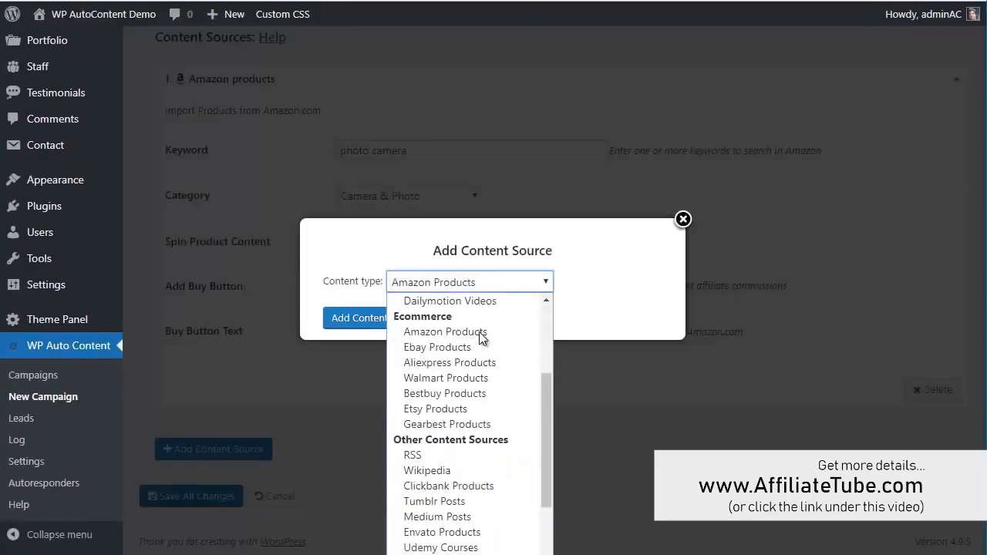
left_click(445, 394)
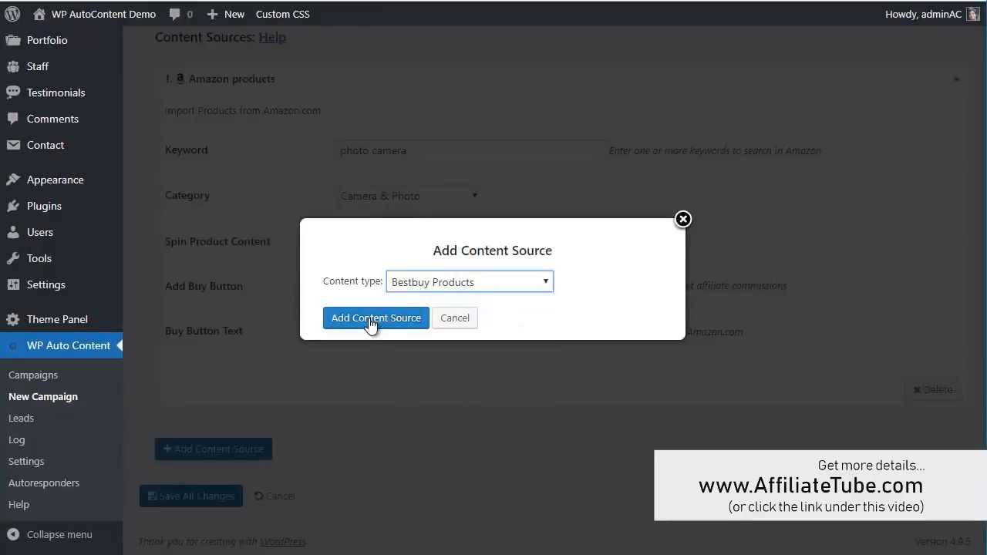
left_click(377, 318)
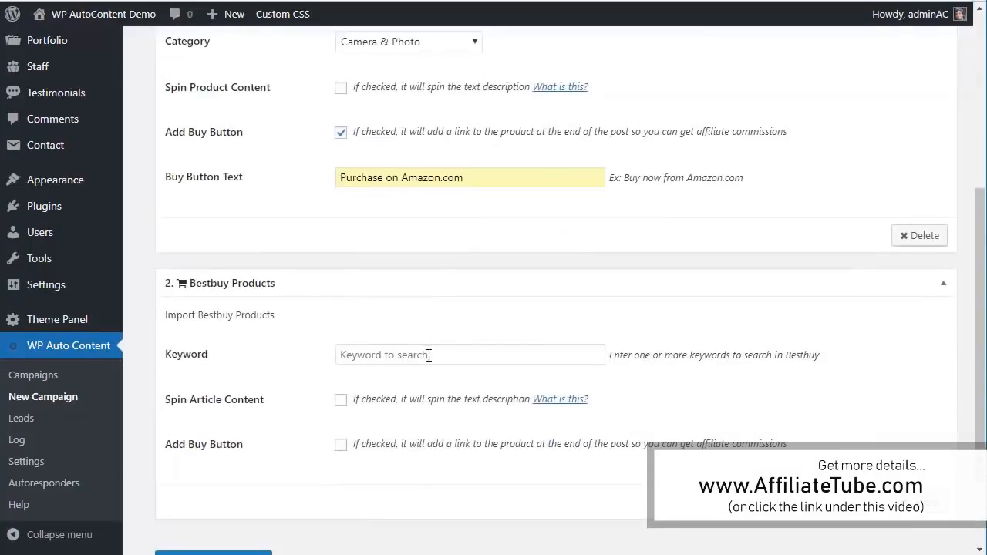
type("photo camera")
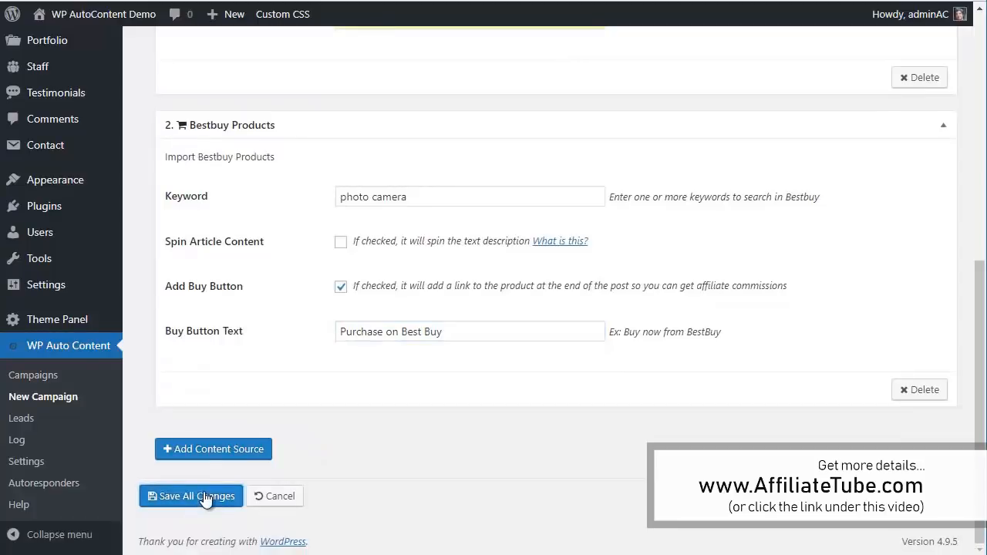
Save the Photo camers campaign, confirm no posts exist yet, and return to the campaigns list.
left_click(191, 497)
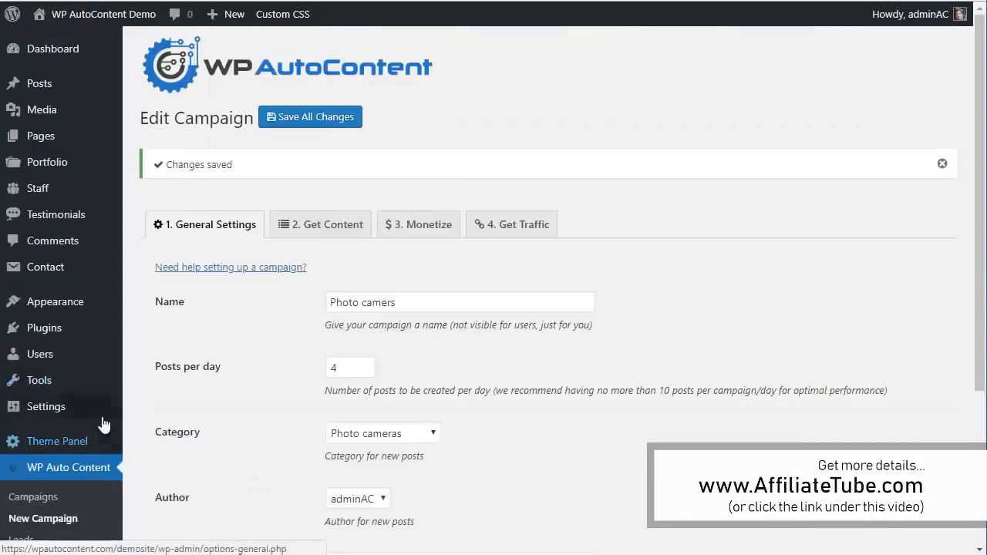
left_click(34, 497)
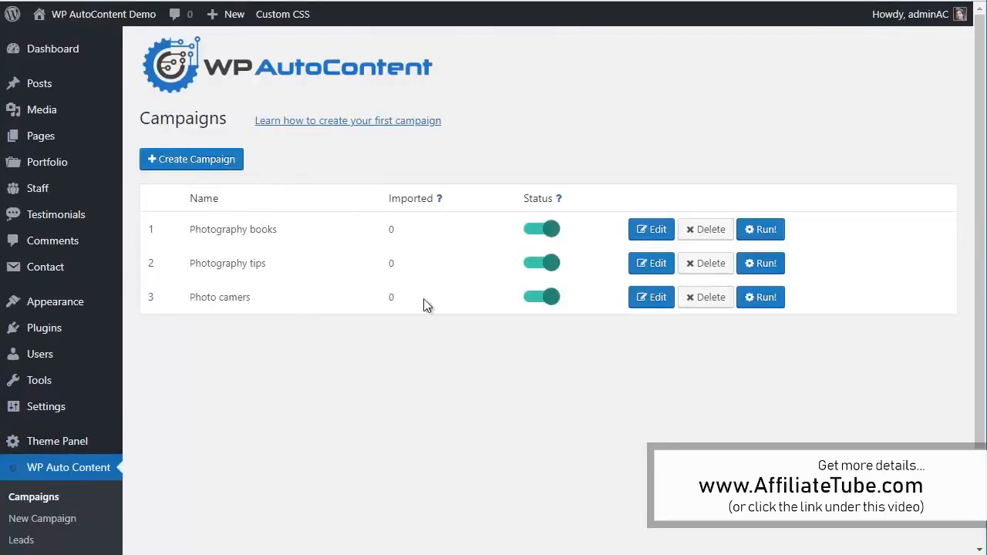
mouse_move(39, 83)
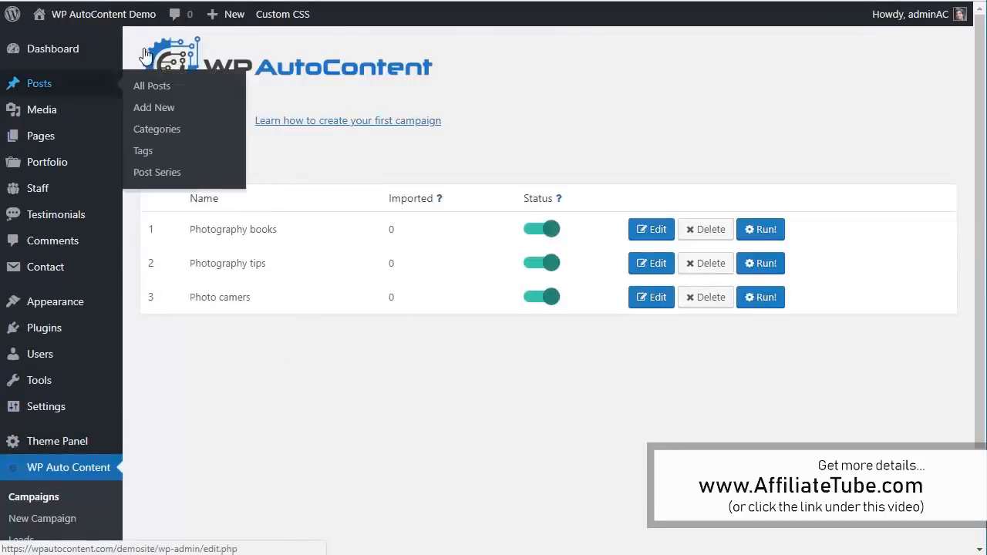
left_click(151, 87)
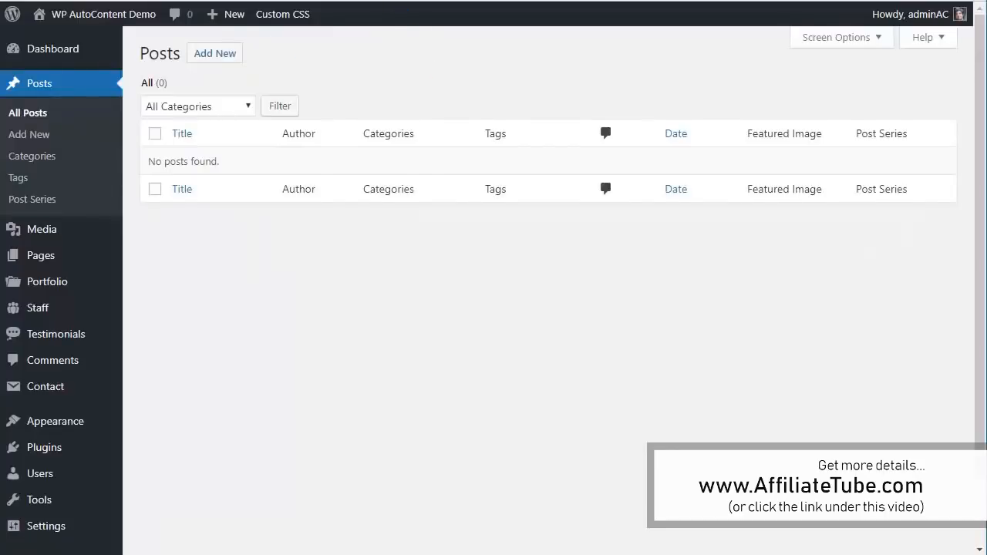
left_click(68, 468)
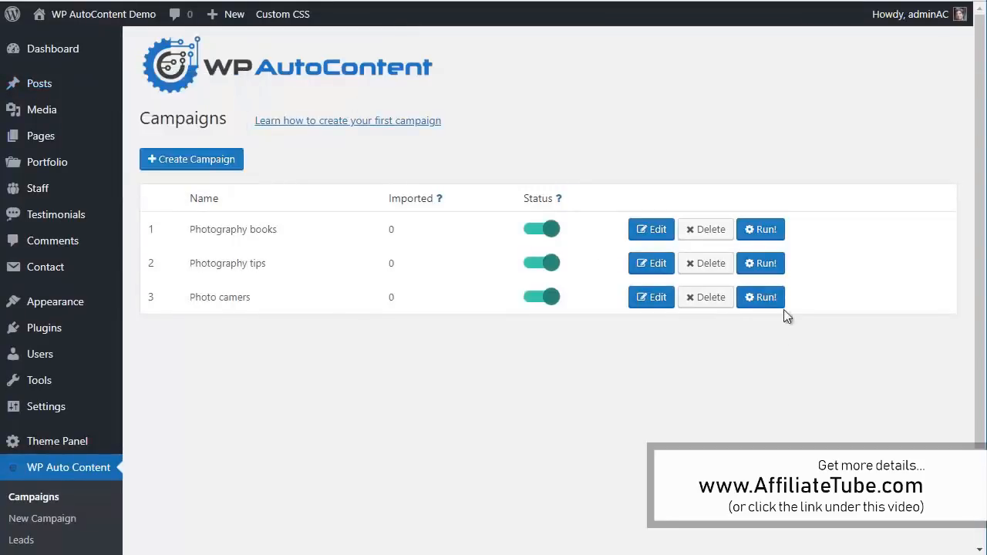
Run the Photography tips campaign so it imports posts from YouTube and Udemy.
left_click(761, 228)
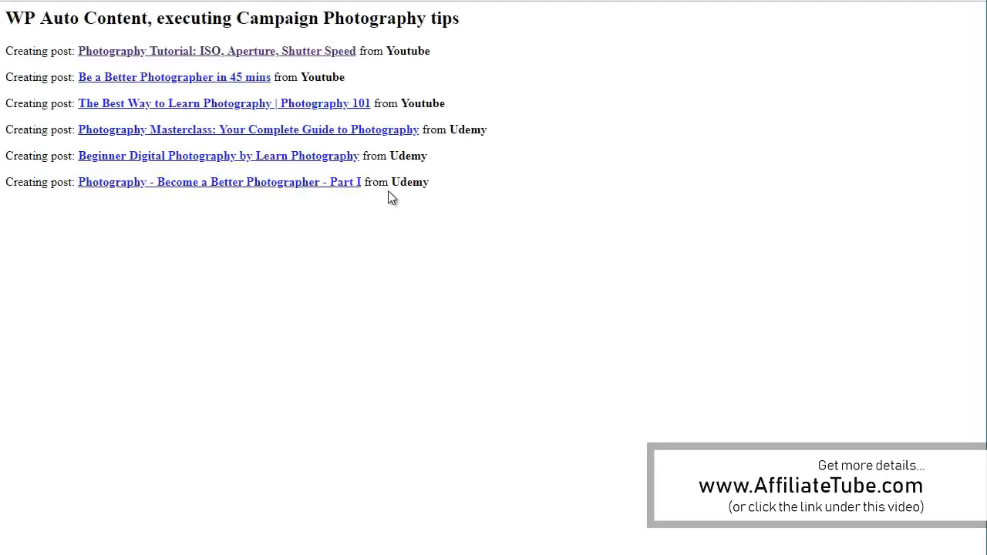
mouse_move(296, 123)
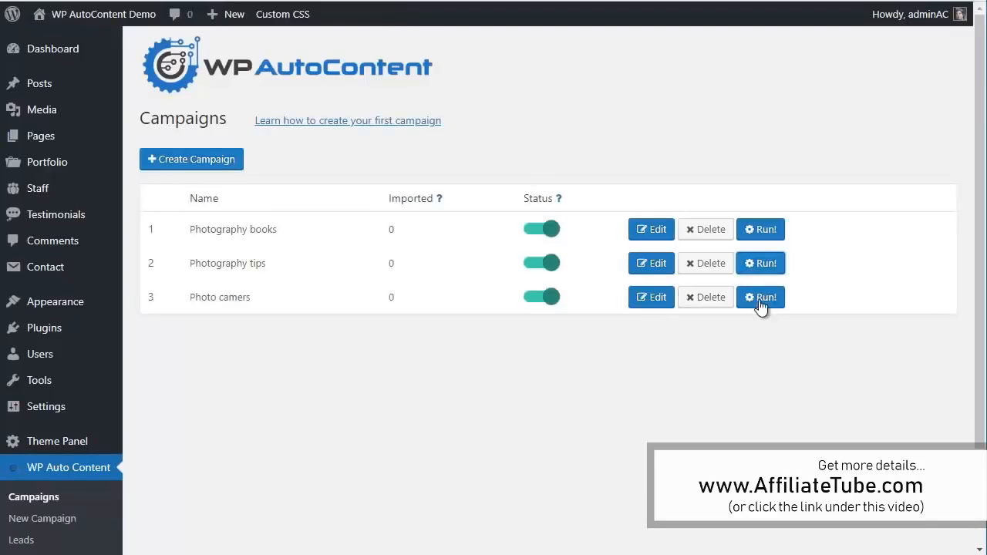
mouse_move(341, 341)
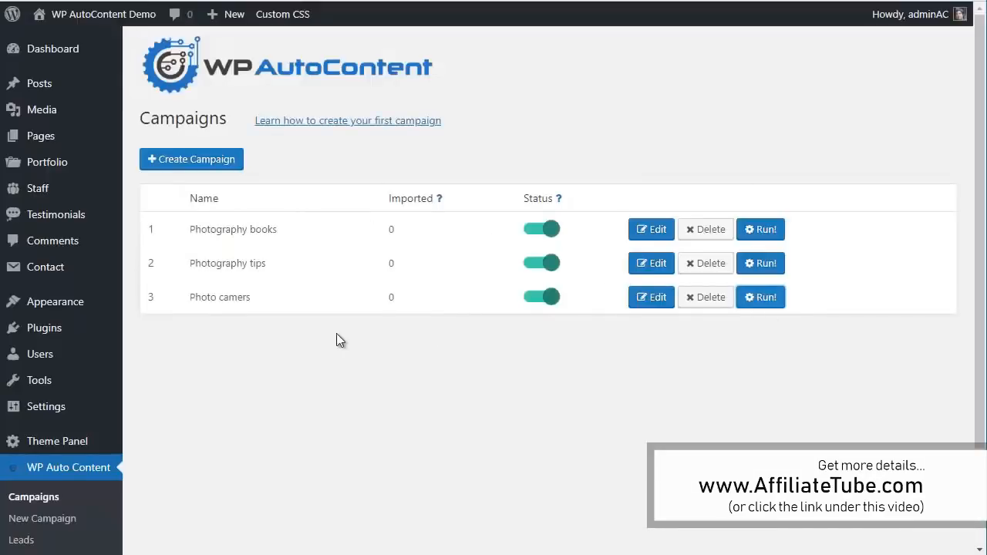
mouse_move(417, 163)
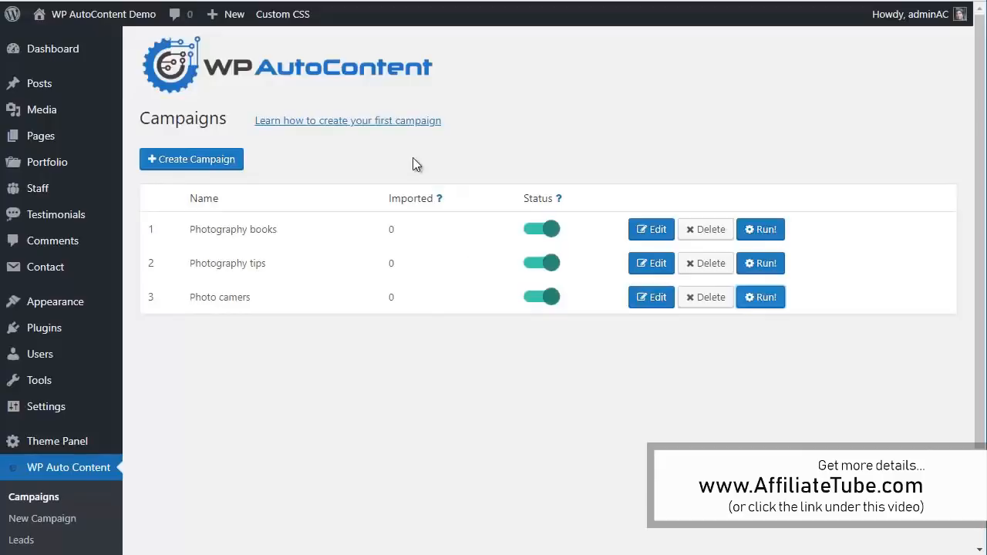
mouse_move(415, 87)
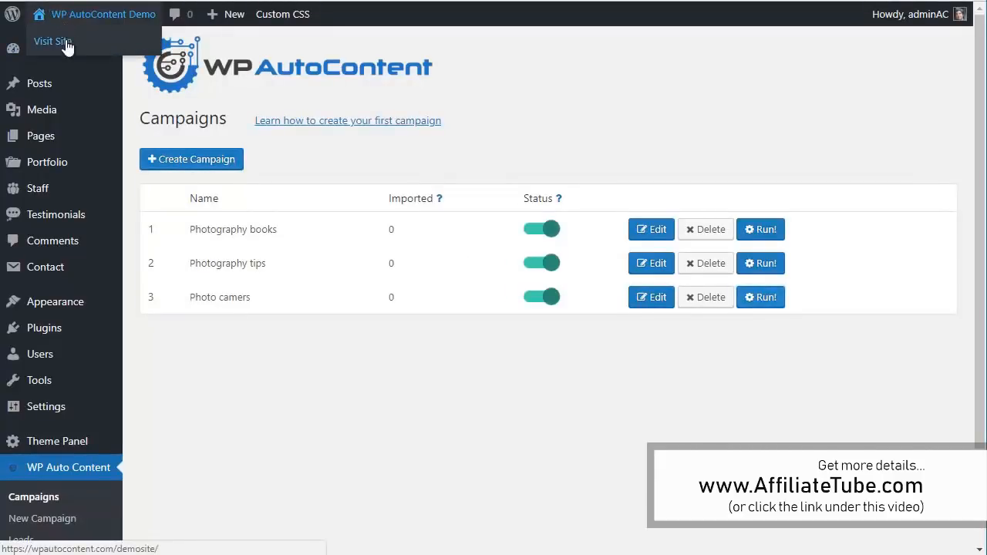
Browse the live site and the imported Cameras category posts.
left_click(53, 40)
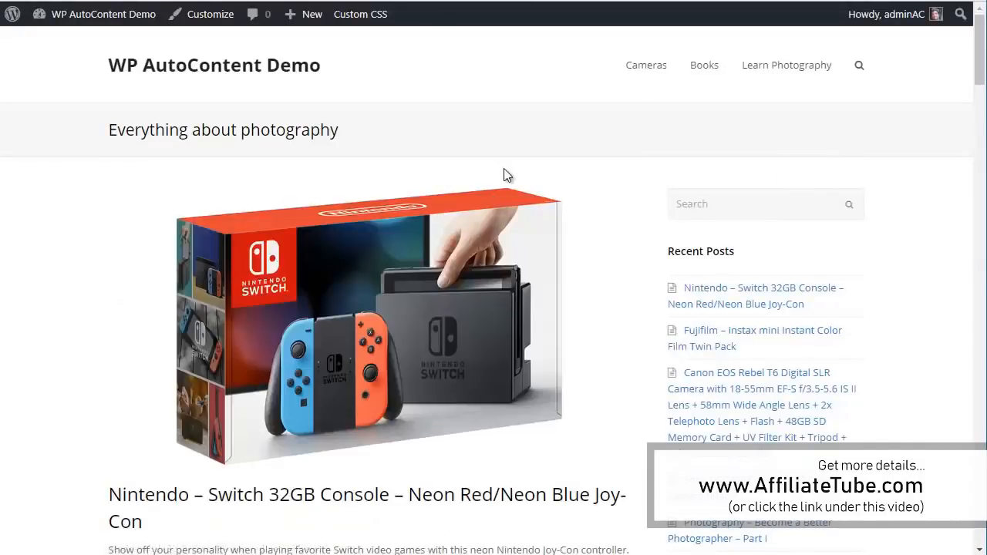
scroll("down", 3)
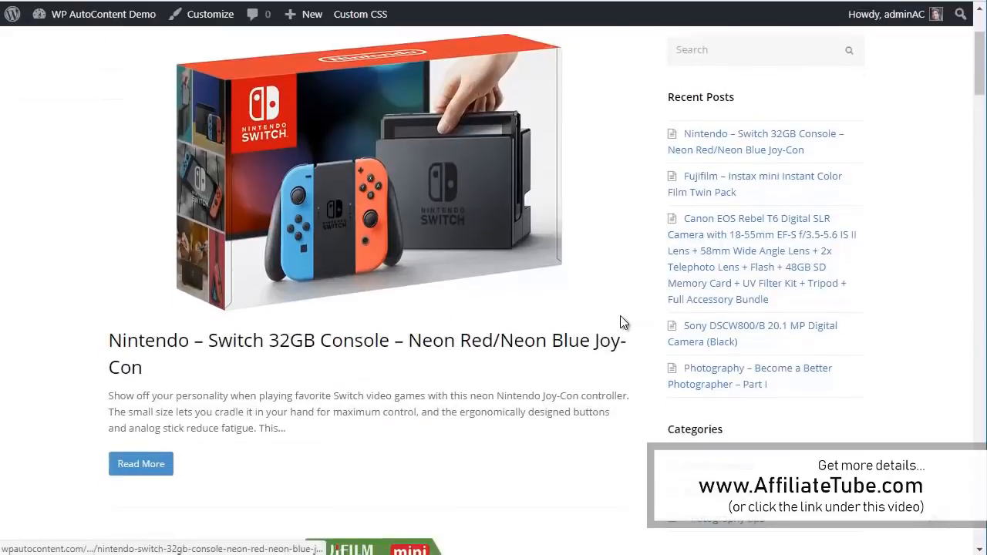
scroll("down", 3)
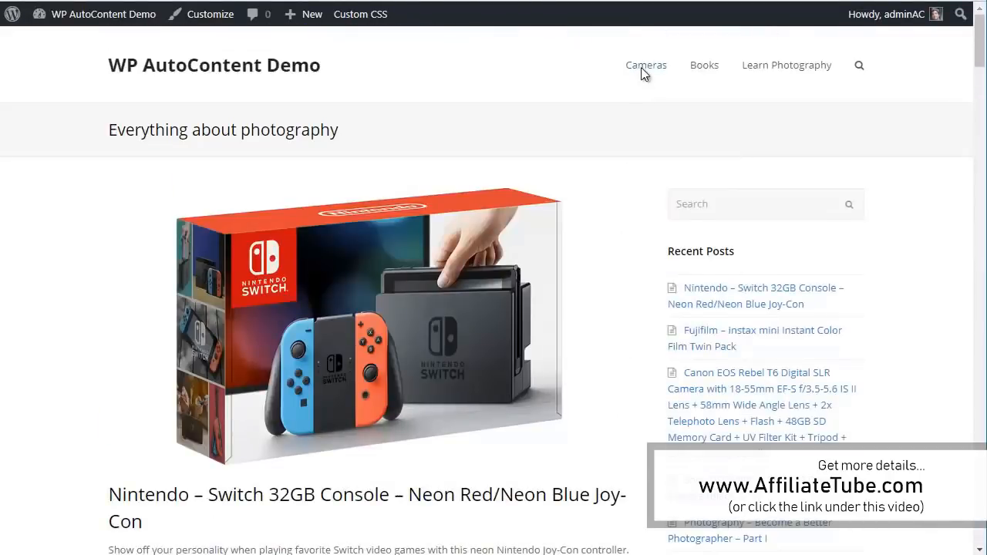
left_click(645, 65)
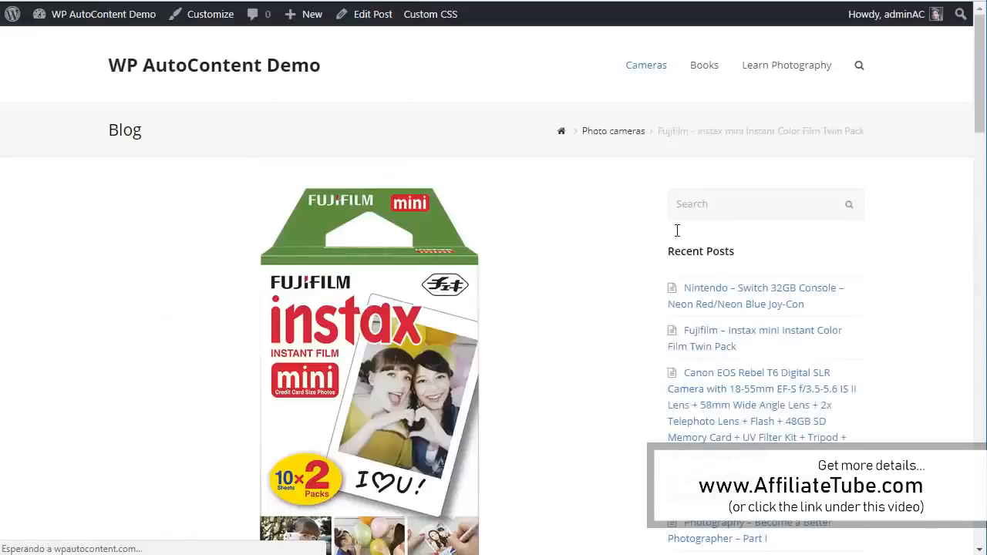
scroll("down", 3)
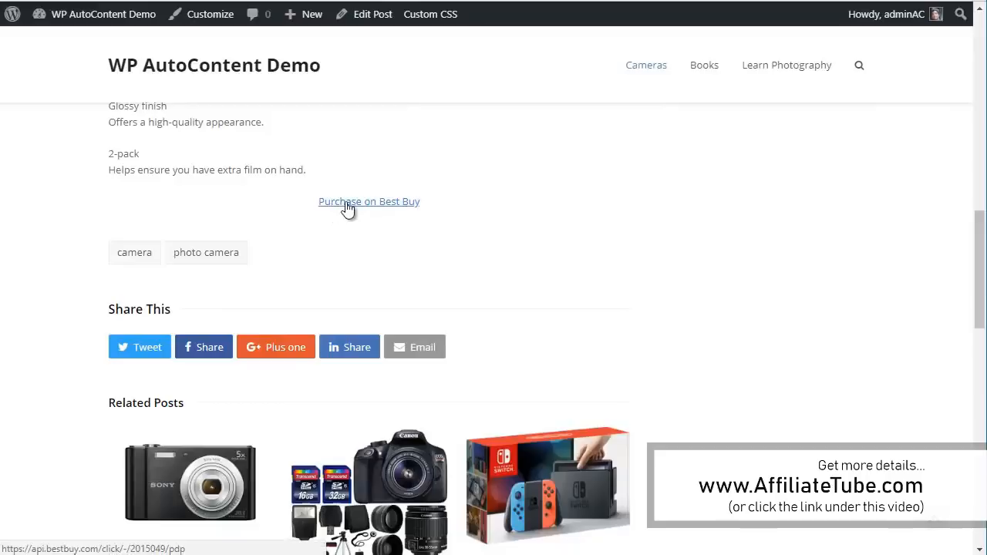
Follow the Purchase on Best Buy and Ebay.com links, then scroll a post down to its tags.
left_click(704, 64)
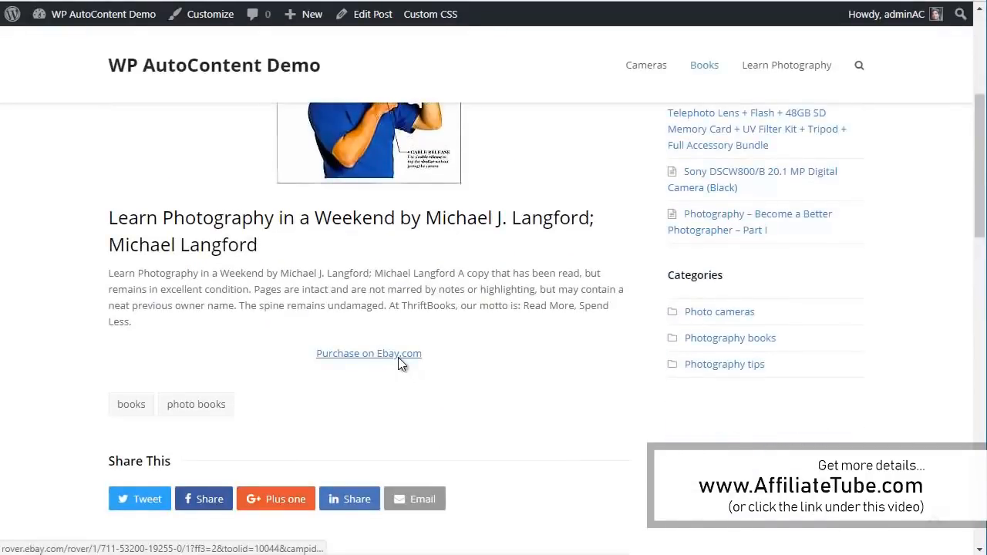
left_click(369, 353)
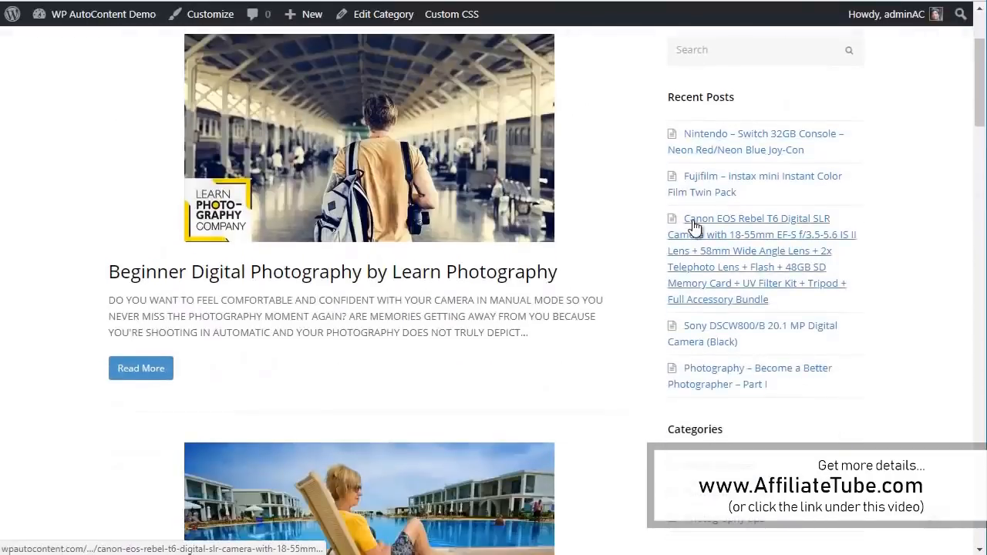
scroll("down", 3)
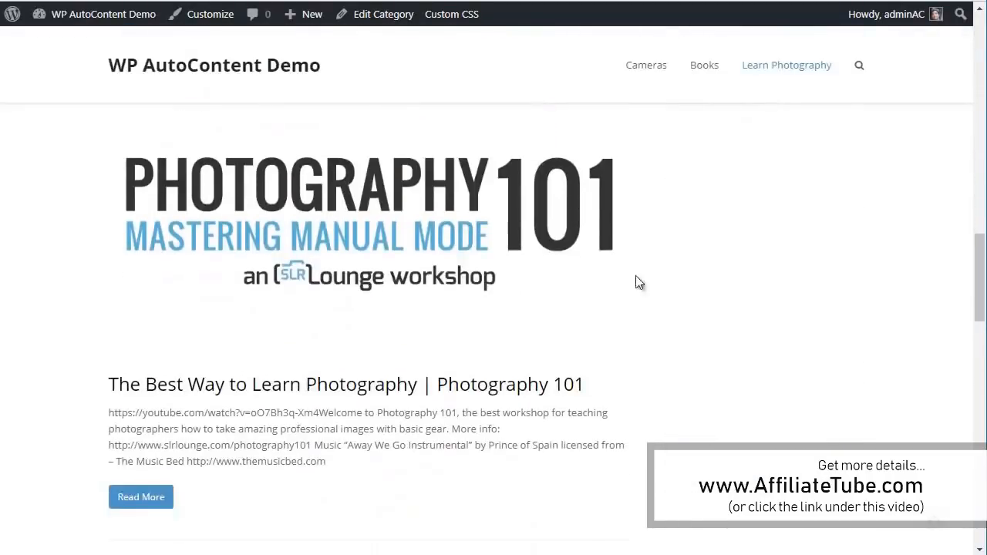
scroll("down", 3)
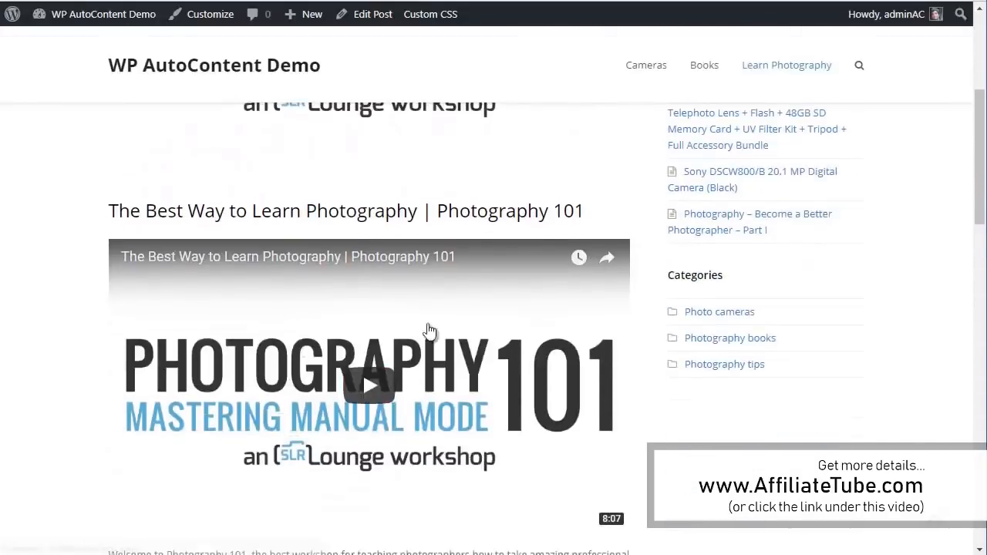
scroll("down", 3)
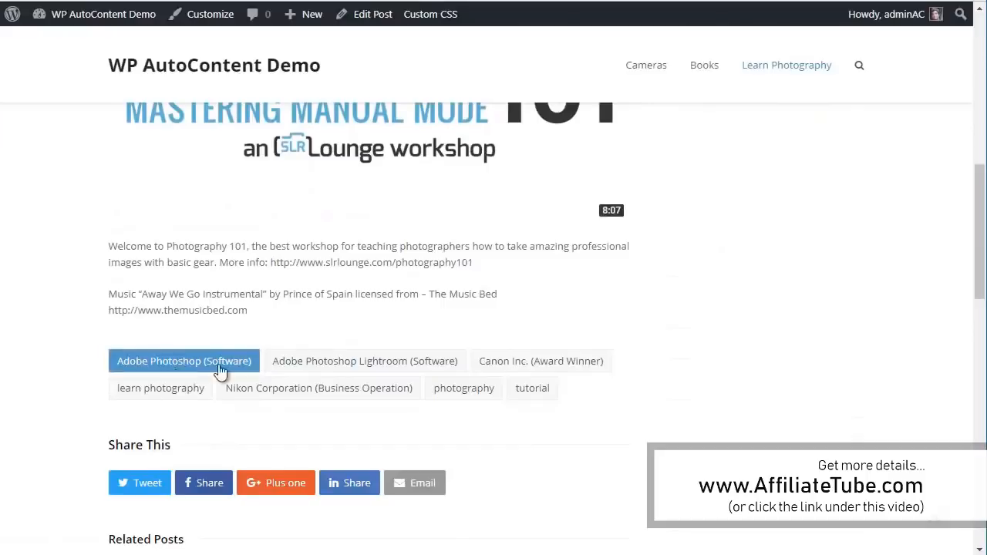
mouse_move(569, 241)
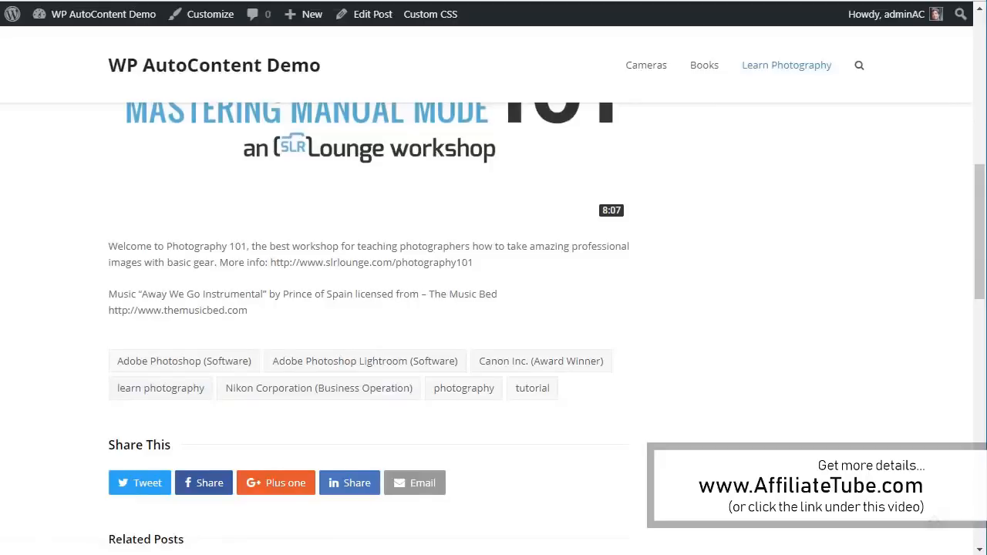
mouse_move(367, 194)
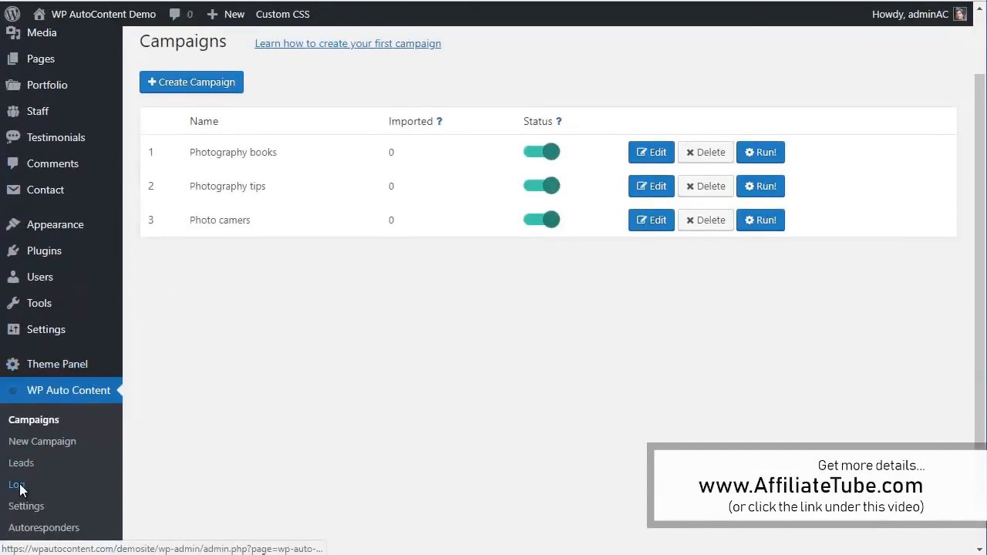
Review the Log of 14 imported posts and browse the Content Source filter without applying it.
left_click(17, 485)
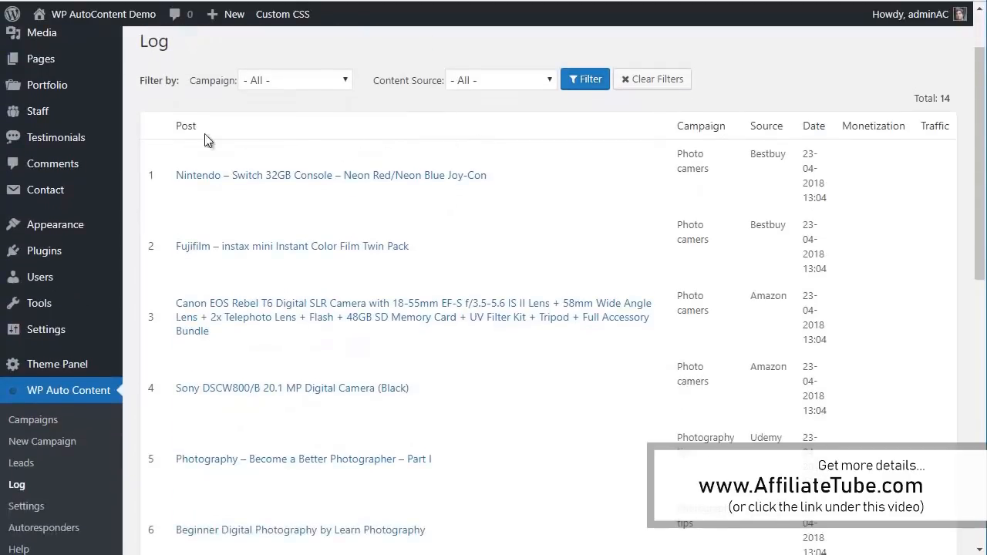
scroll("down", 3)
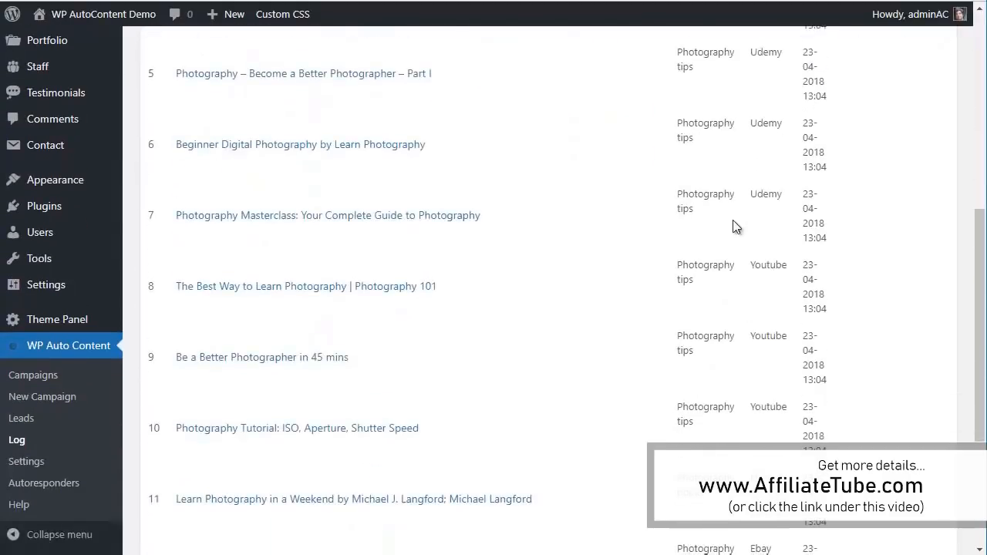
scroll("down", 3)
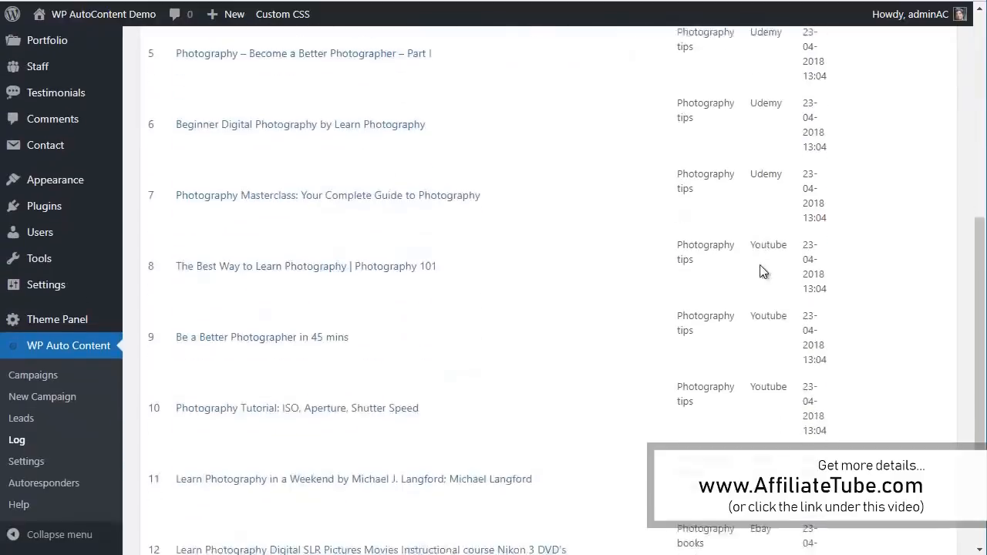
scroll("down", 3)
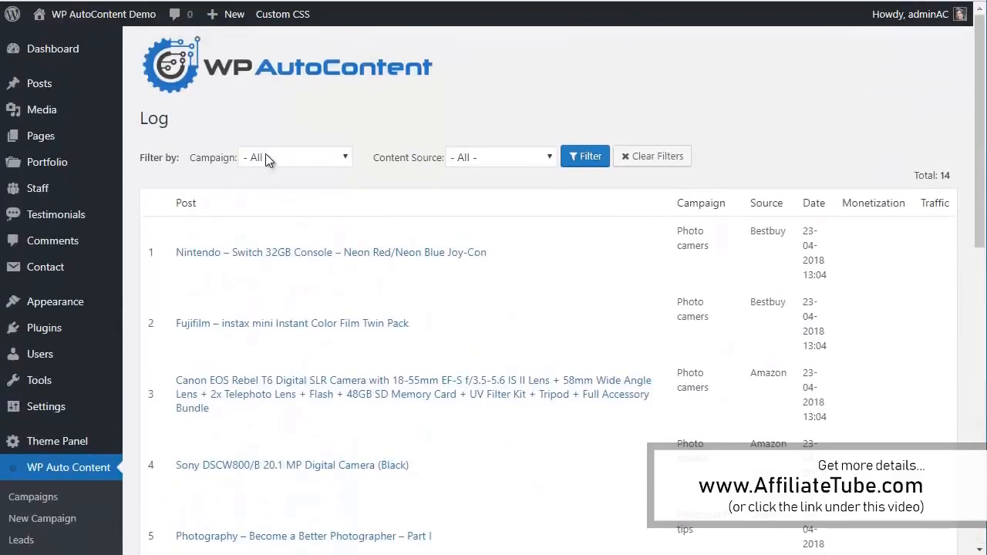
left_click(500, 157)
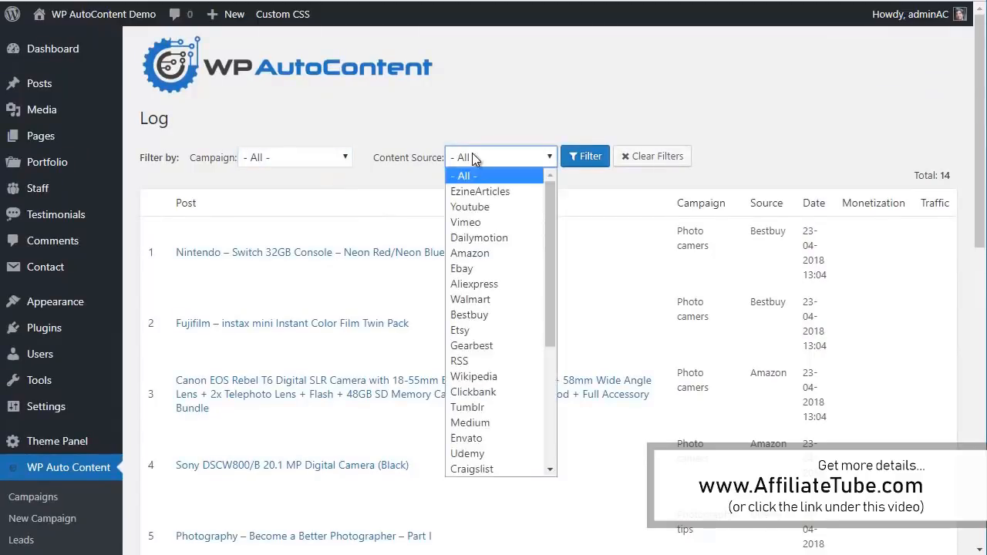
scroll("down", 3)
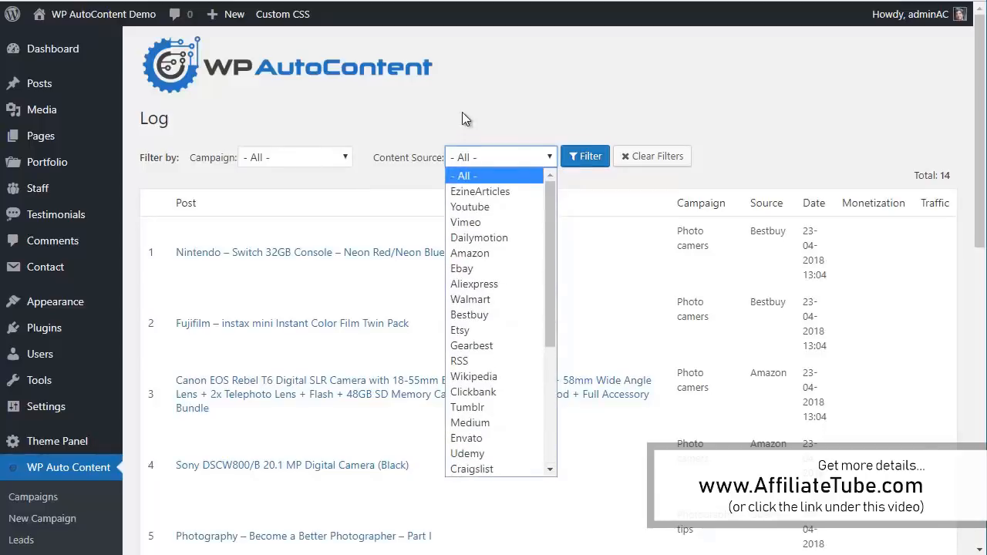
left_click(239, 182)
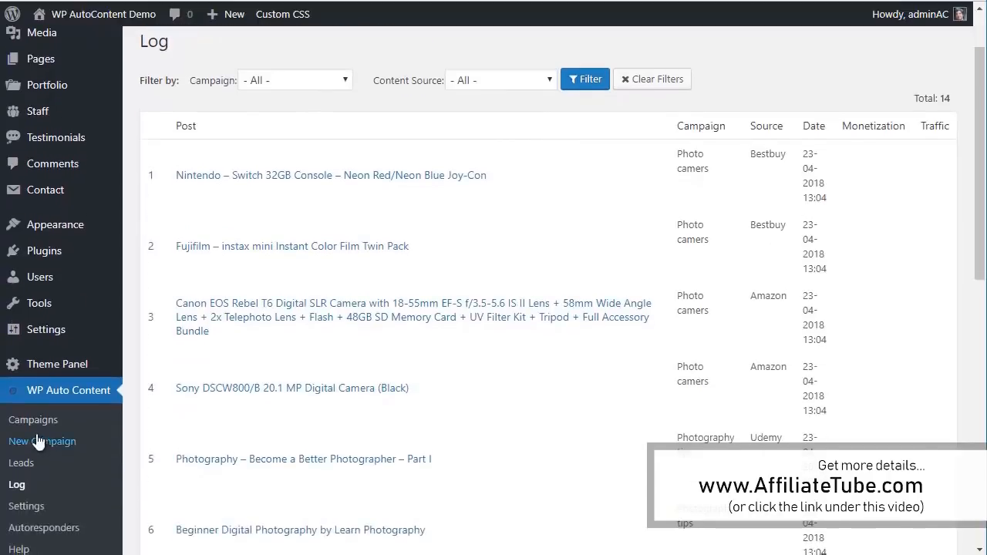
Edit the Photography tips campaign and switch to its 3. Monetize settings.
left_click(32, 419)
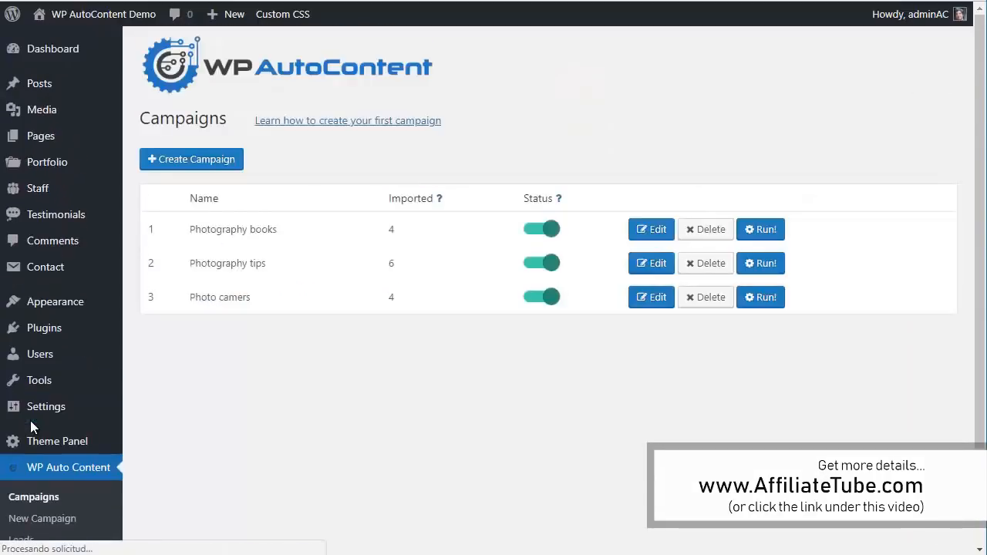
mouse_move(651, 262)
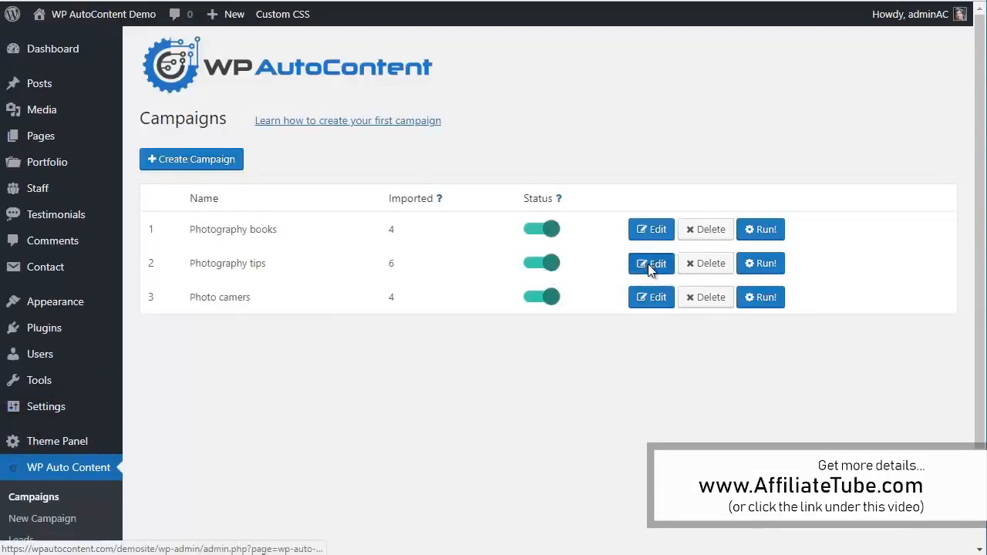
left_click(651, 262)
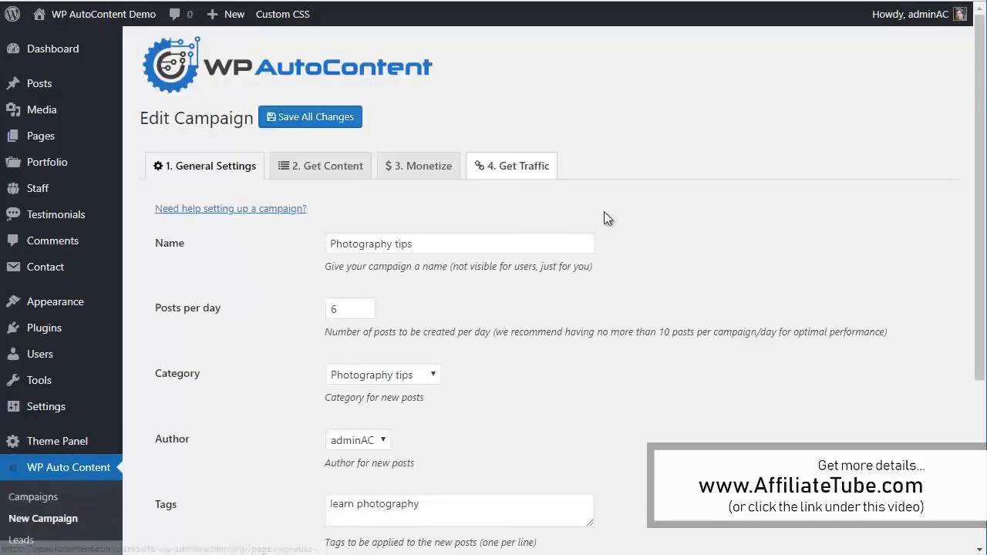
scroll("down", 3)
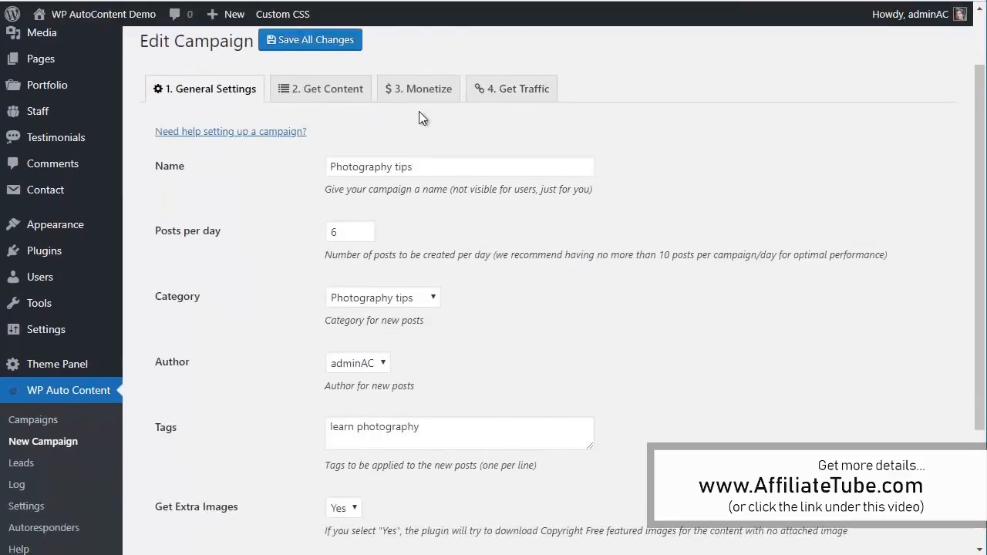
left_click(418, 87)
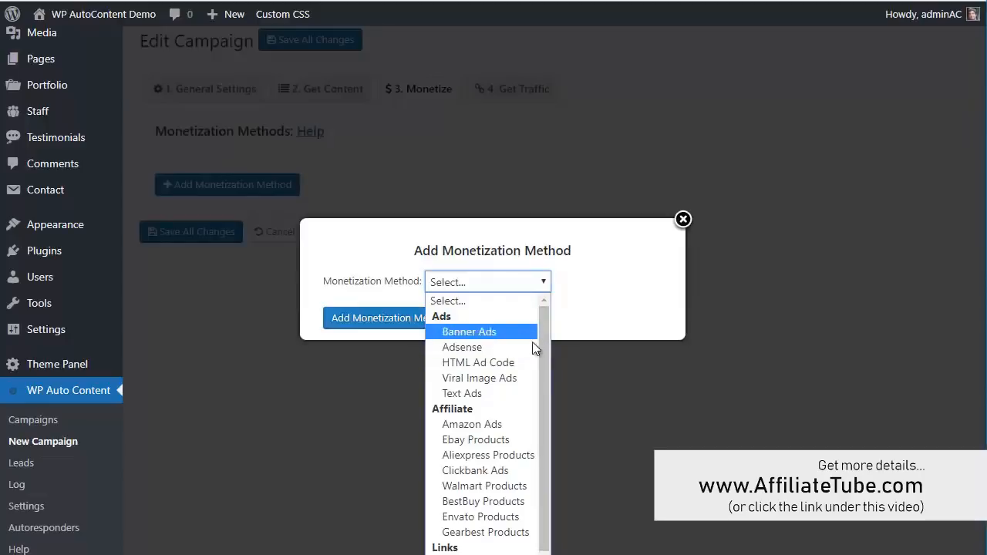
Add Clickbank Ads with keyword 'photography', 3 ads with prices, header 'Check this'.
scroll("down", 3)
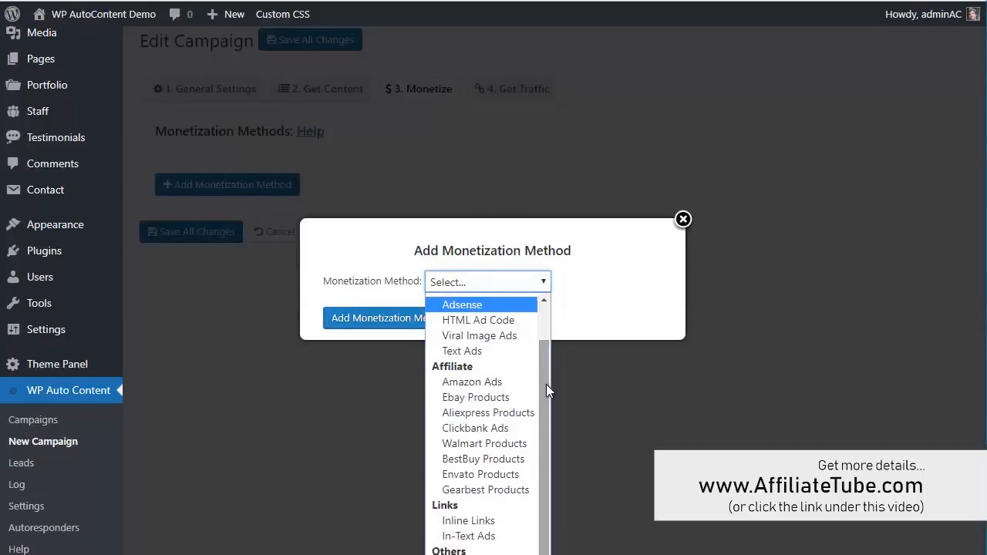
mouse_move(478, 336)
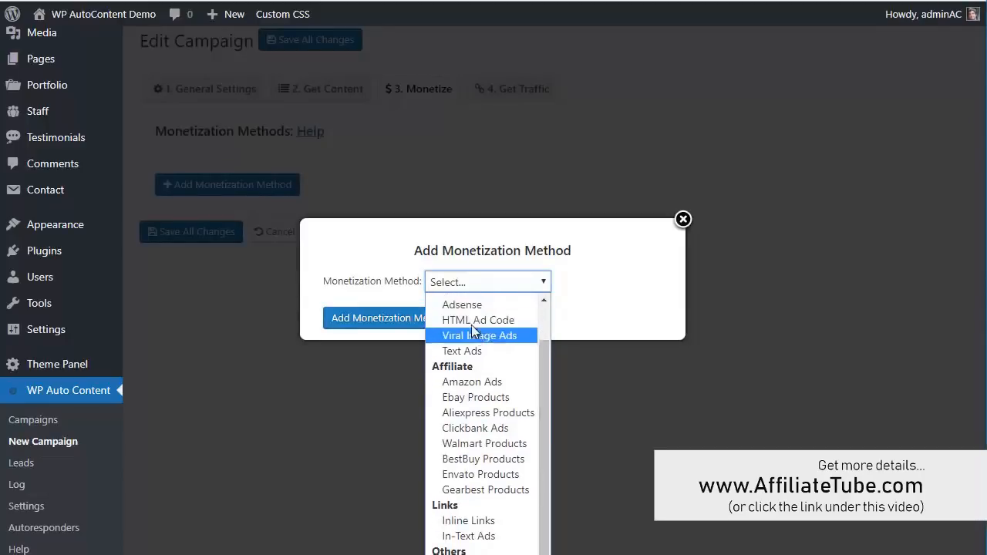
mouse_move(472, 376)
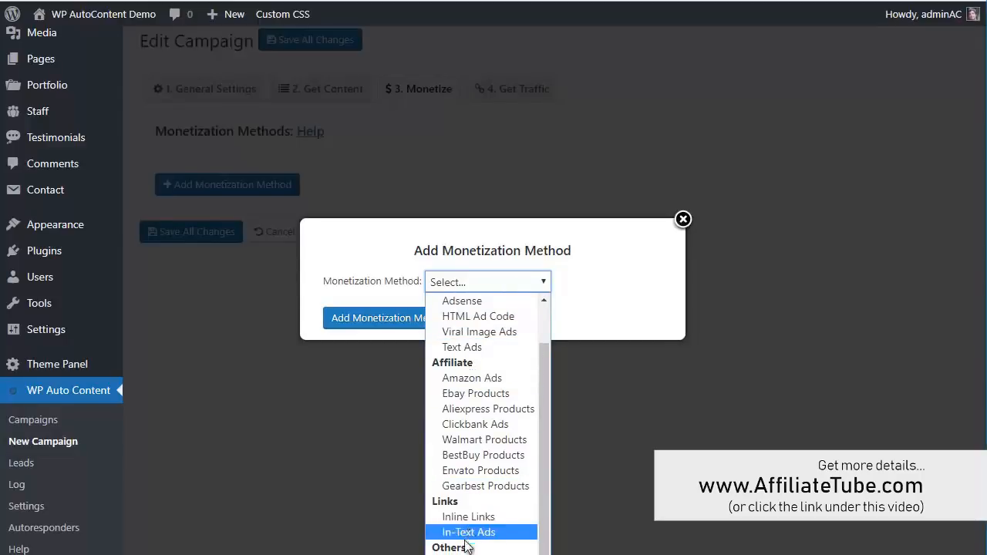
mouse_move(475, 424)
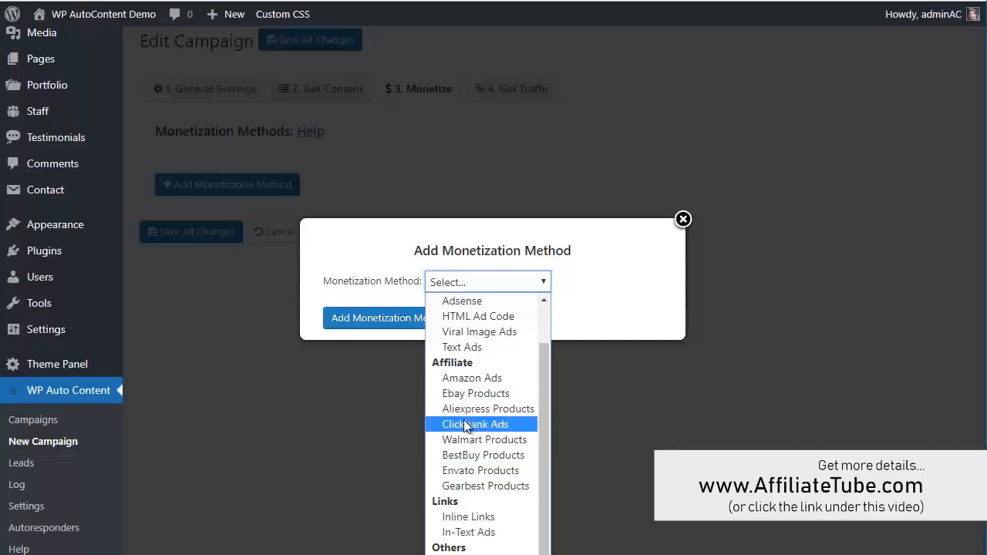
left_click(475, 424)
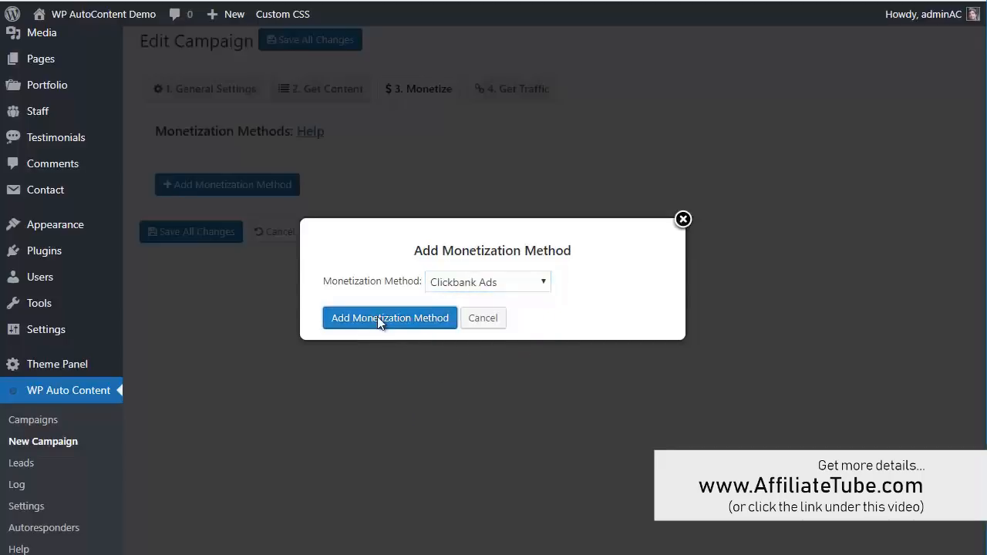
left_click(389, 318)
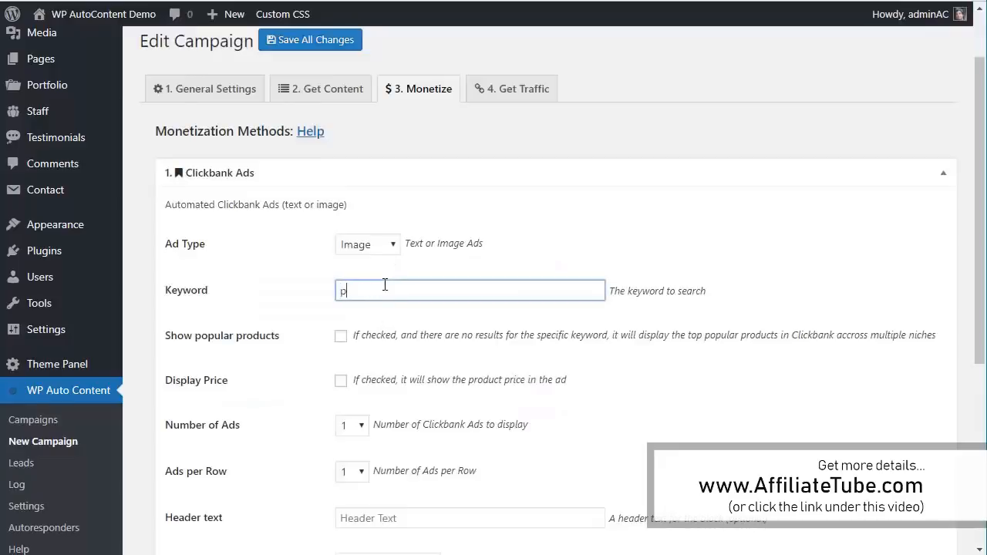
type("photography")
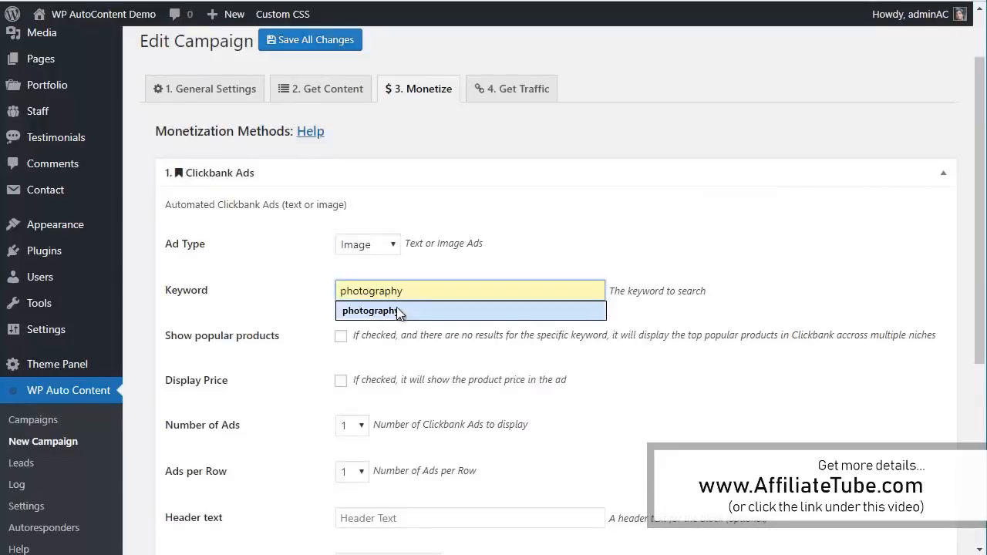
left_click(341, 379)
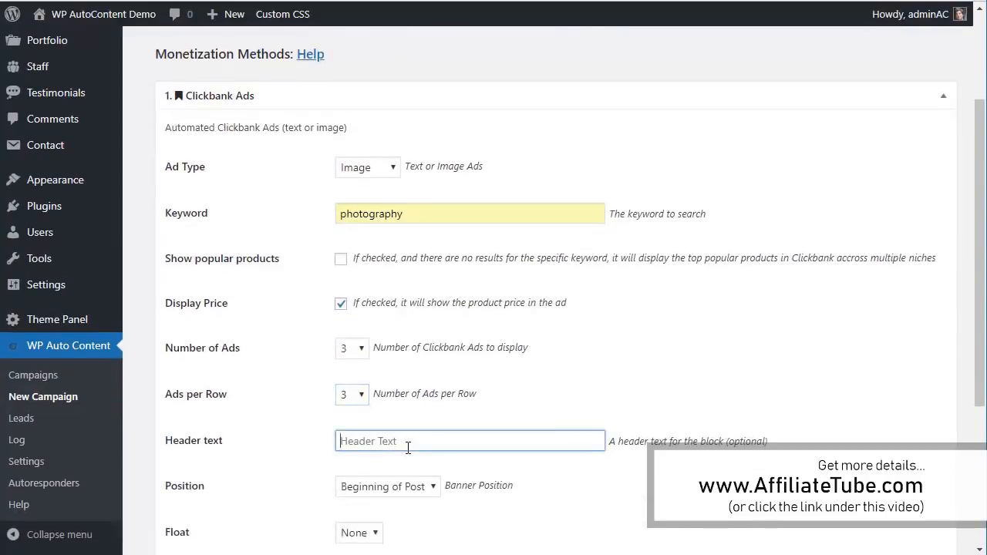
type("Check this")
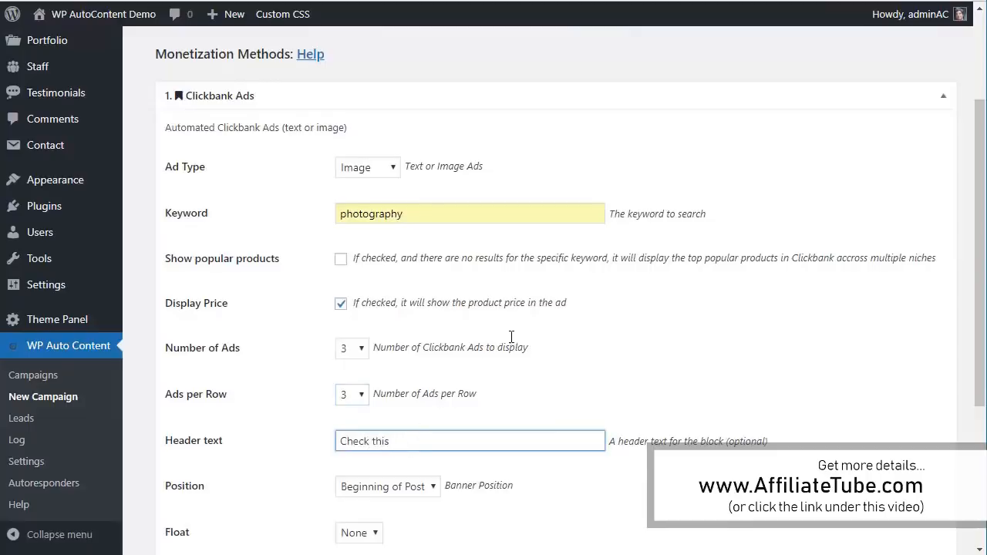
scroll("down", 3)
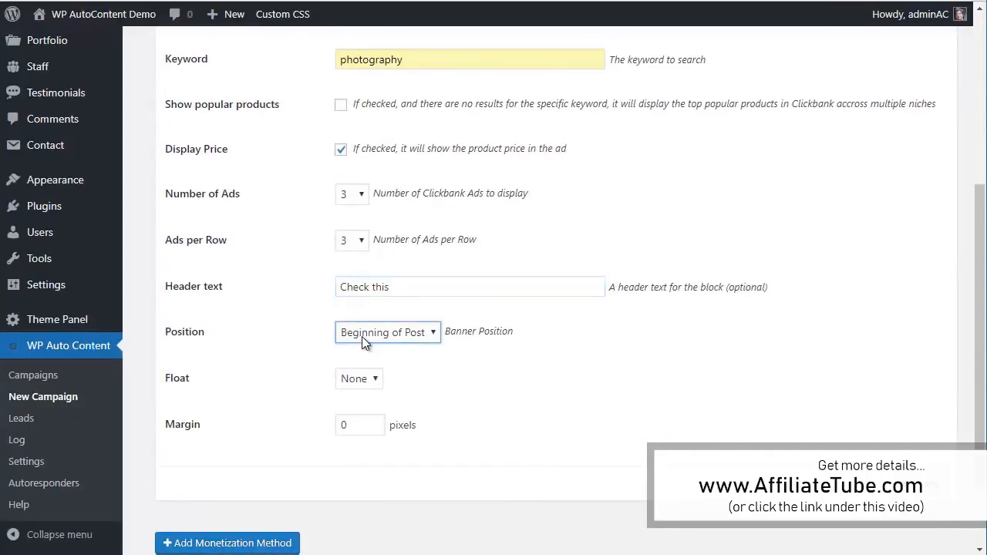
Add an opt-in form as a second monetization method for the campaign.
left_click(226, 543)
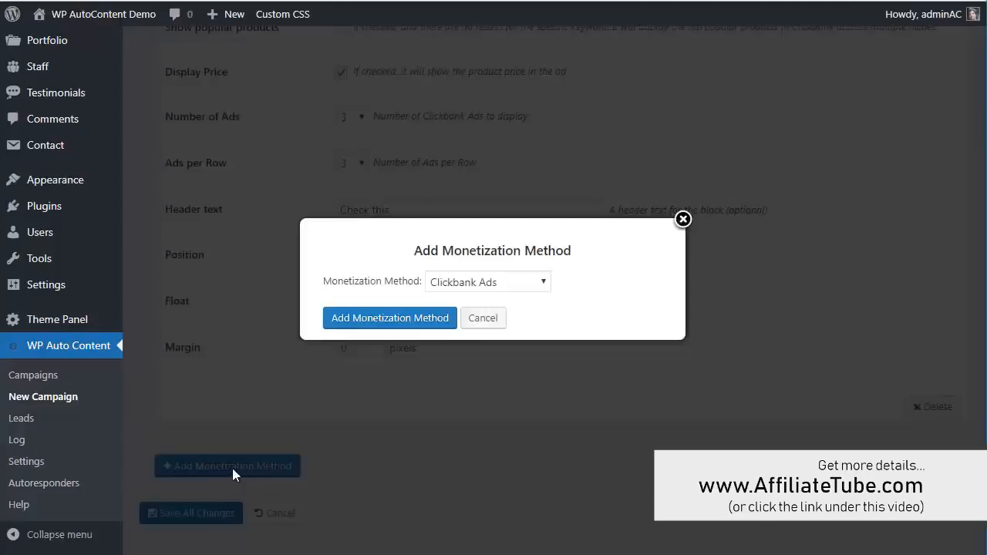
left_click(487, 281)
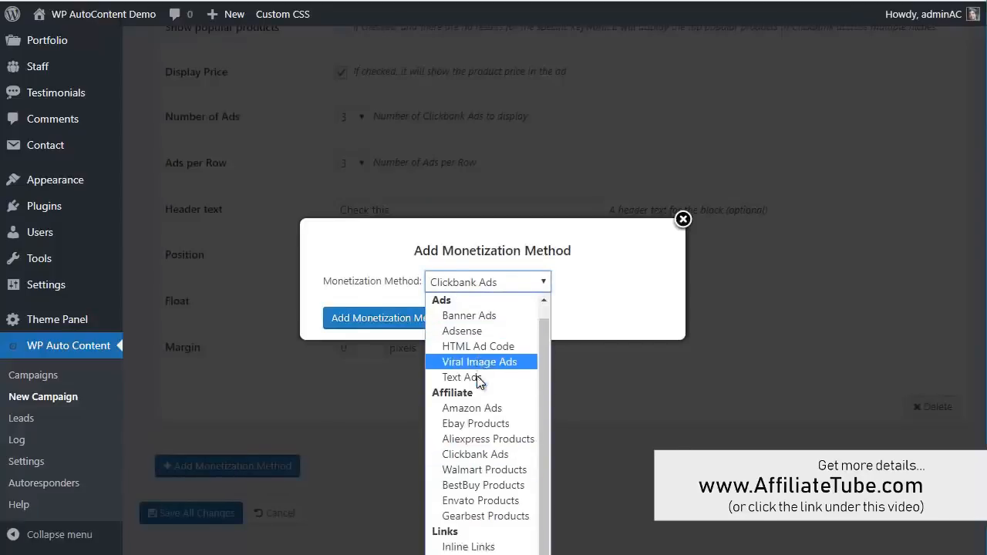
left_click(488, 280)
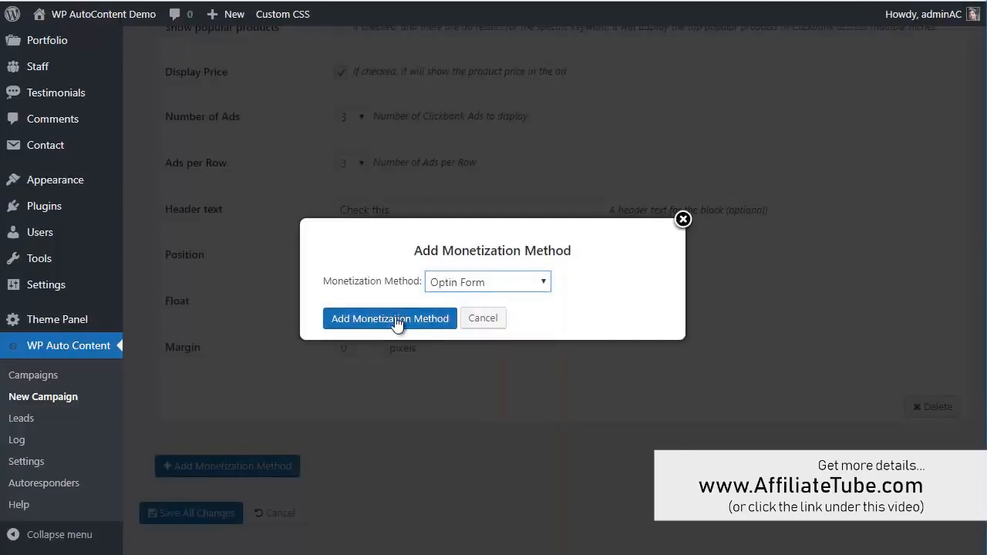
left_click(389, 318)
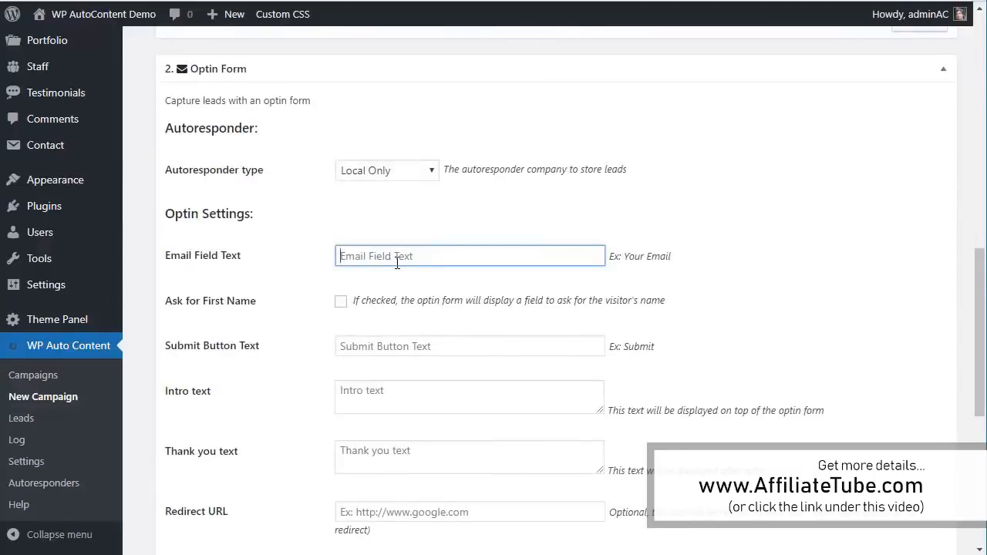
scroll("down", 3)
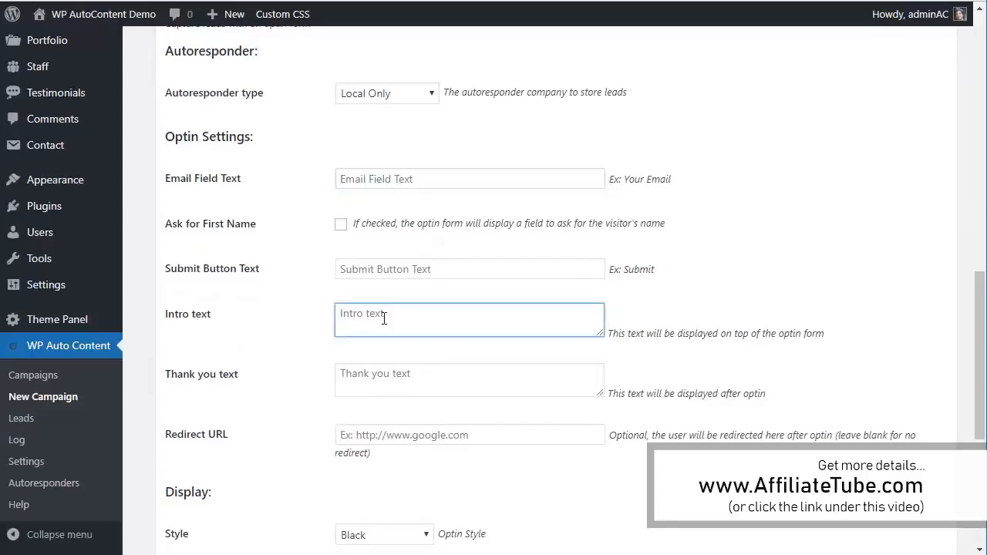
Set intro text 'Enter your e-mail to get photography tips', position End of Post, and save.
type("Enter your e-mail to g")
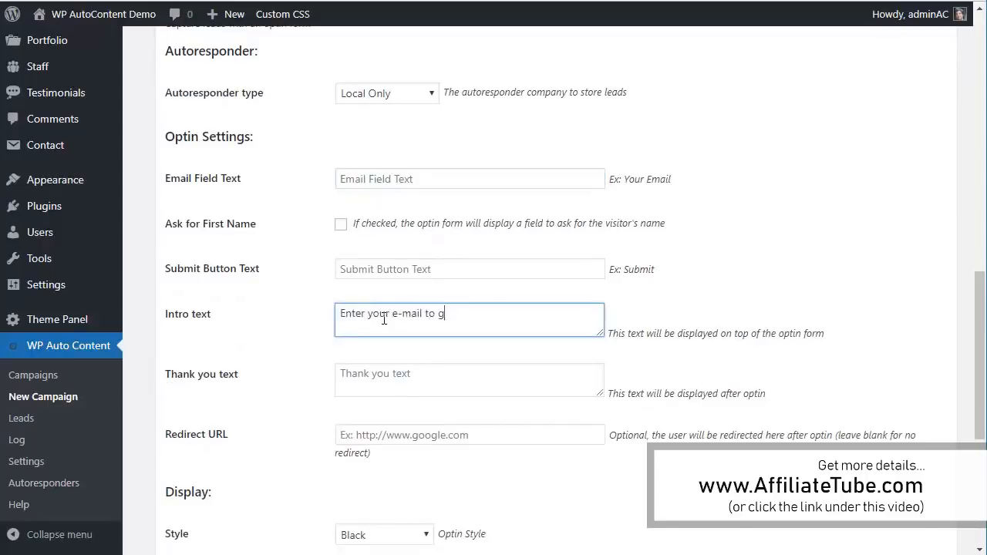
type("et photography tips")
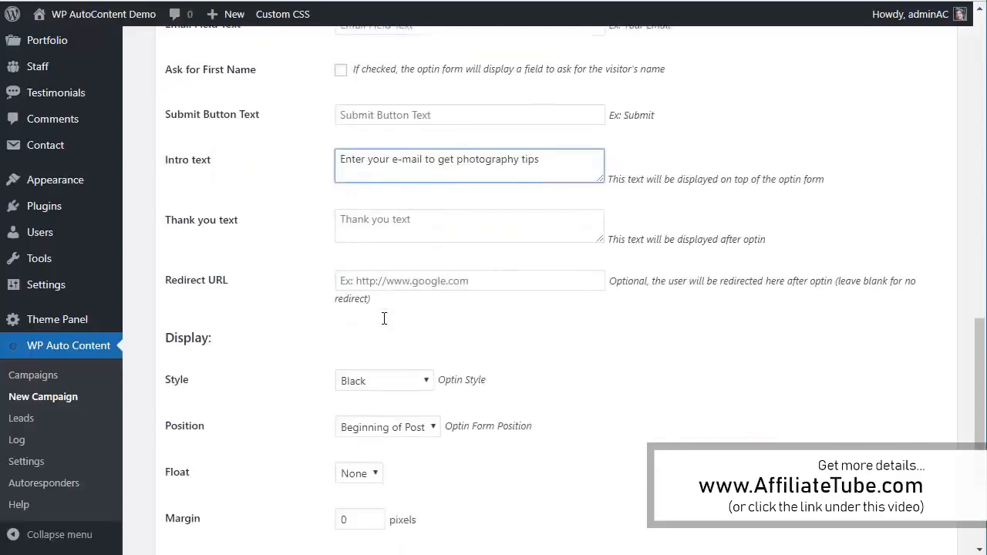
scroll("down", 3)
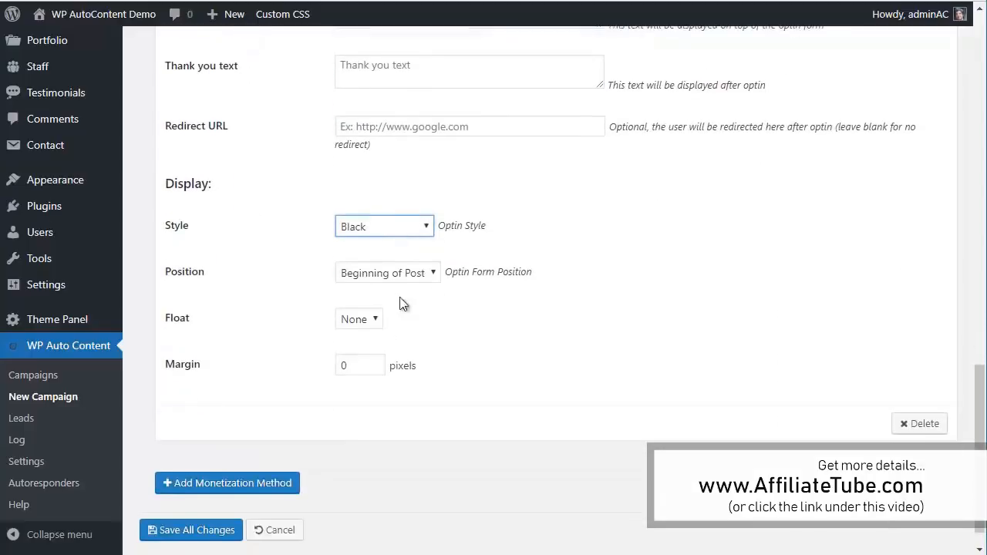
left_click(387, 272)
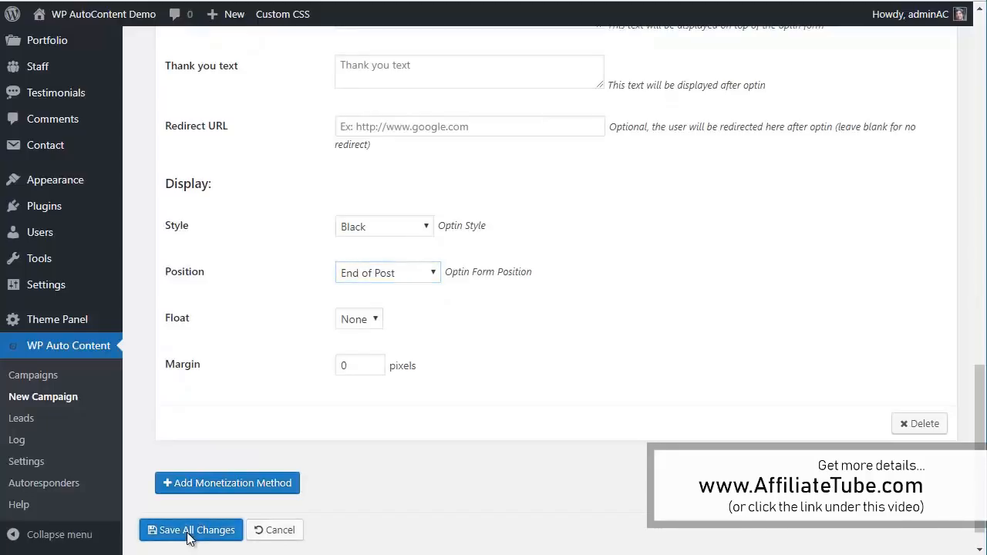
left_click(191, 530)
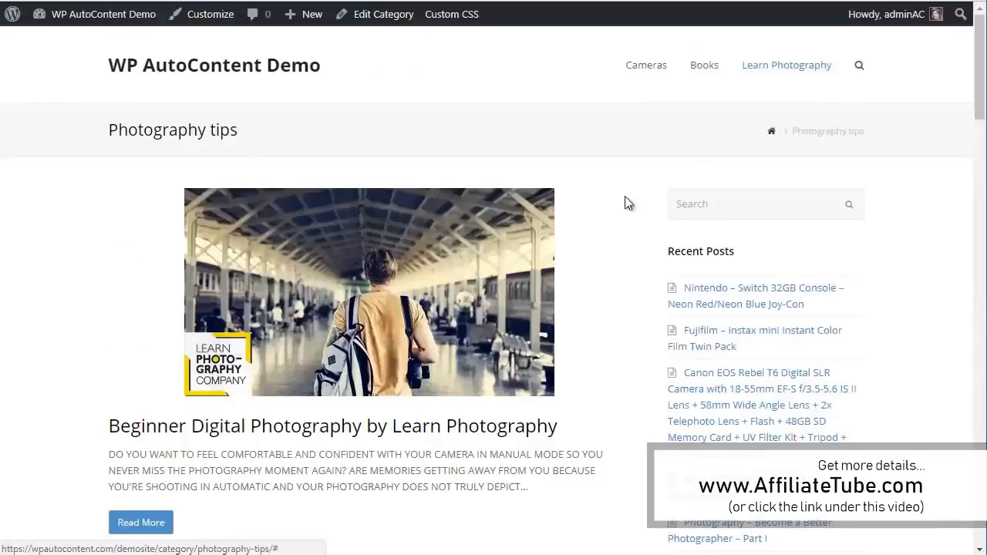
Scroll the Beginner Digital Photography post past the Check this ads to the opt-in email field.
scroll("down", 3)
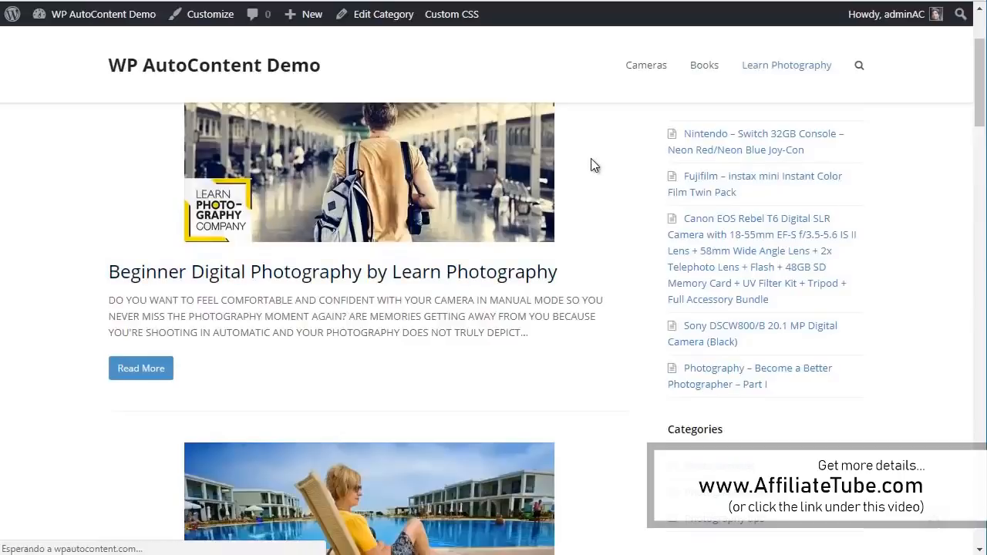
scroll("down", 3)
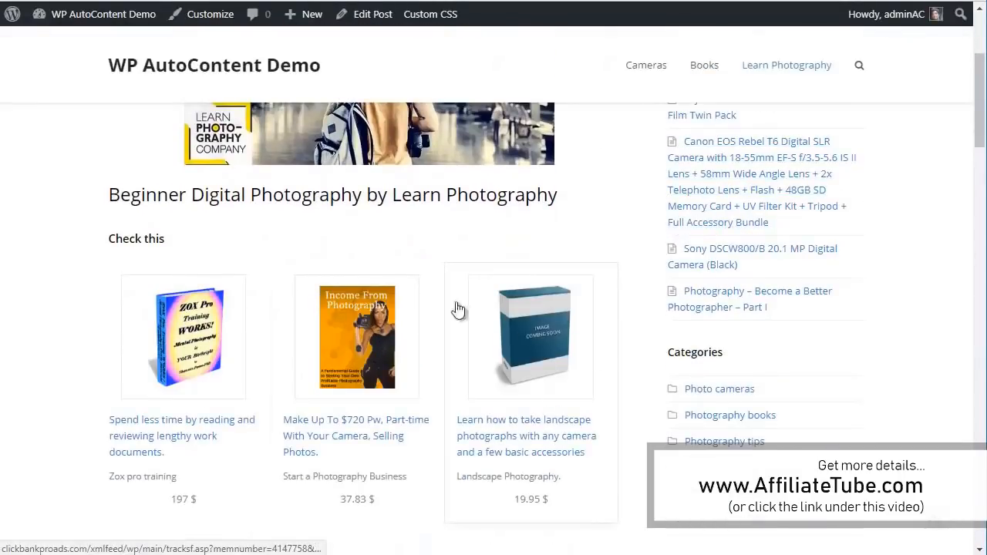
scroll("down", 3)
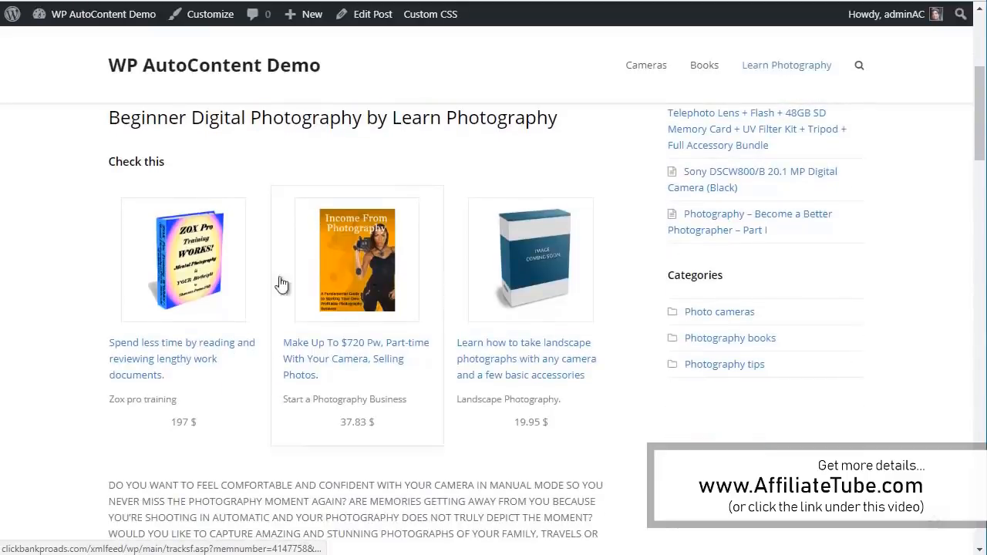
scroll("down", 3)
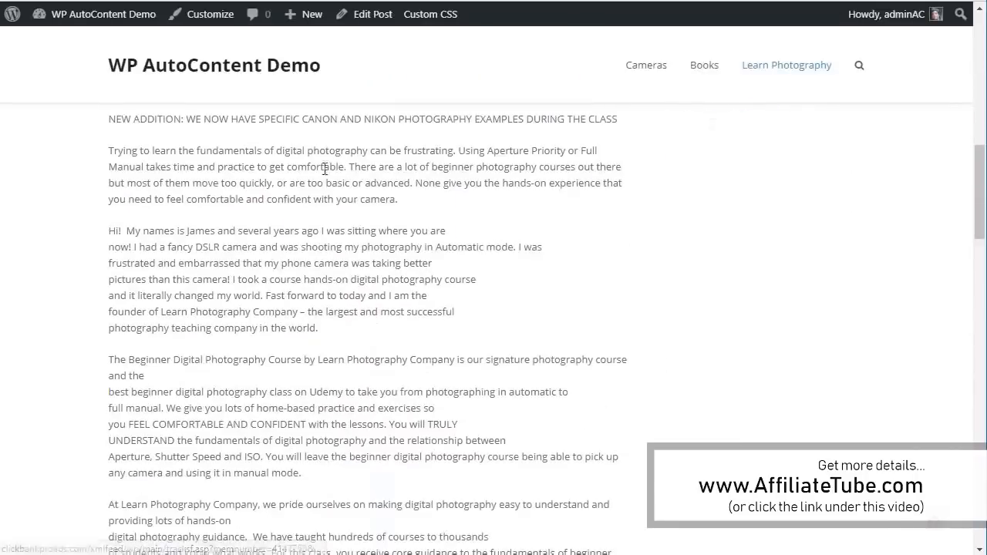
scroll("down", 3)
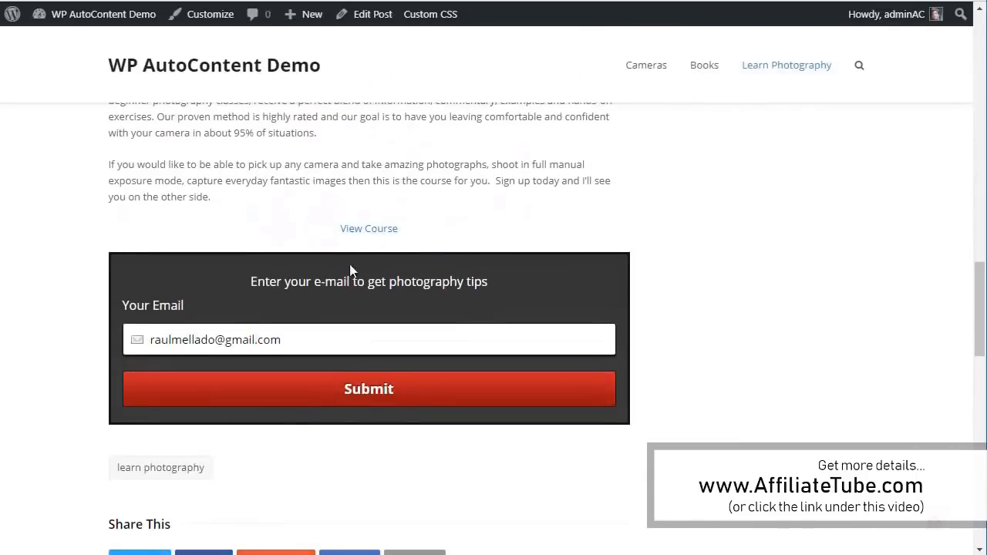
mouse_move(358, 309)
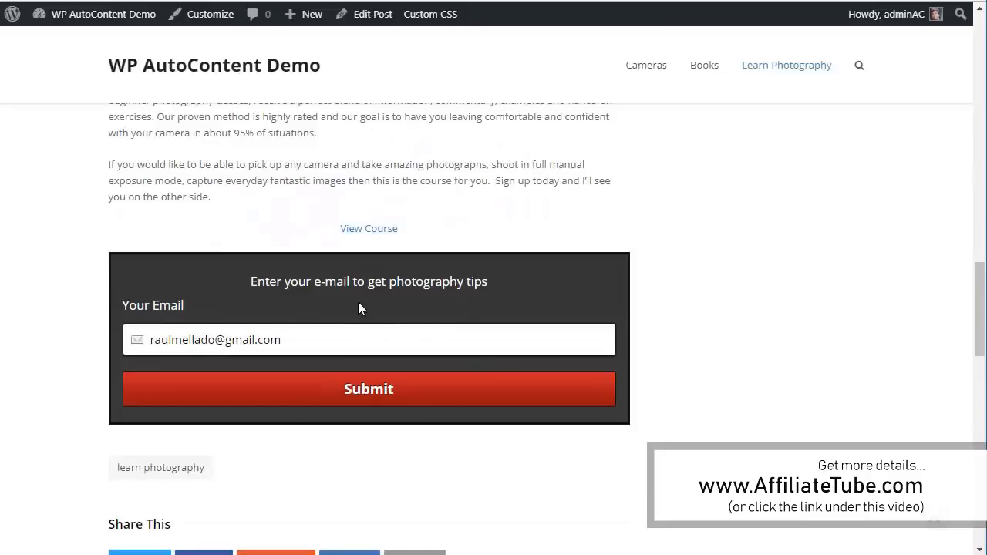
left_click(378, 339)
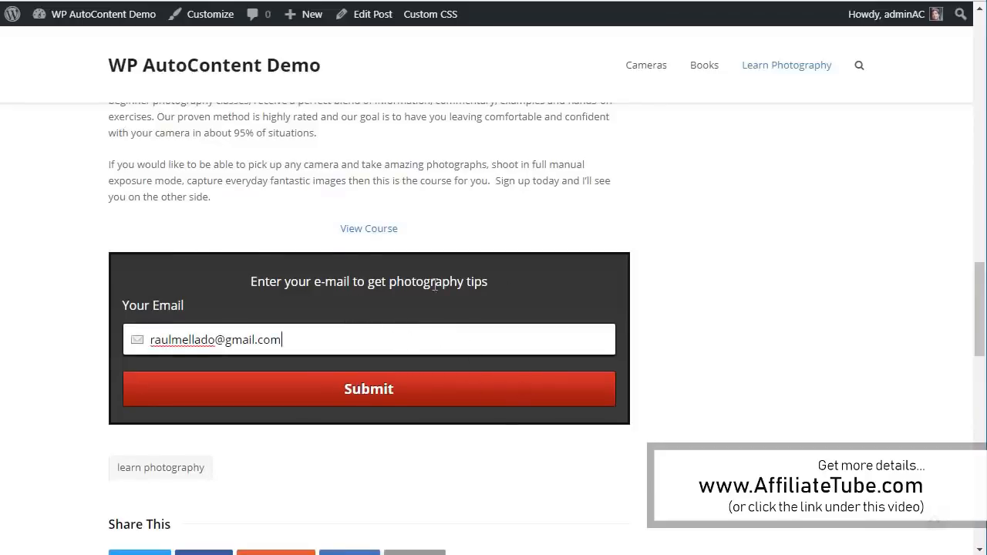
scroll("down", 3)
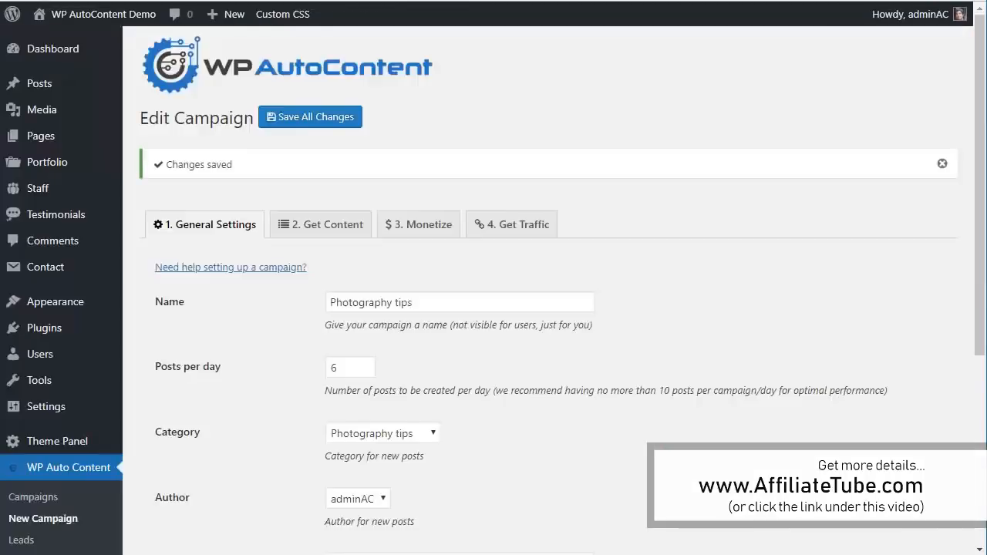
Start adding a traffic system under 4. Get Traffic and browse the SEO and social options without choosing.
scroll("down", 3)
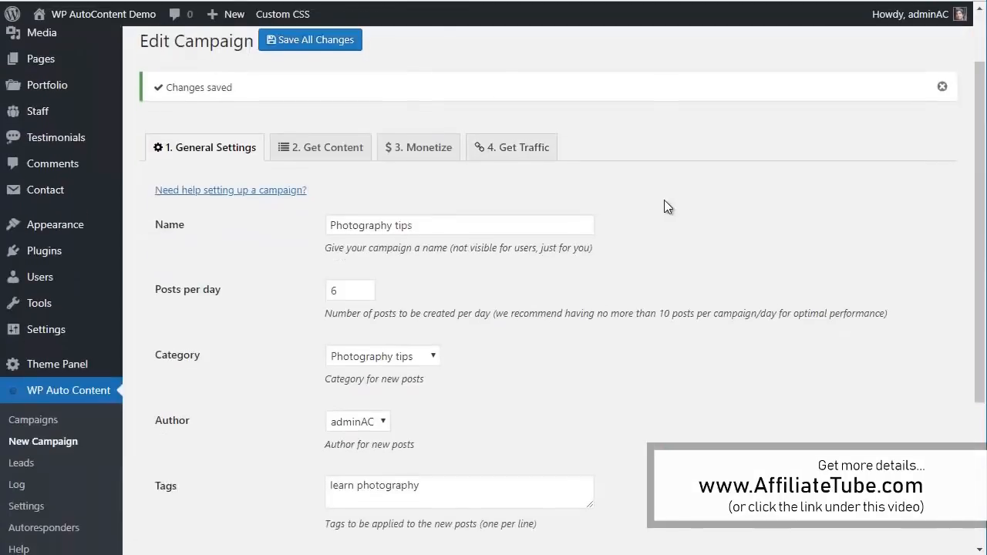
left_click(512, 148)
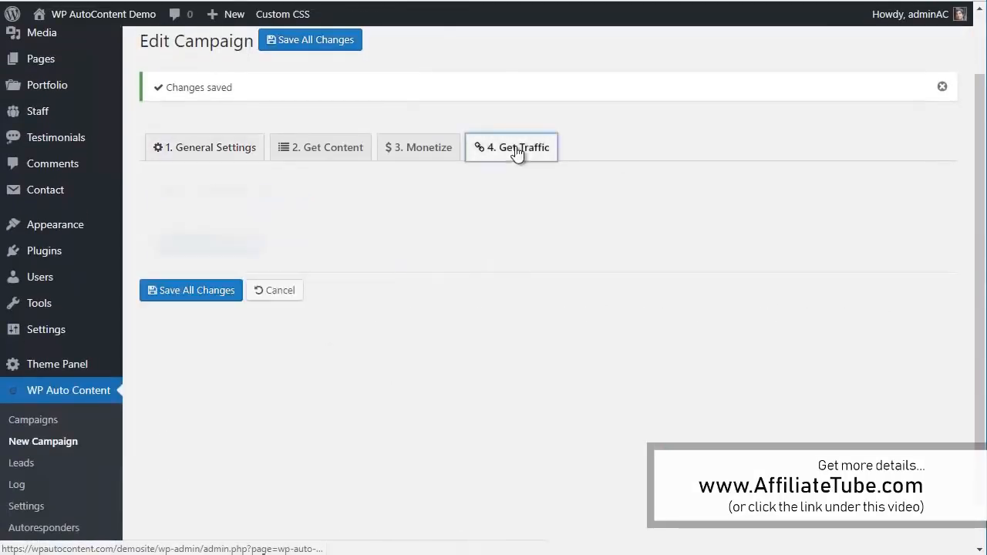
left_click(512, 148)
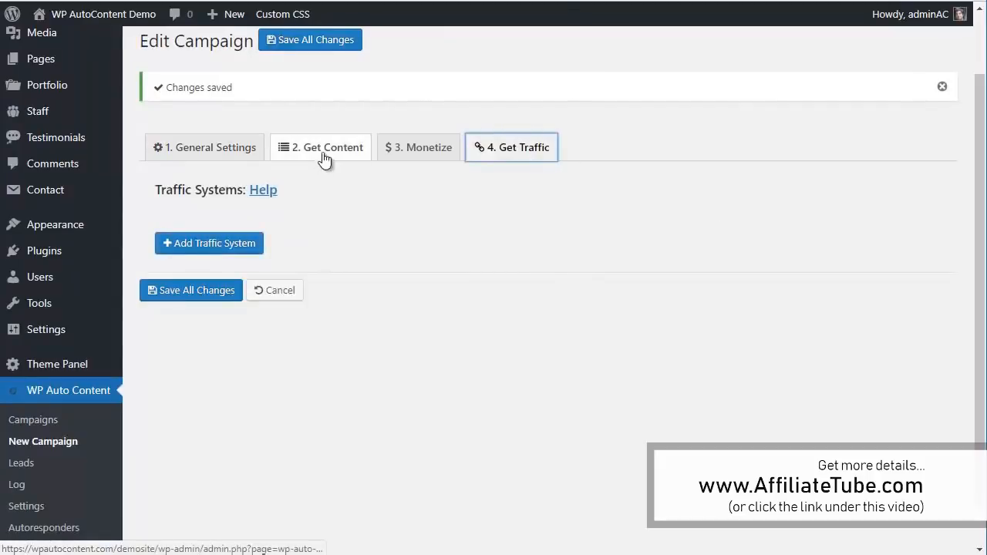
left_click(208, 244)
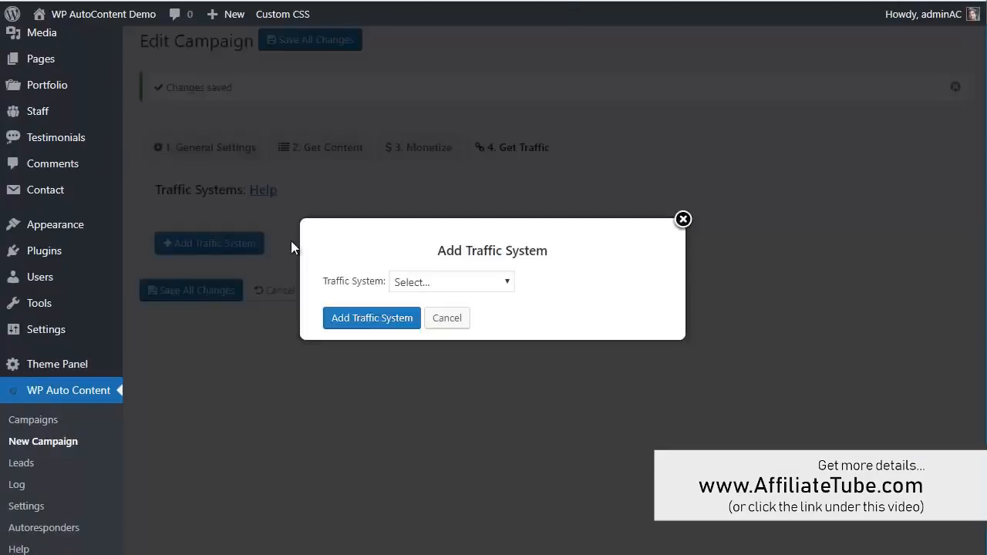
left_click(450, 280)
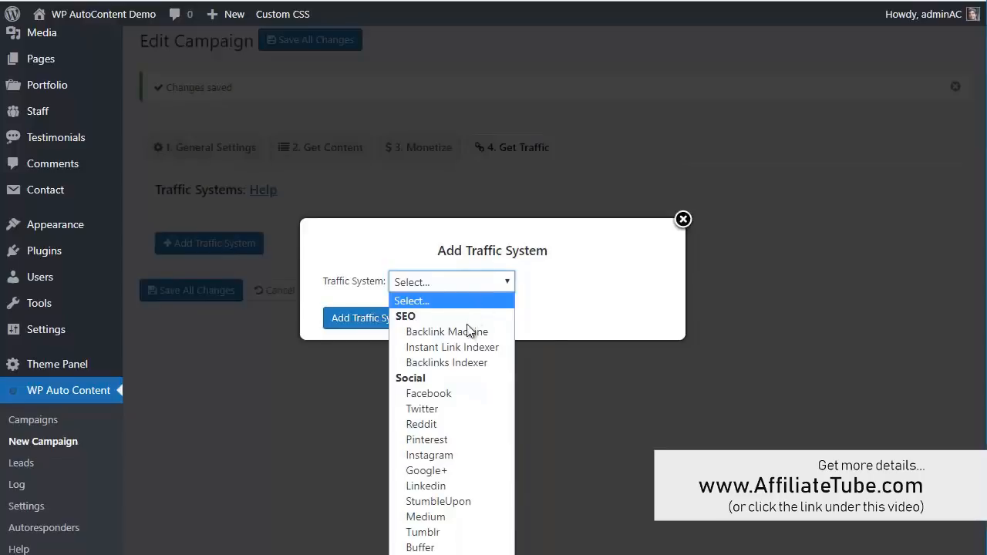
mouse_move(448, 332)
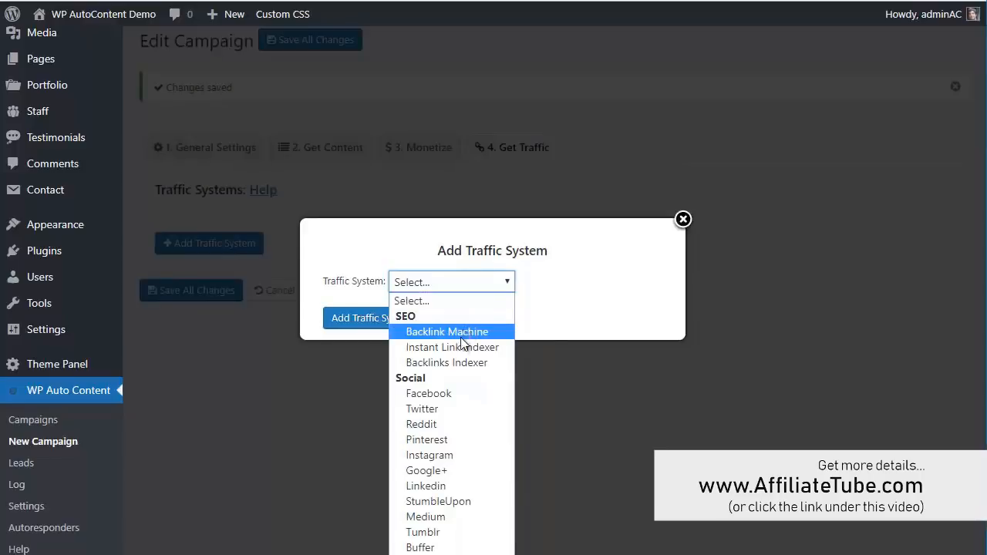
mouse_move(452, 347)
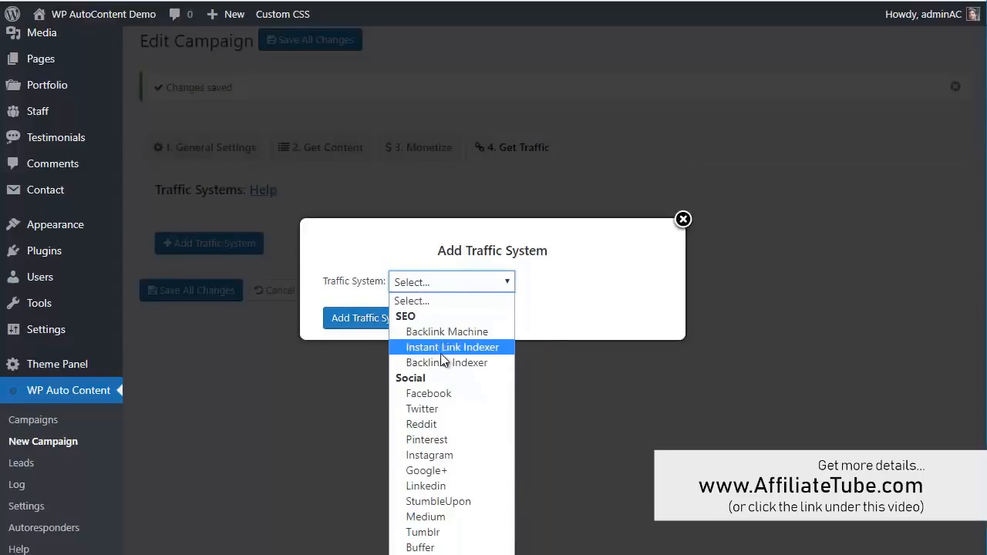
mouse_move(429, 394)
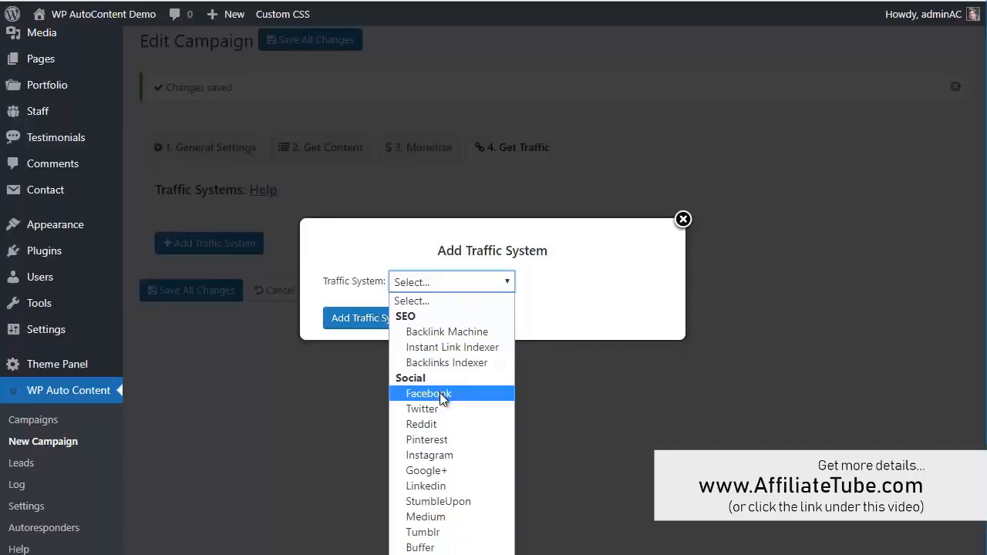
mouse_move(426, 386)
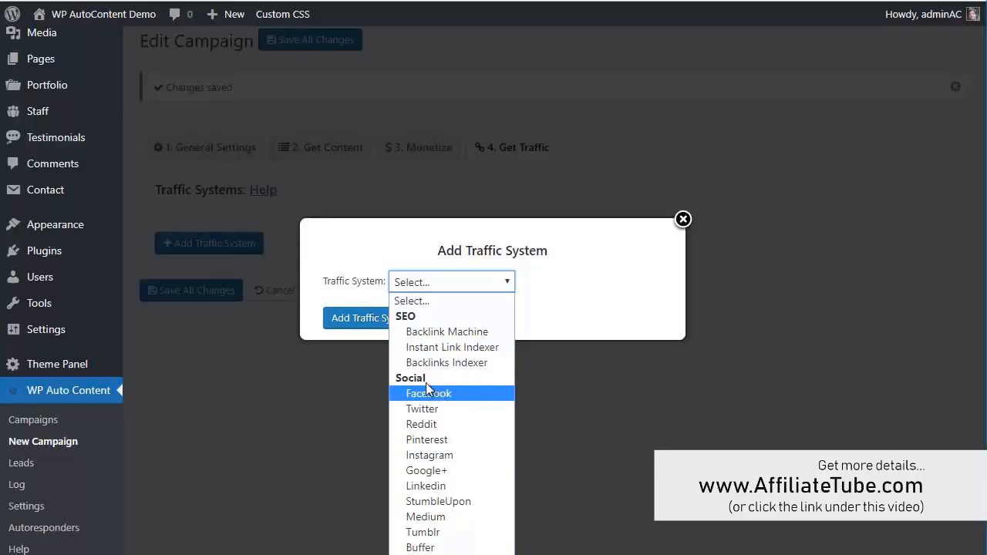
mouse_move(441, 401)
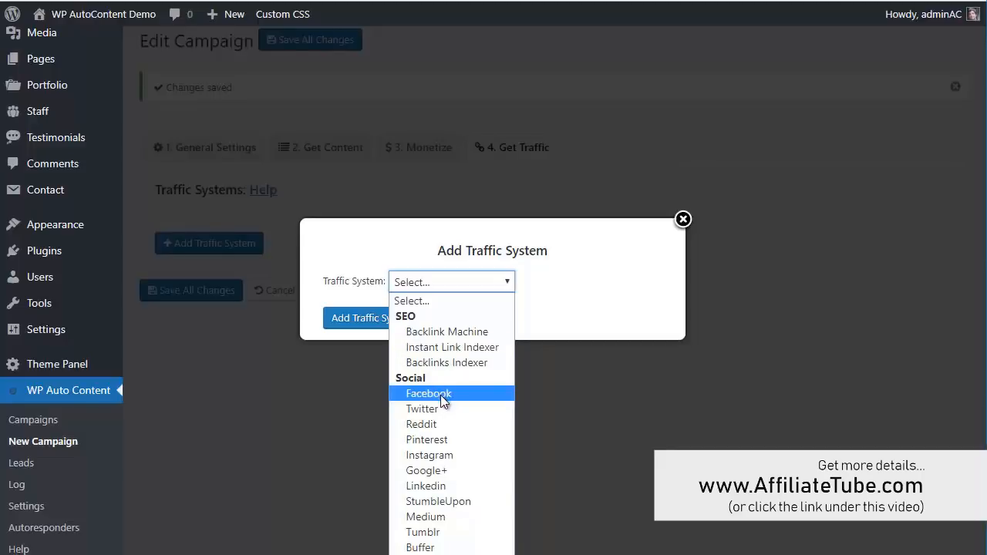
mouse_move(423, 409)
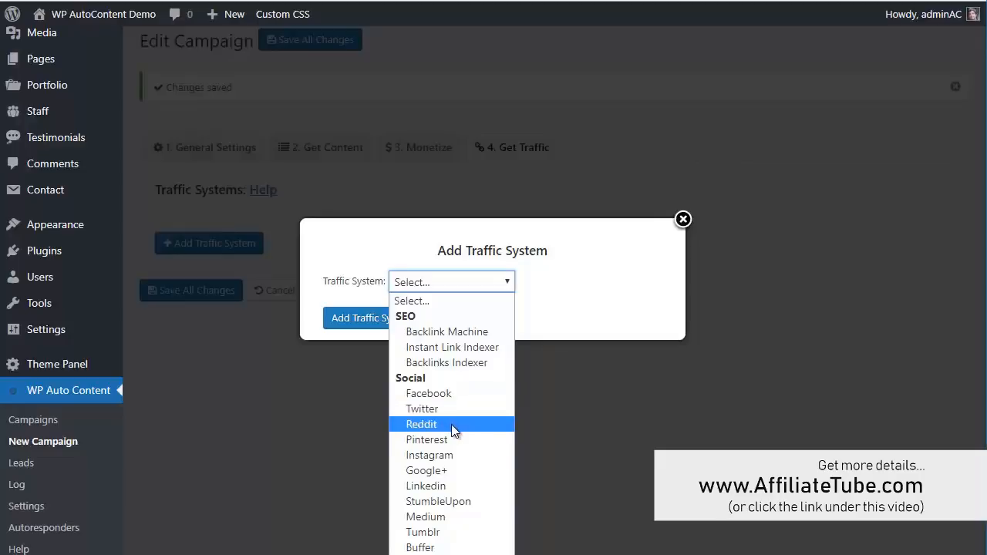
mouse_move(426, 470)
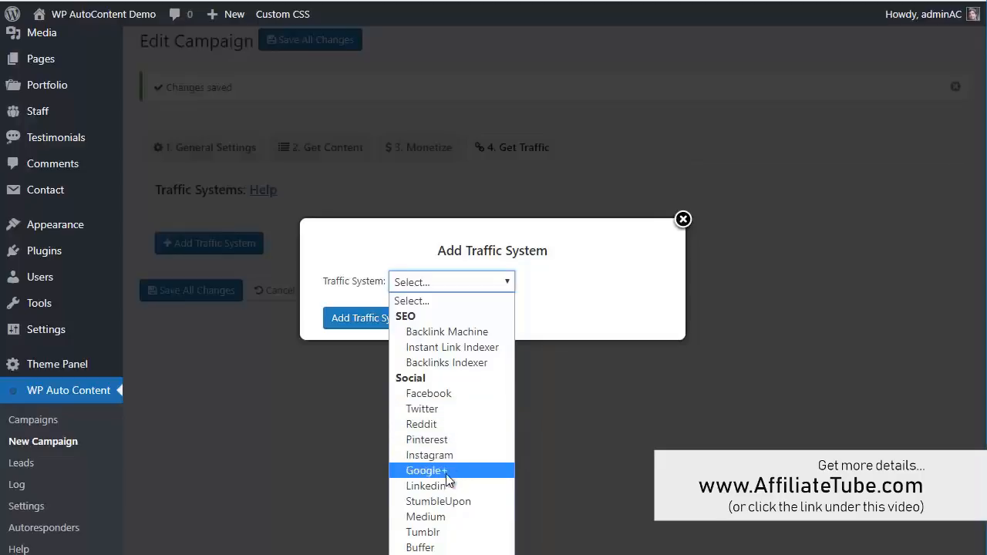
mouse_move(426, 486)
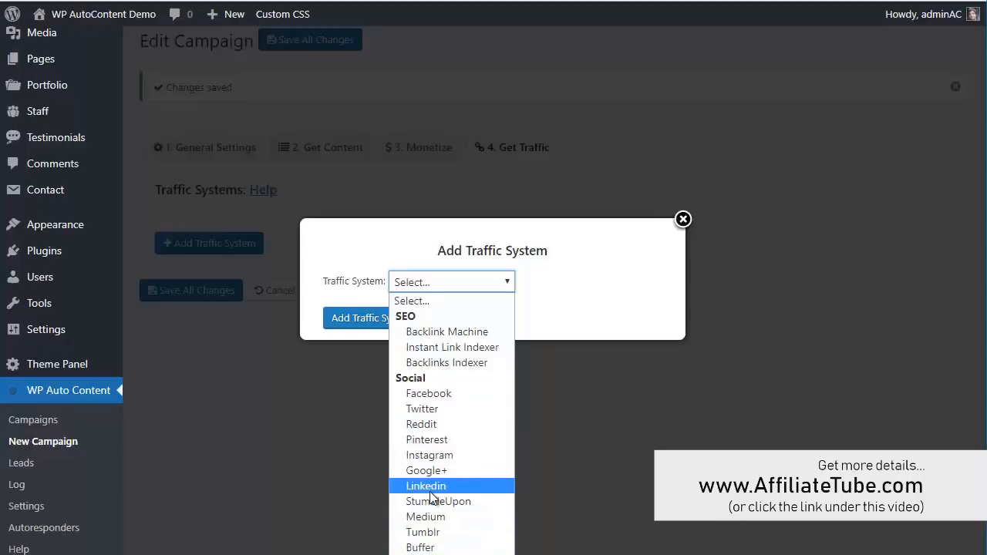
mouse_move(435, 494)
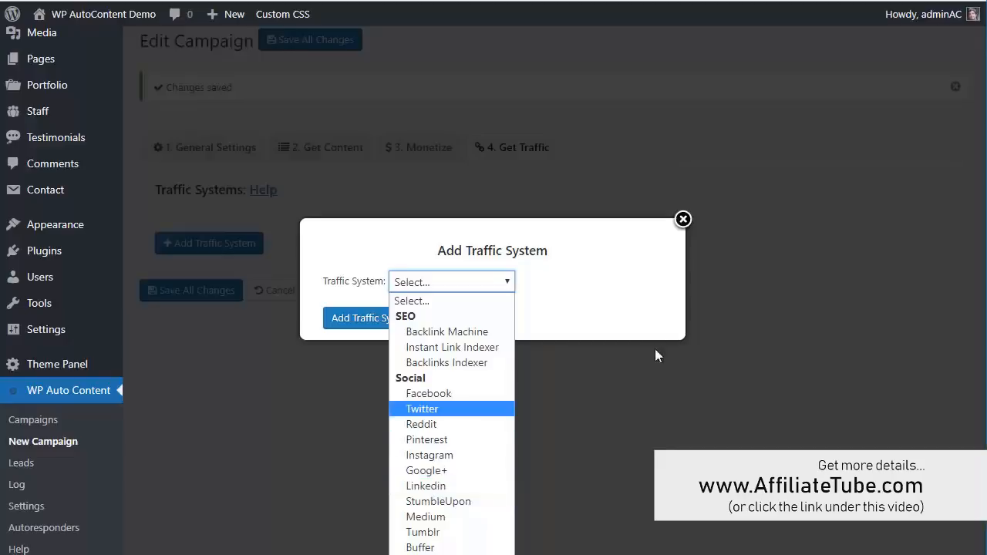
left_click(681, 219)
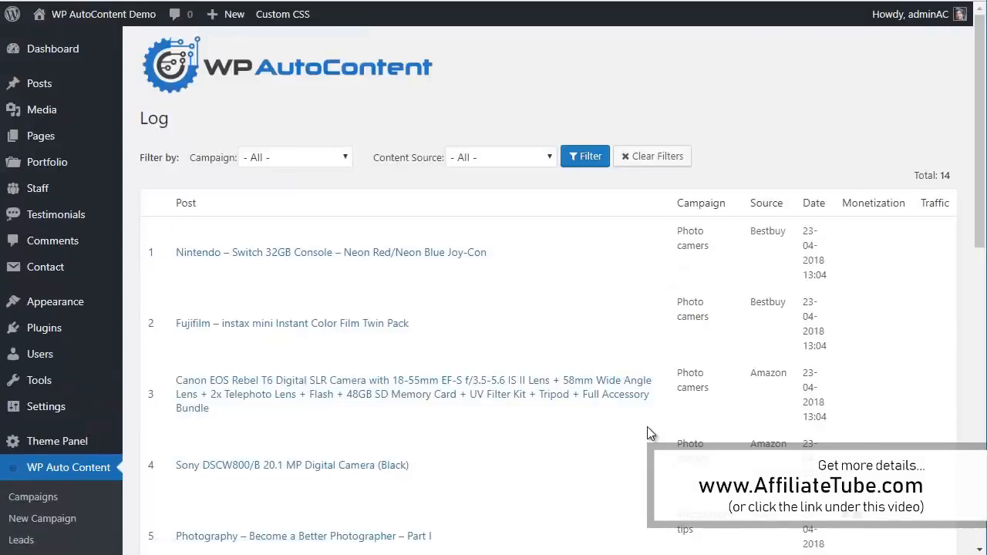
mouse_move(652, 389)
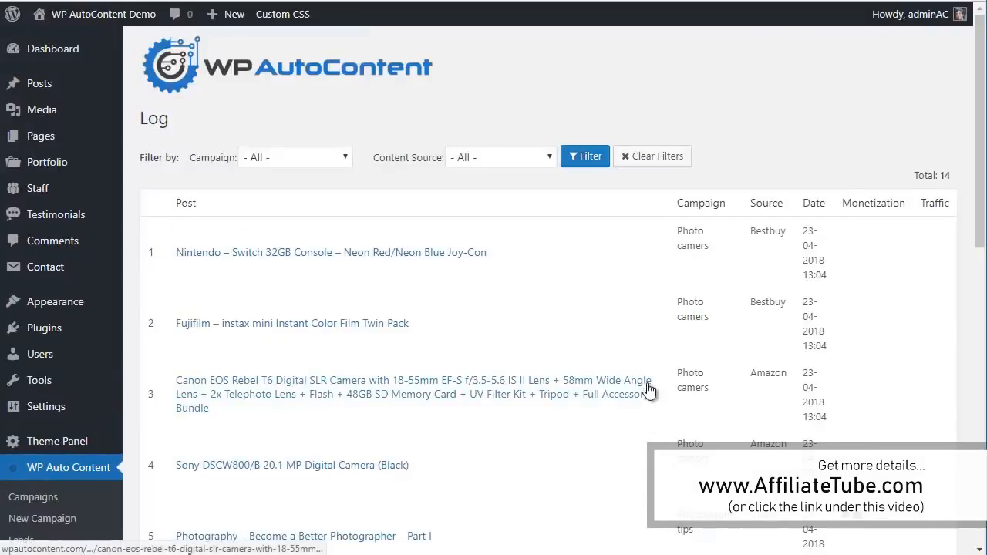